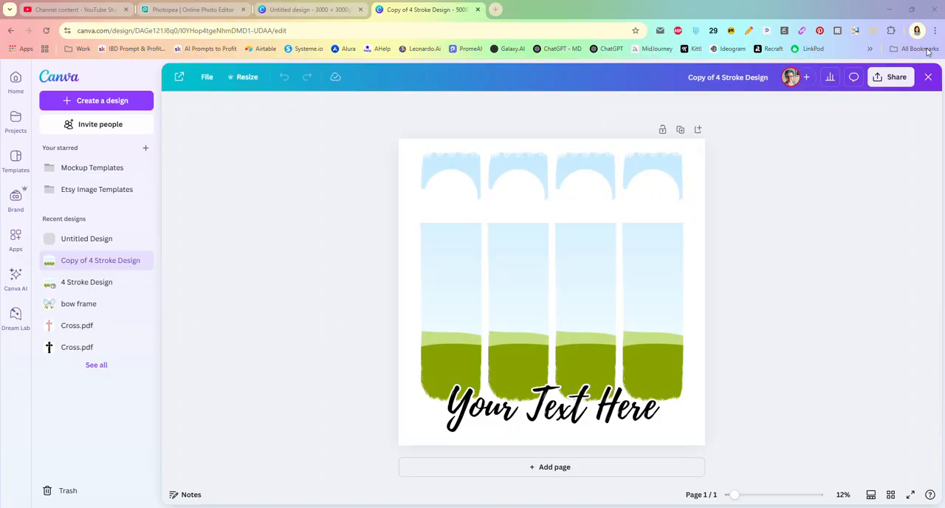
{"action": "mouse_move", "coordinate": [478, 86]}
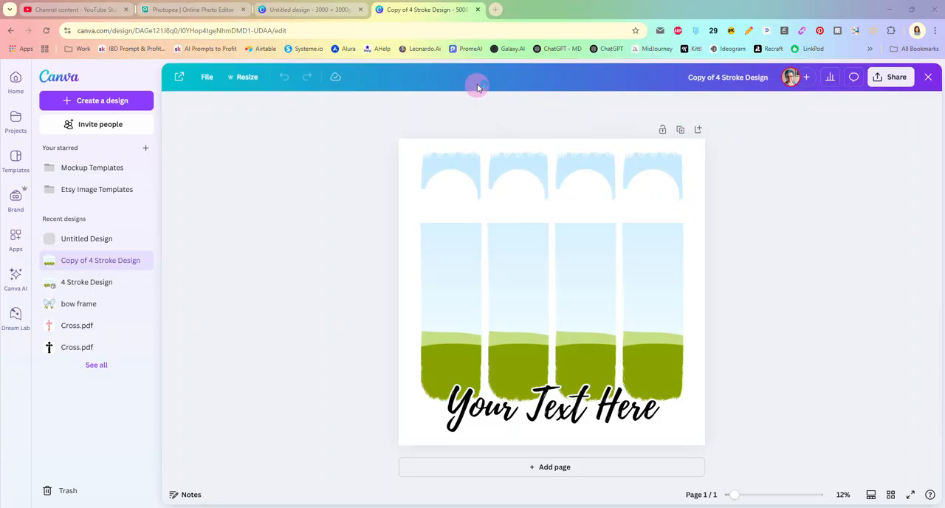
{"action": "mouse_move", "coordinate": [520, 121]}
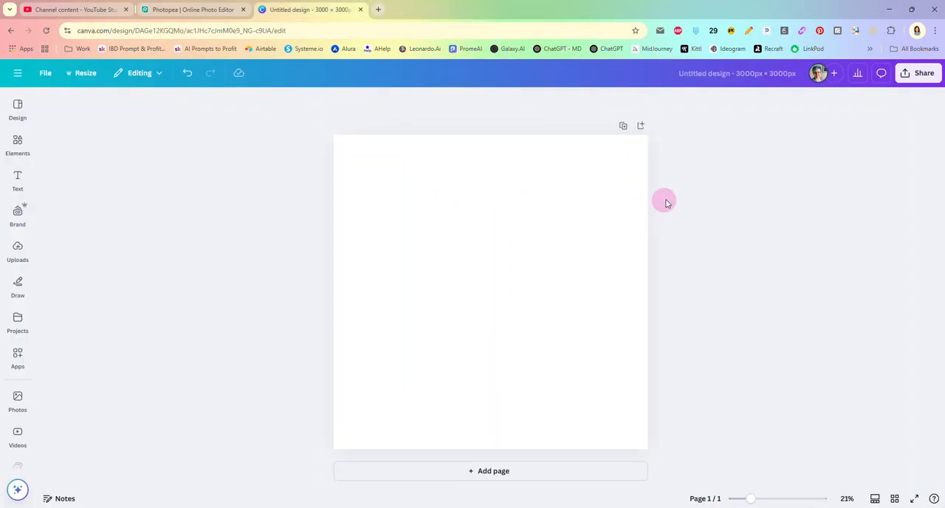
Focus the new blank 3000 × 3000 design and select its empty page.
{"action": "left_click", "coordinate": [496, 262]}
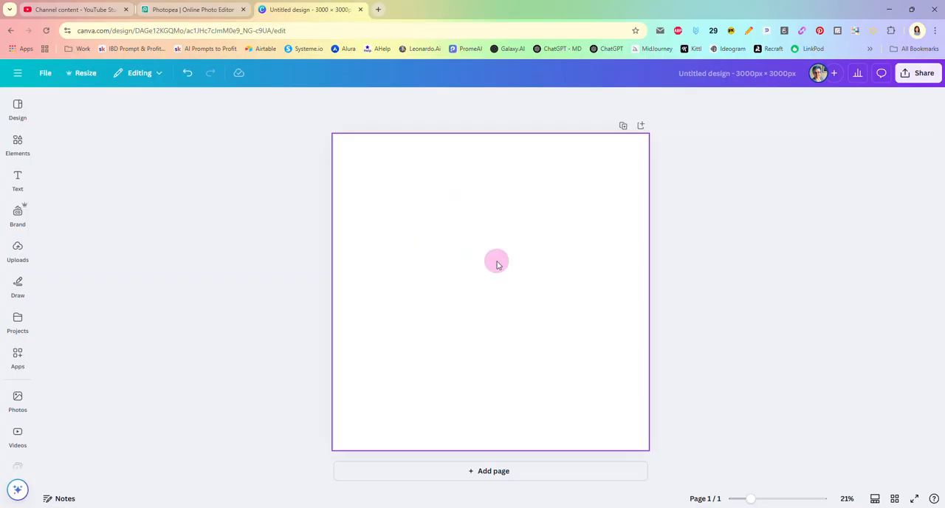
{"action": "left_click", "coordinate": [496, 260]}
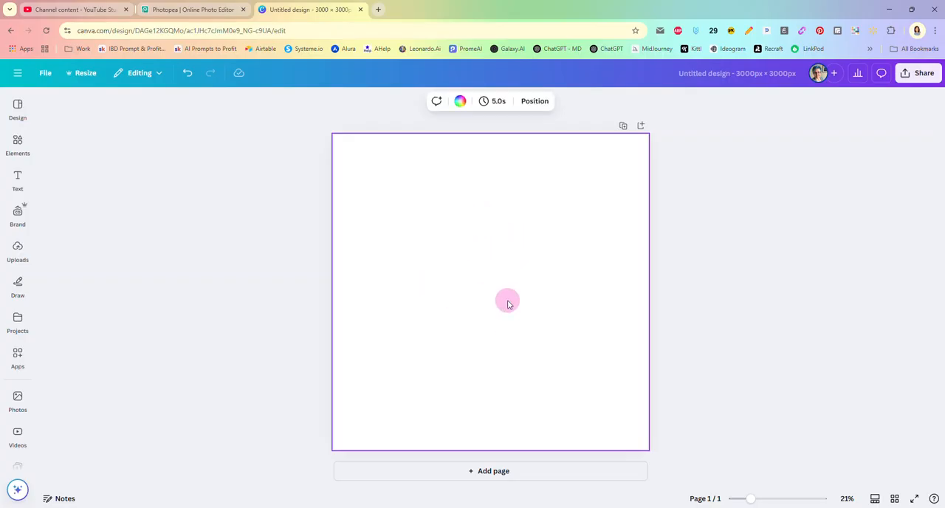
{"action": "mouse_move", "coordinate": [121, 204]}
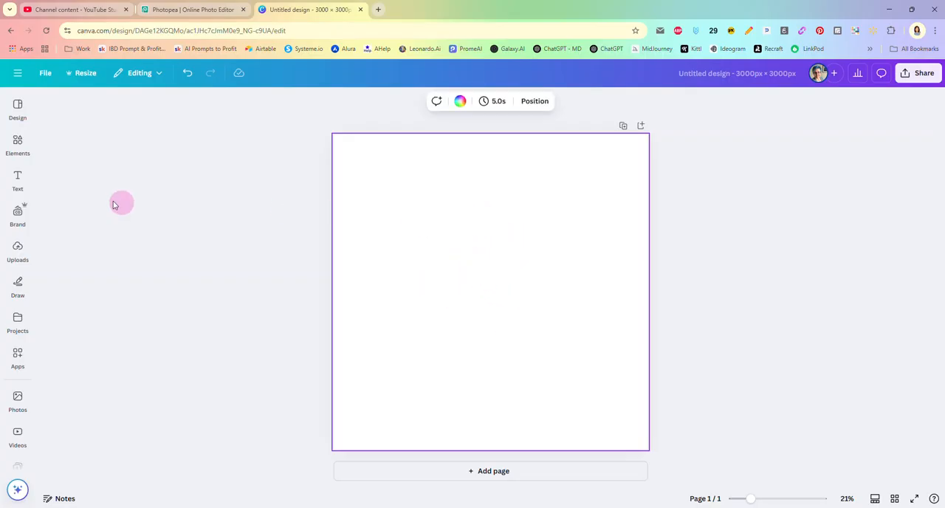
Search the Elements library for "brush stroke".
{"action": "left_click", "coordinate": [18, 145]}
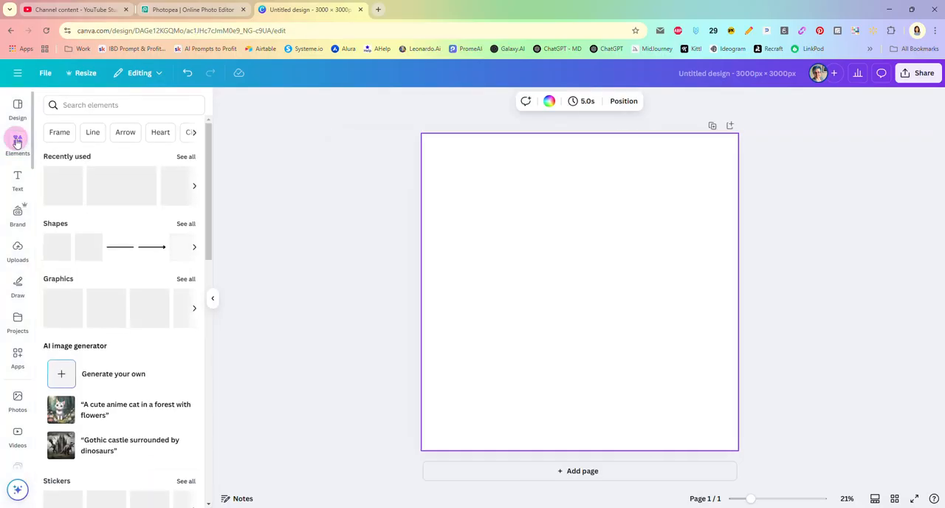
{"action": "left_click", "coordinate": [111, 105]}
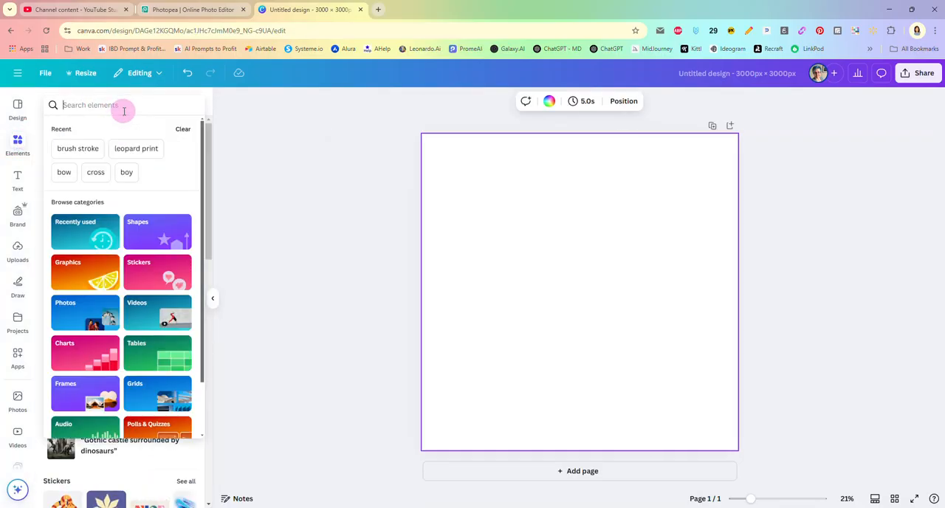
{"action": "type", "text": "brush"}
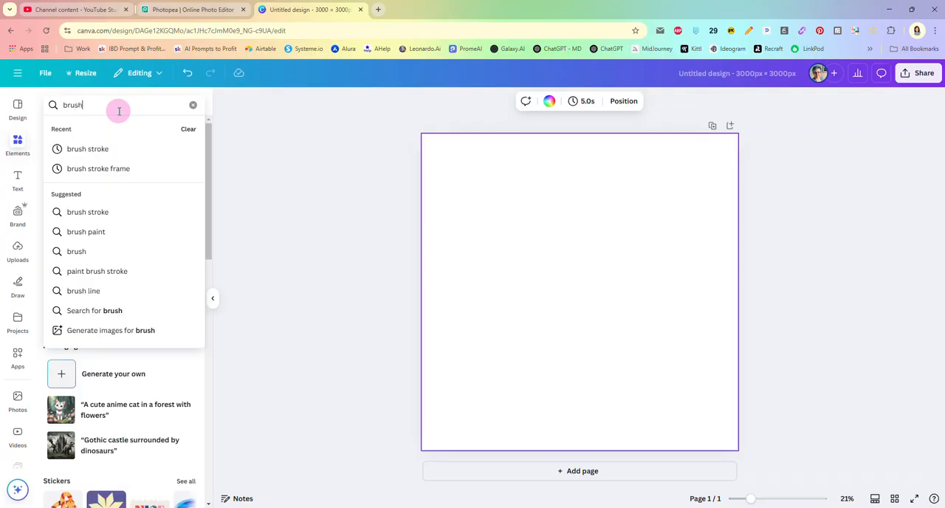
{"action": "left_click", "coordinate": [87, 147]}
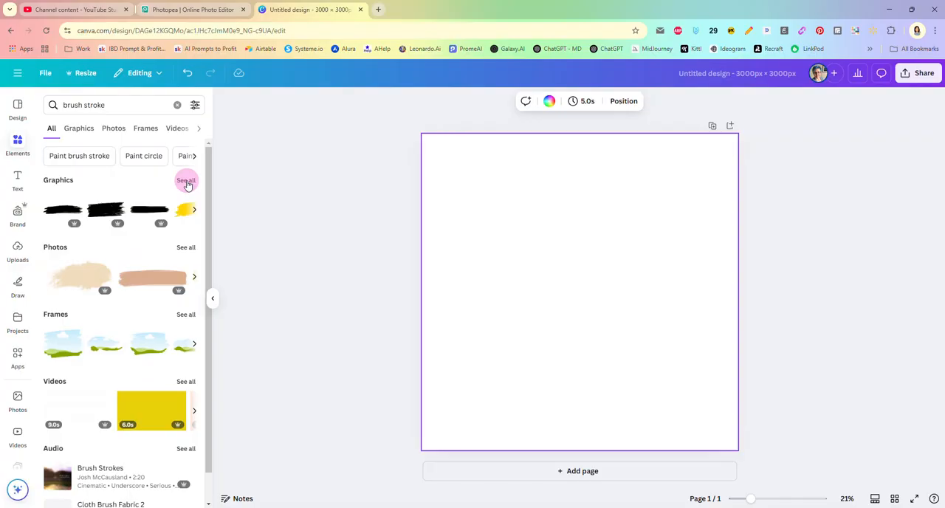
Show all brush stroke graphics results and browse down through them.
{"action": "left_click", "coordinate": [186, 181]}
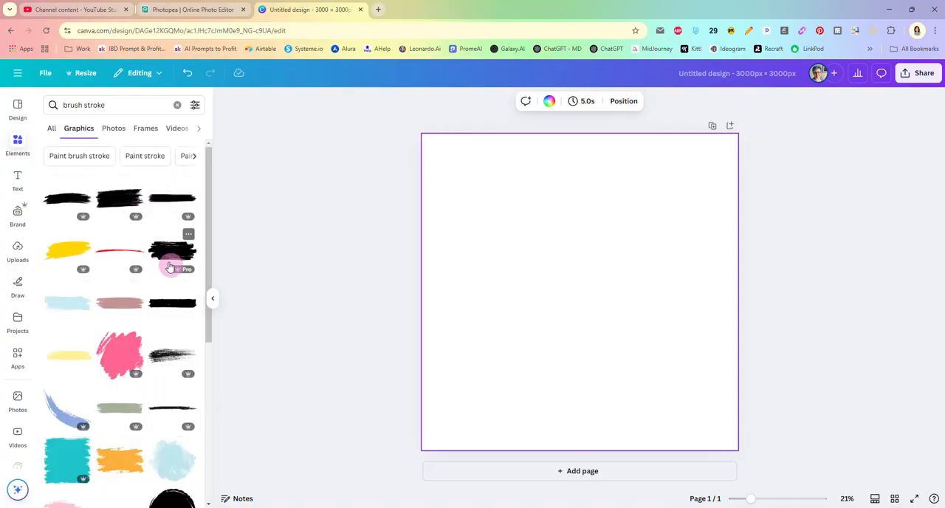
{"action": "scroll", "scroll_direction": "down", "scroll_amount": 3}
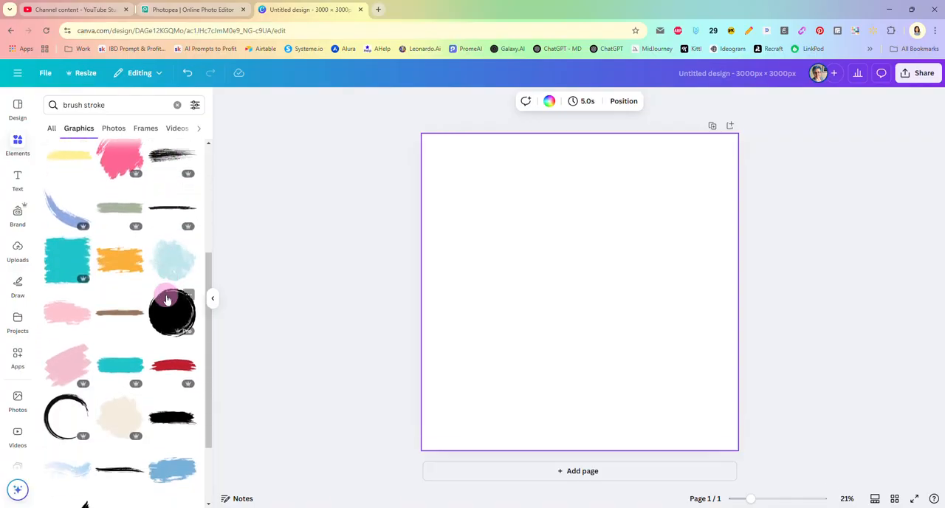
{"action": "scroll", "scroll_direction": "down", "scroll_amount": 3}
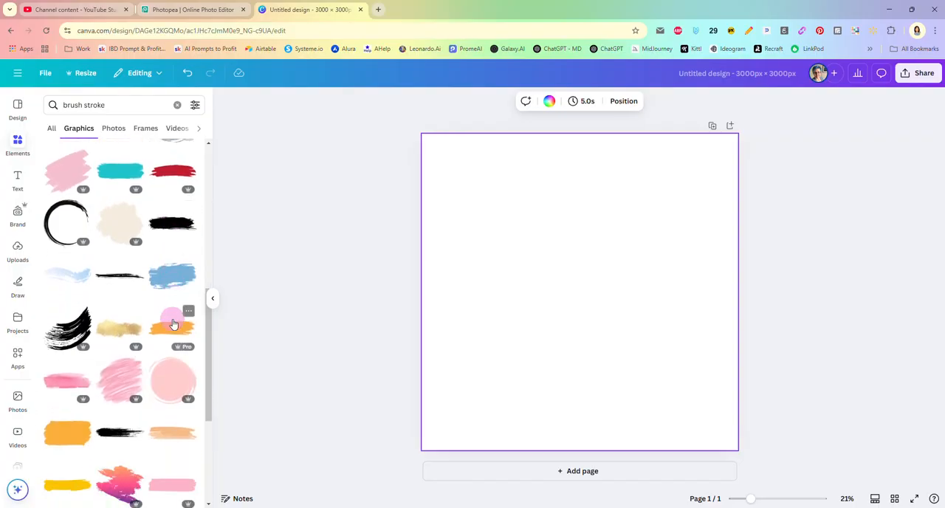
{"action": "scroll", "scroll_direction": "down", "scroll_amount": 3}
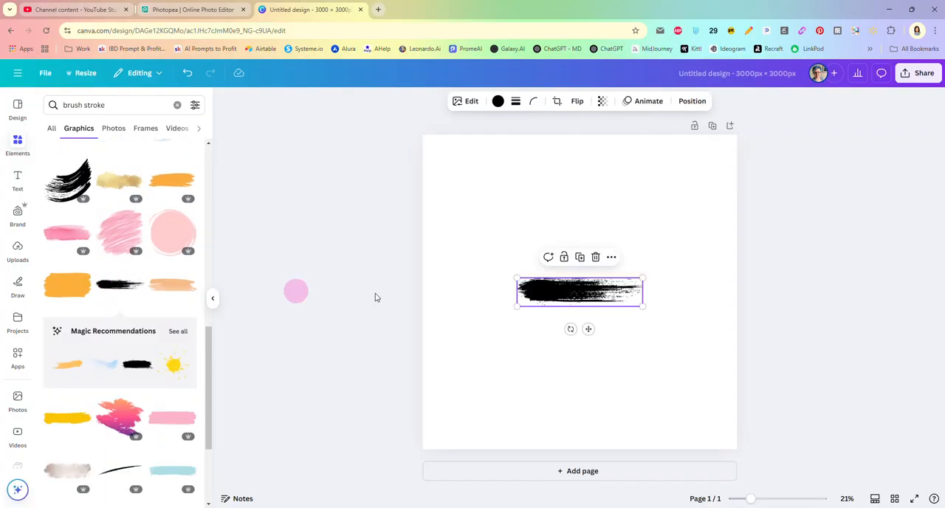
Rotate the black brush stroke upright, stretch it to the full page height and centre it.
{"action": "left_click_drag", "start_coordinate": [587, 328], "coordinate": [520, 298]}
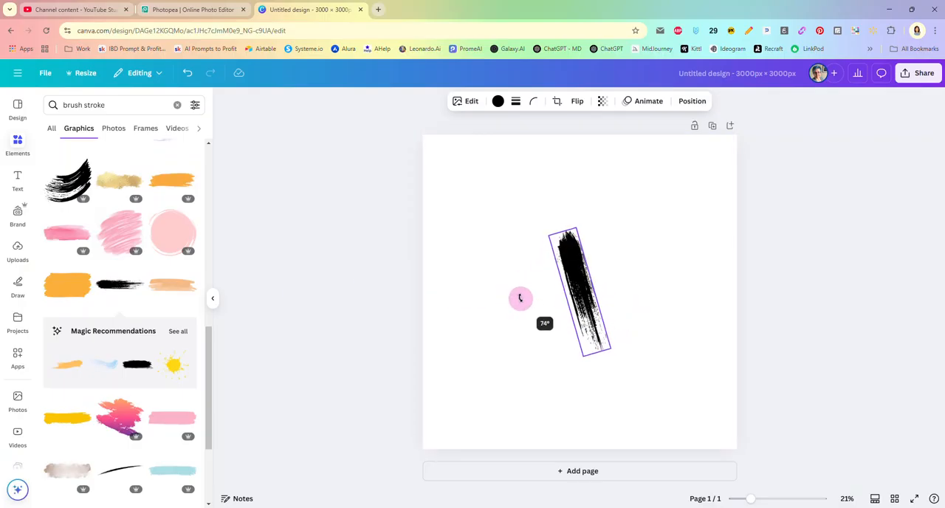
{"action": "left_click_drag", "start_coordinate": [519, 298], "coordinate": [543, 284]}
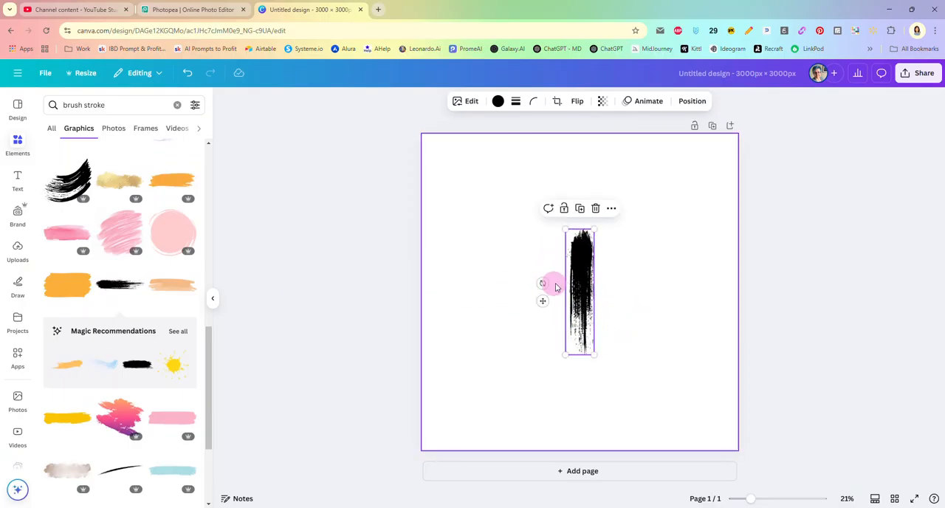
{"action": "left_click_drag", "start_coordinate": [578, 292], "coordinate": [532, 204]}
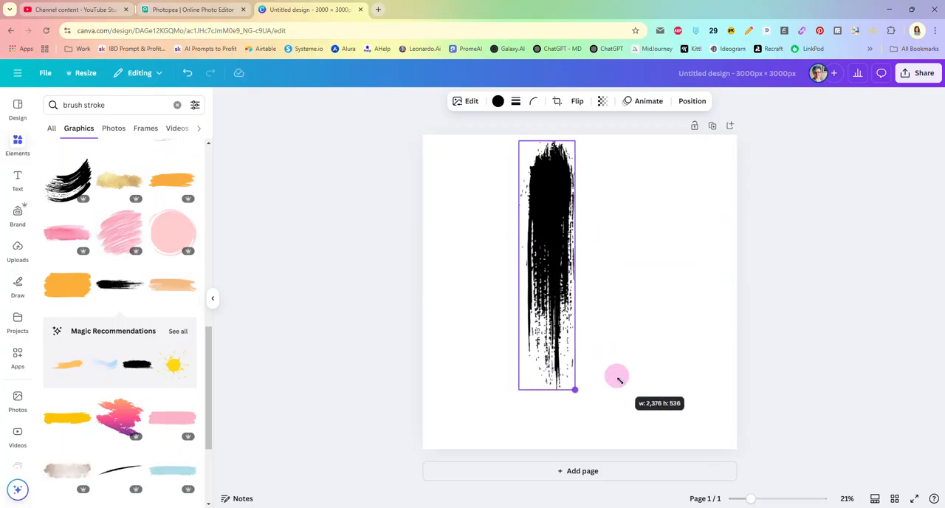
{"action": "left_click_drag", "start_coordinate": [574, 390], "coordinate": [574, 440]}
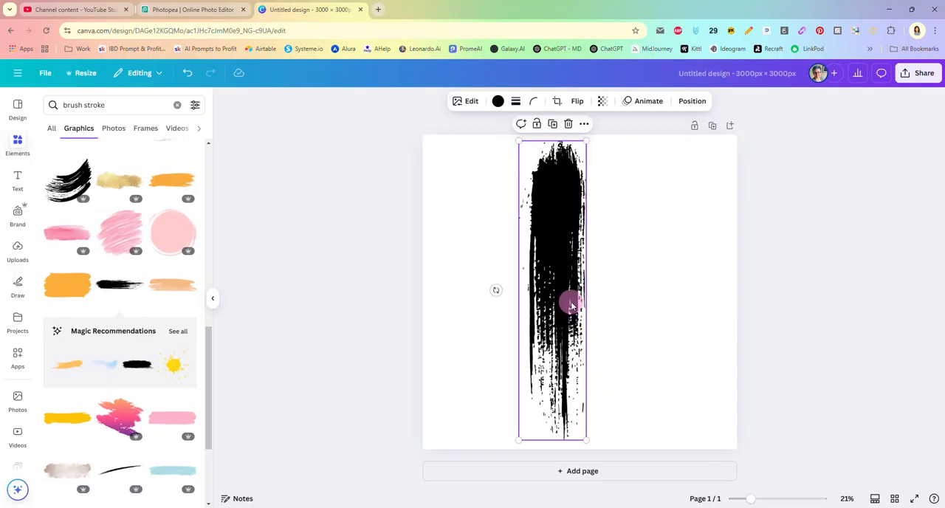
{"action": "left_click_drag", "start_coordinate": [572, 304], "coordinate": [606, 270]}
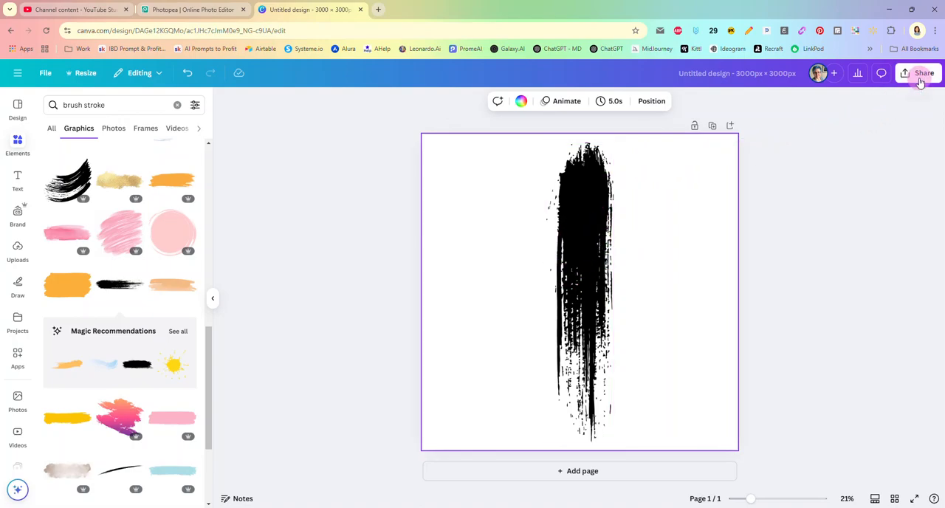
Download the design from Share as a PNG with a transparent background.
{"action": "left_click", "coordinate": [924, 72]}
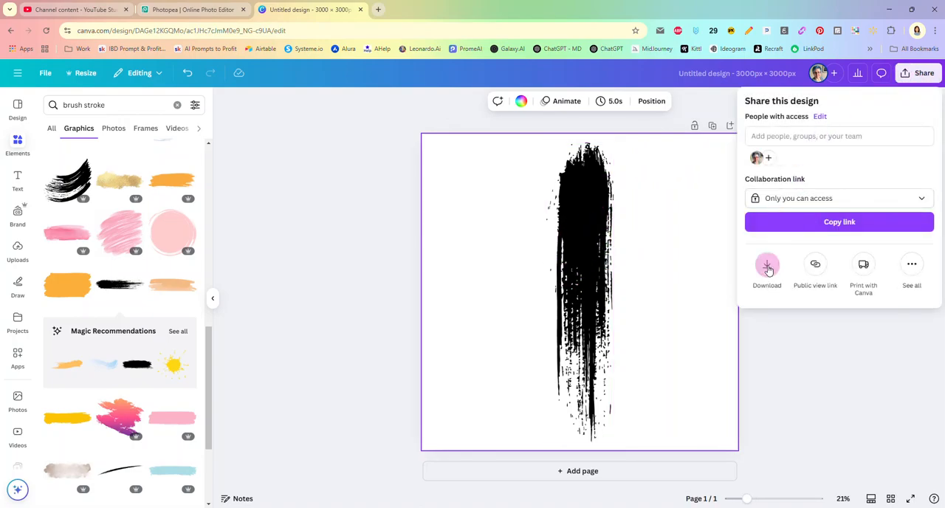
{"action": "left_click", "coordinate": [766, 270]}
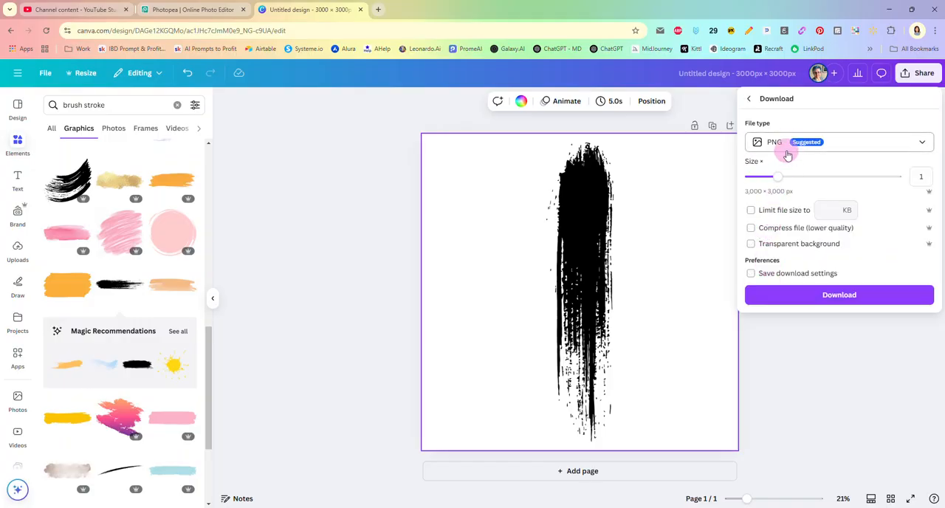
{"action": "left_click", "coordinate": [750, 243]}
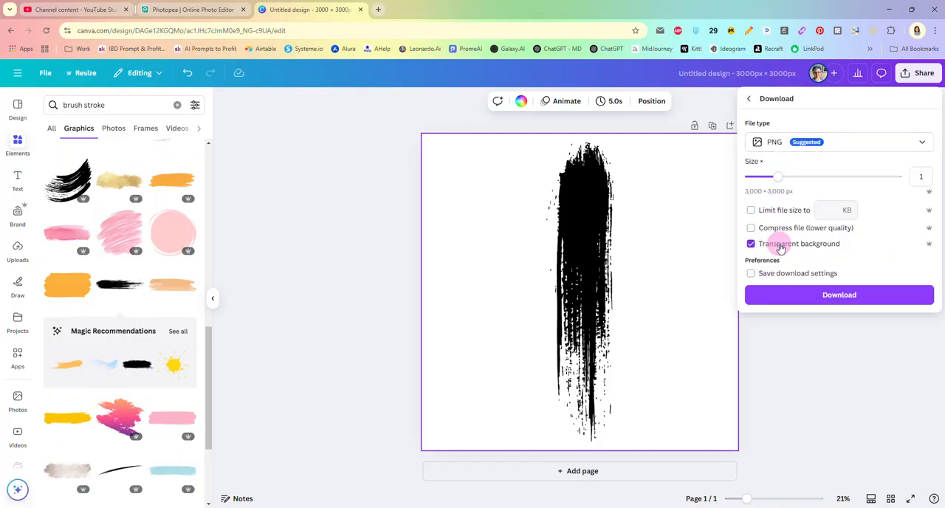
{"action": "mouse_move", "coordinate": [839, 295]}
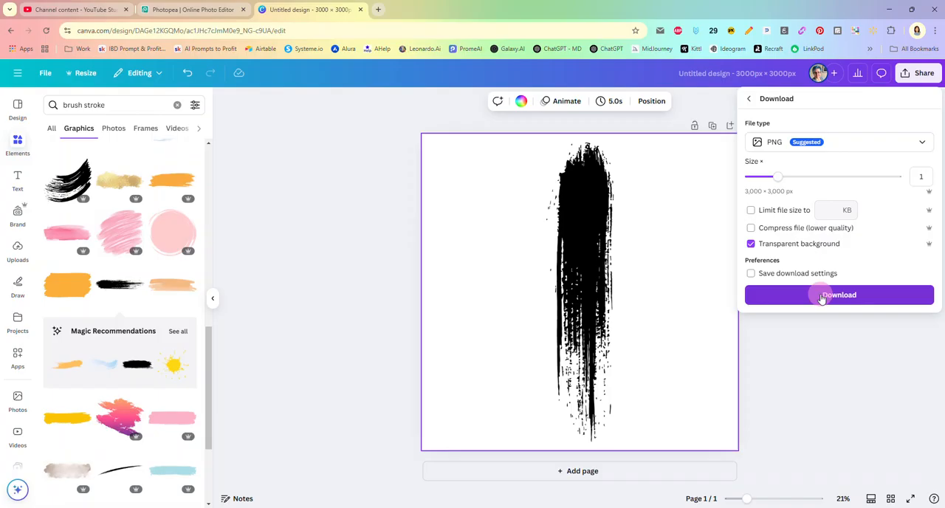
{"action": "left_click", "coordinate": [839, 296]}
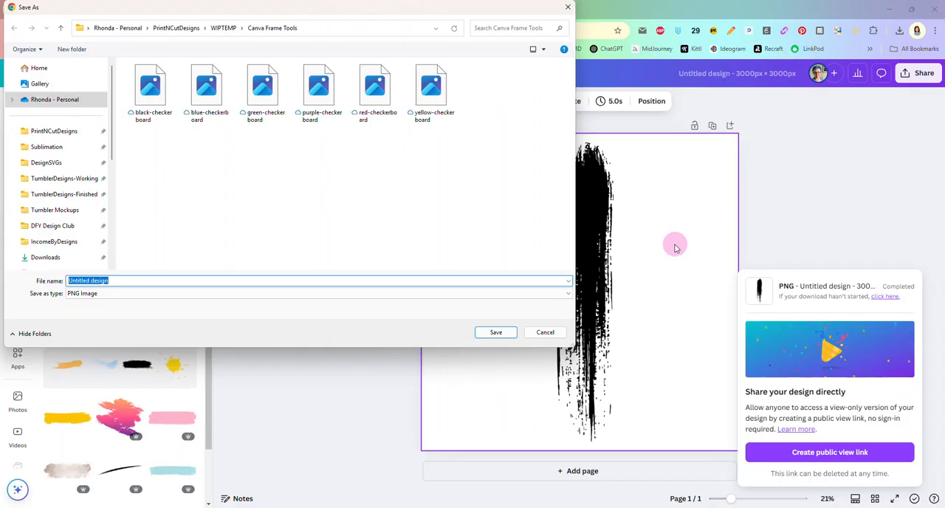
{"action": "mouse_move", "coordinate": [628, 254]}
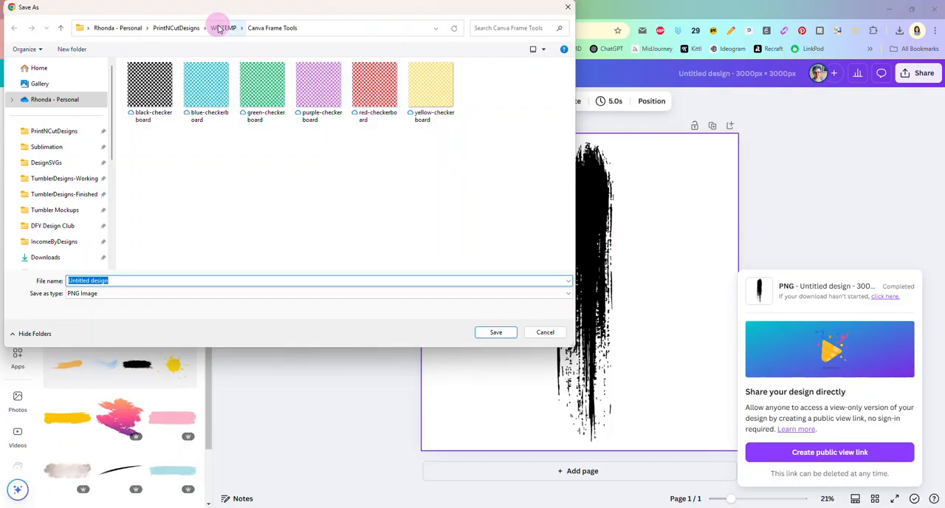
Save the downloaded PNG as brushstroke in the parent folder and move to the Photopea tab.
{"action": "left_click", "coordinate": [225, 28]}
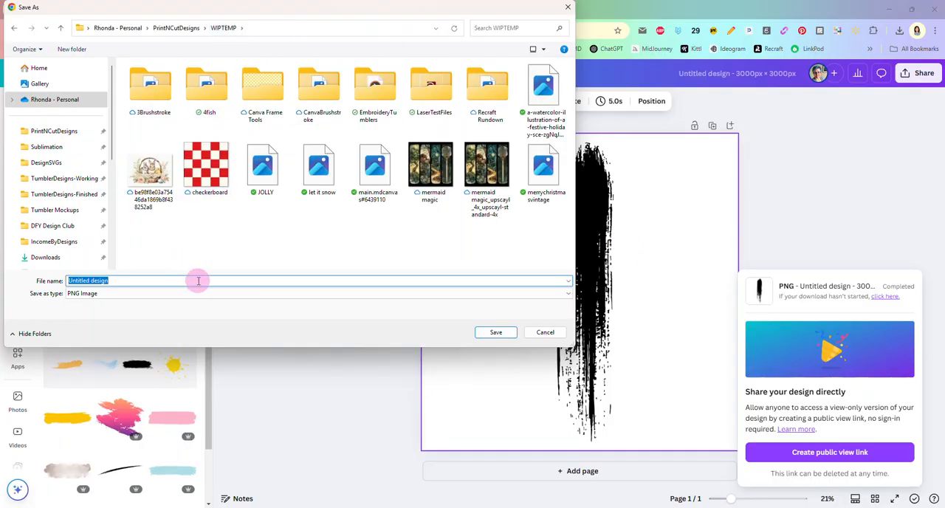
{"action": "mouse_move", "coordinate": [195, 272]}
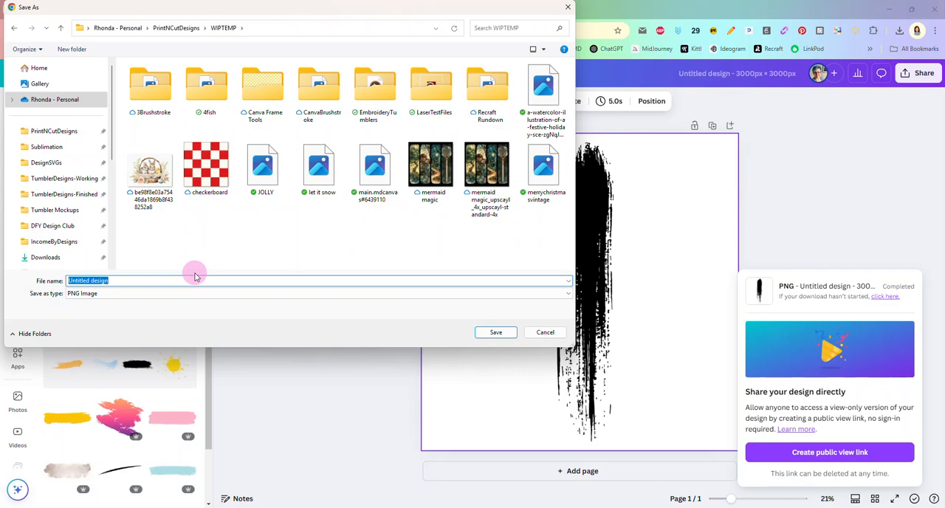
{"action": "type", "text": "brush"}
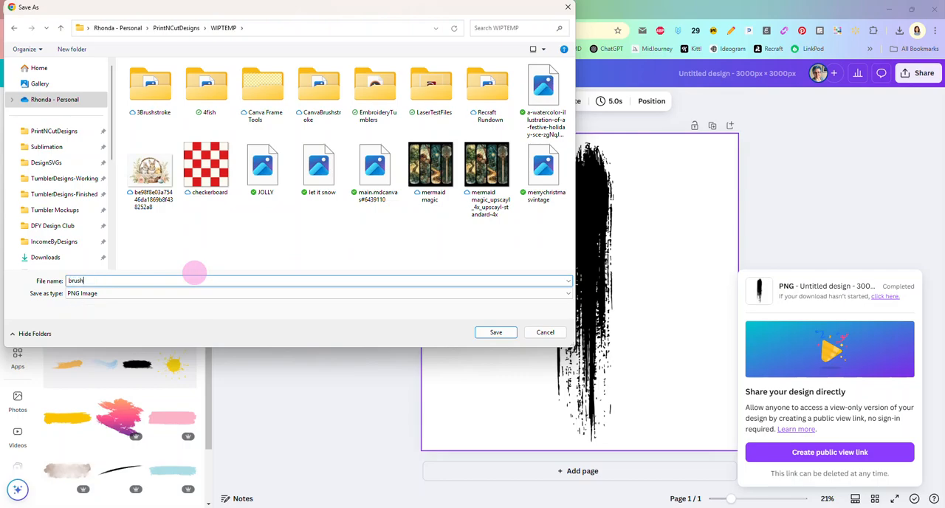
{"action": "type", "text": "stroke"}
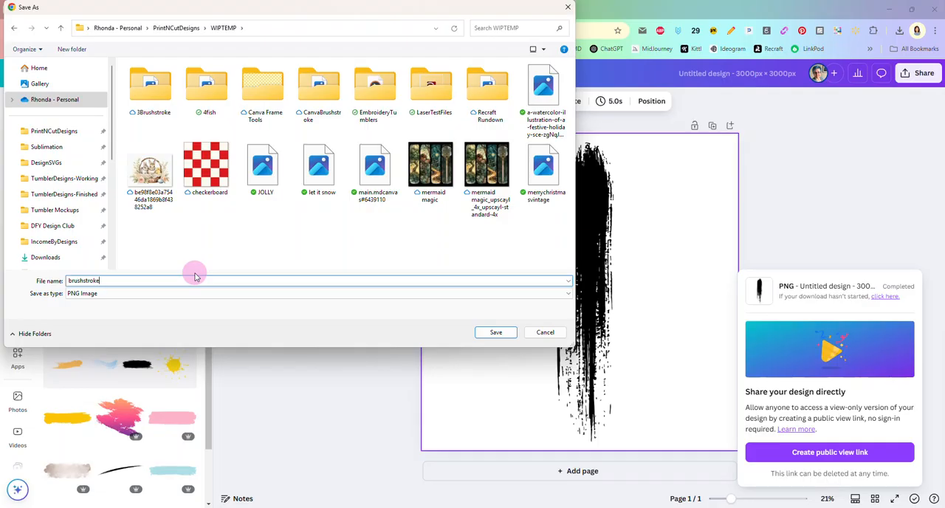
{"action": "left_click", "coordinate": [496, 332]}
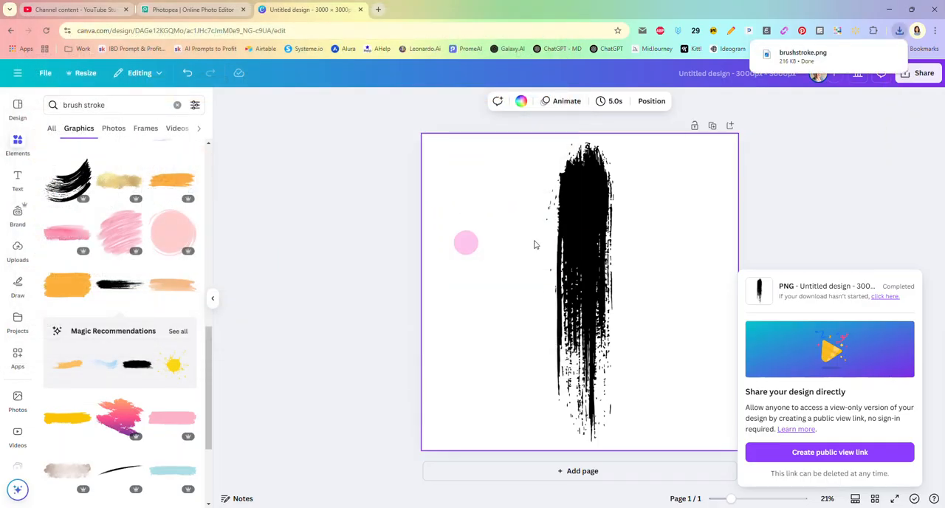
{"action": "left_click_drag", "start_coordinate": [467, 242], "coordinate": [654, 147]}
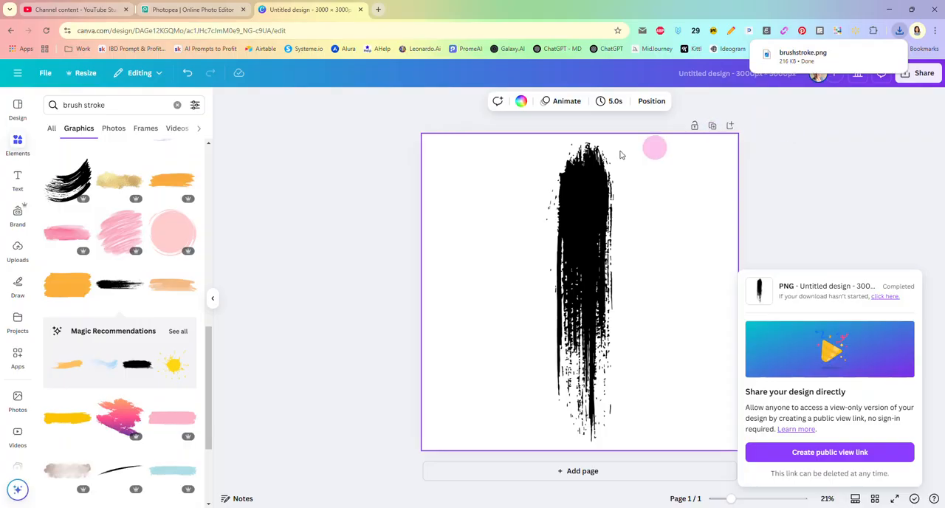
{"action": "left_click", "coordinate": [194, 9]}
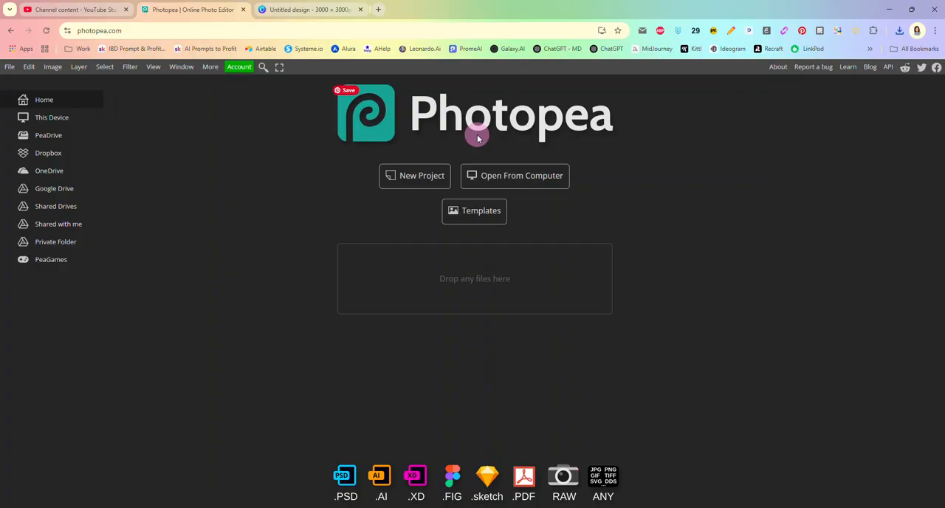
{"action": "mouse_move", "coordinate": [284, 89]}
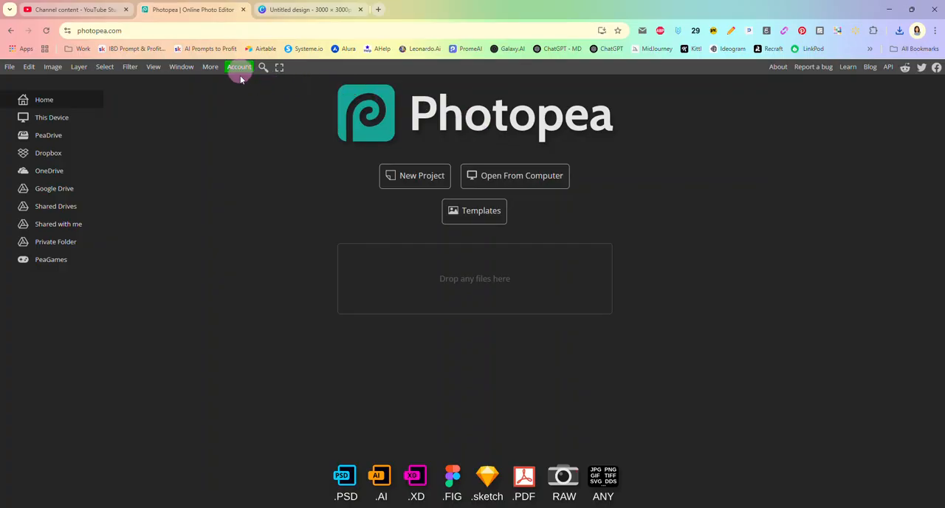
{"action": "mouse_move", "coordinate": [268, 189]}
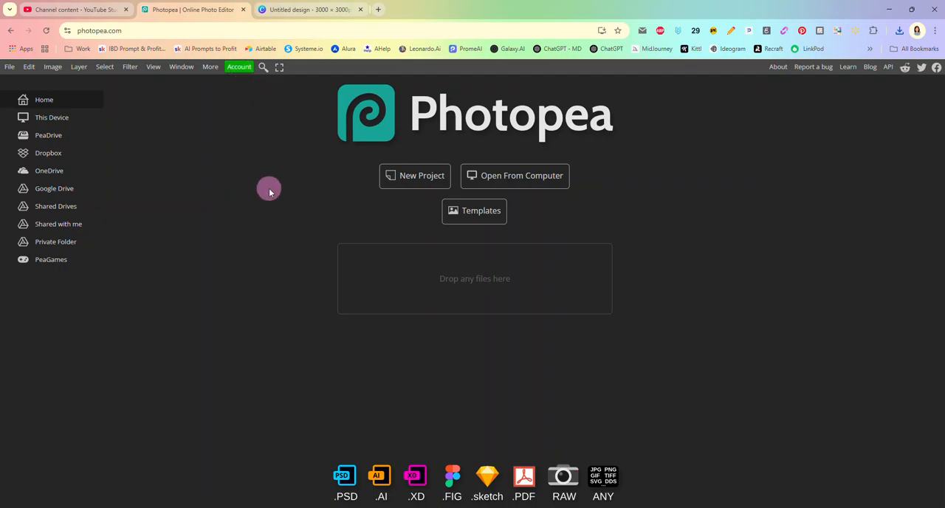
{"action": "mouse_move", "coordinate": [419, 270]}
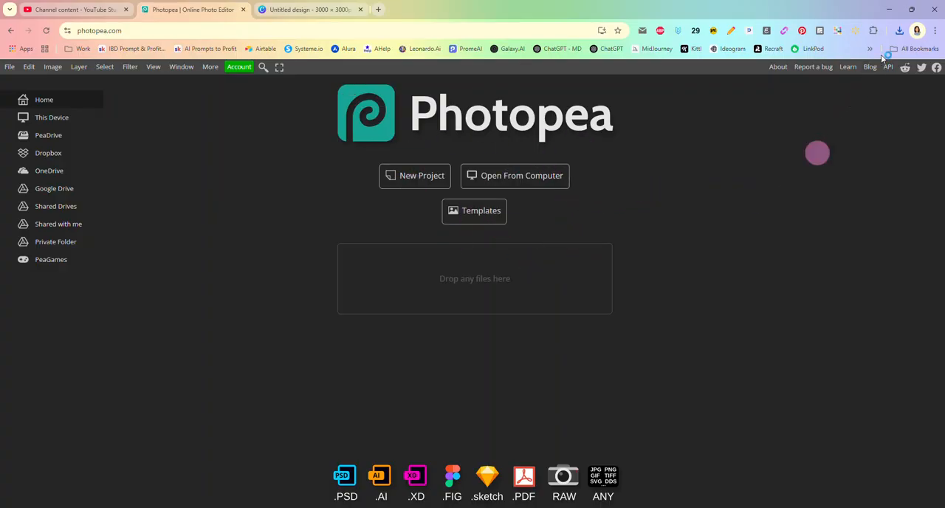
Load brushstroke.png from the computer into Photopea.
{"action": "left_click", "coordinate": [899, 29]}
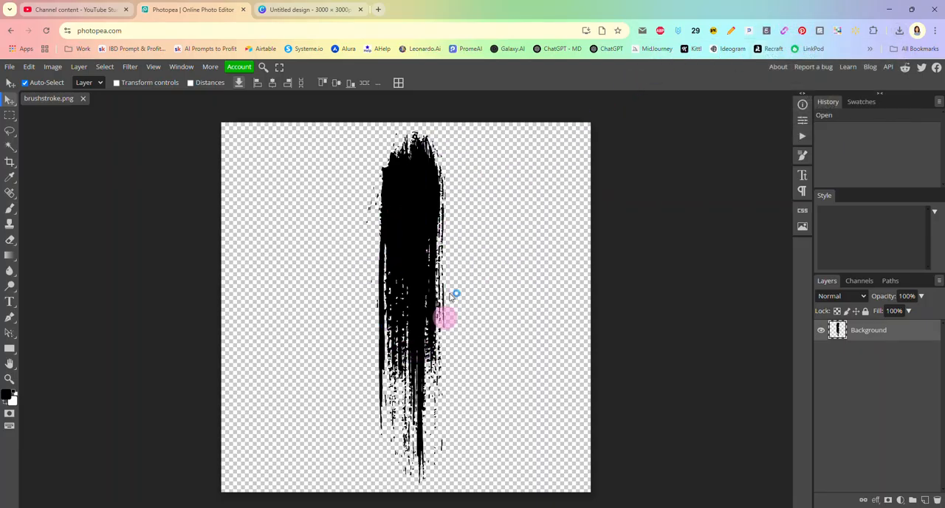
{"action": "mouse_move", "coordinate": [490, 375]}
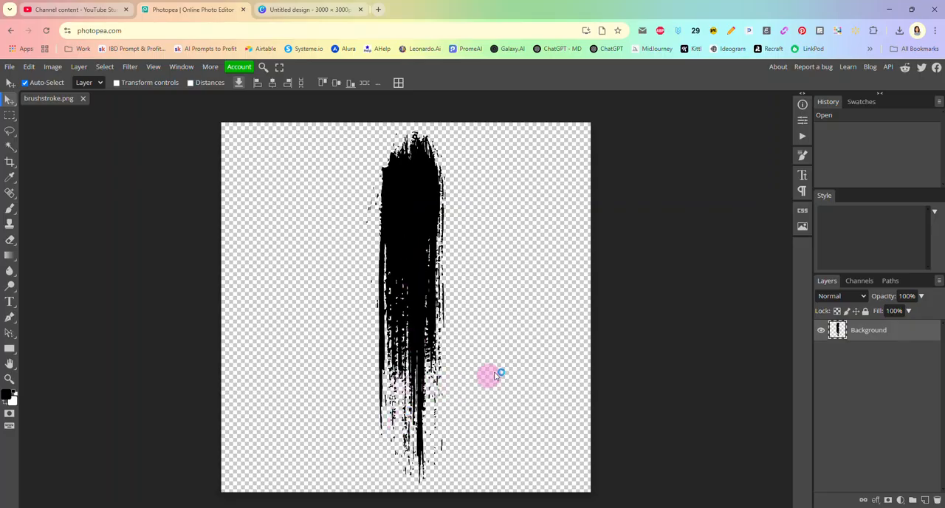
{"action": "mouse_move", "coordinate": [508, 338]}
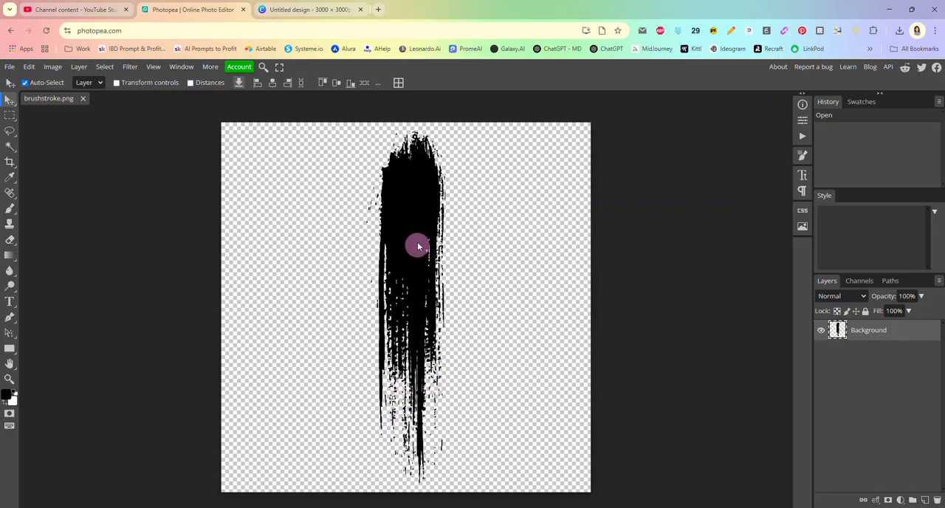
{"action": "mouse_move", "coordinate": [431, 241]}
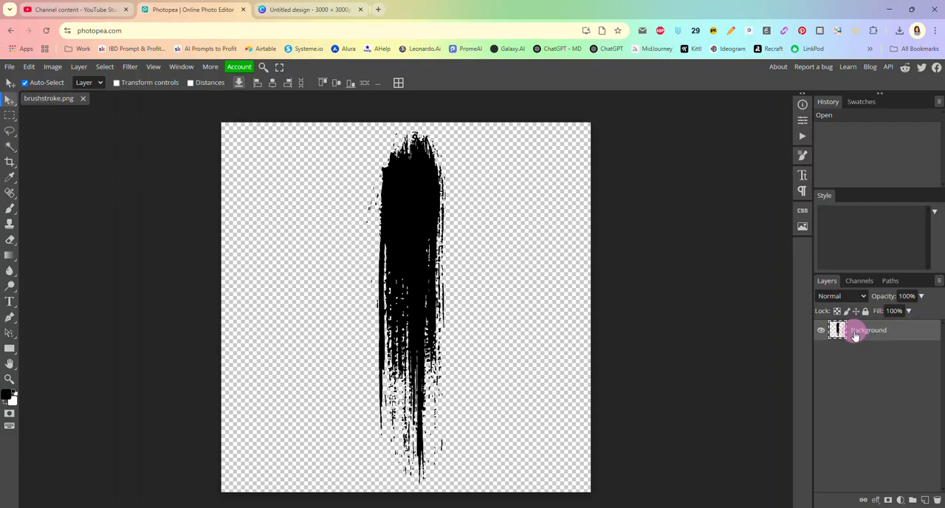
{"action": "mouse_move", "coordinate": [854, 362]}
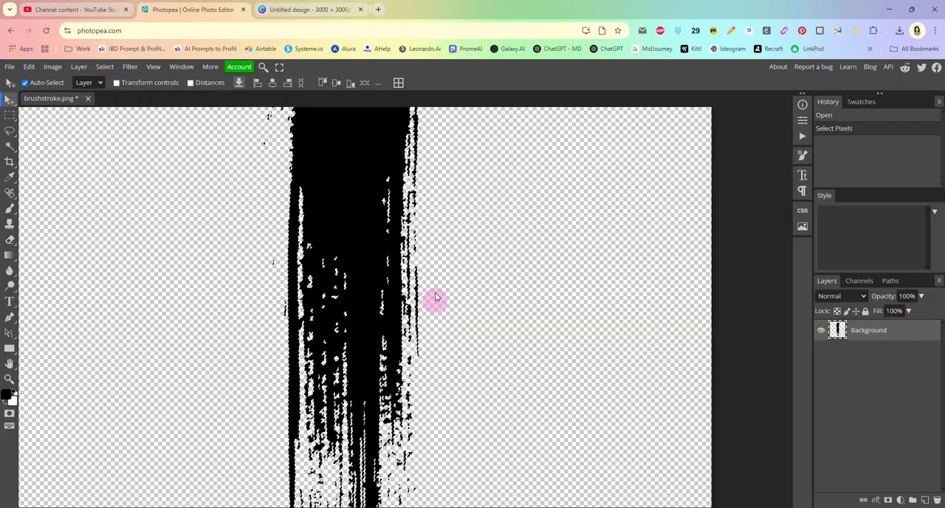
{"action": "mouse_move", "coordinate": [358, 323]}
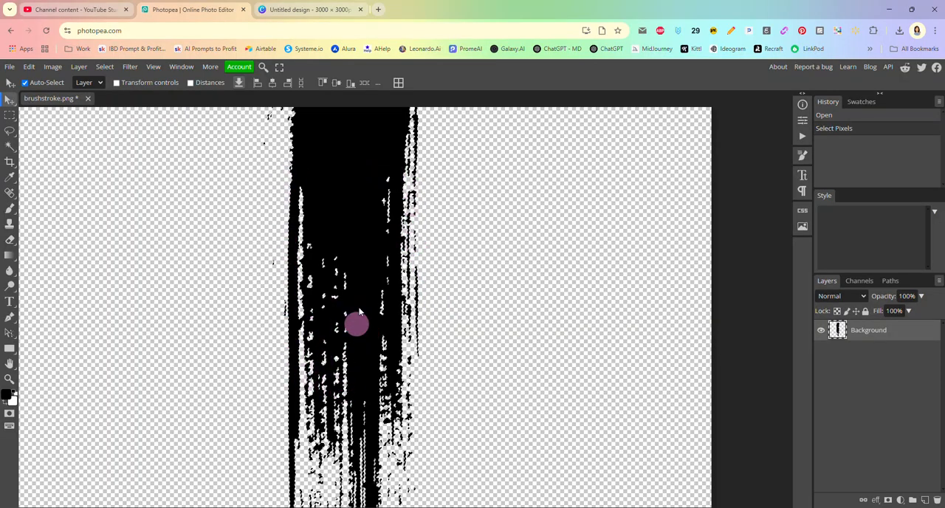
{"action": "mouse_move", "coordinate": [471, 284]}
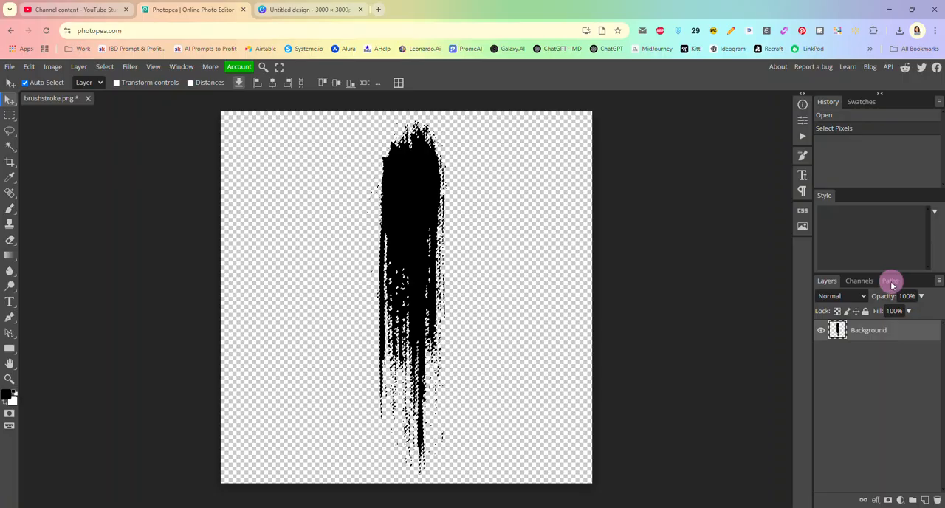
Show the Paths panel and make a work path from the brushstroke selection.
{"action": "left_click", "coordinate": [888, 280]}
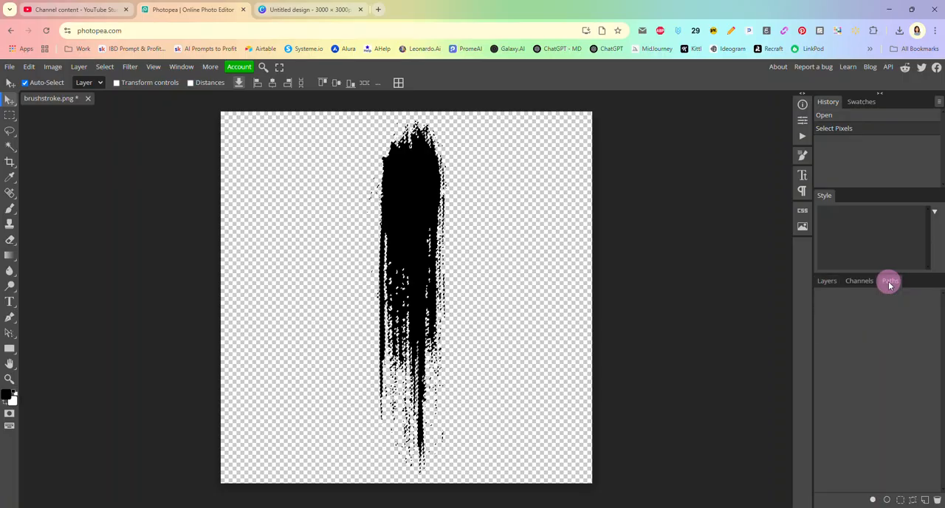
{"action": "left_click", "coordinate": [888, 280]}
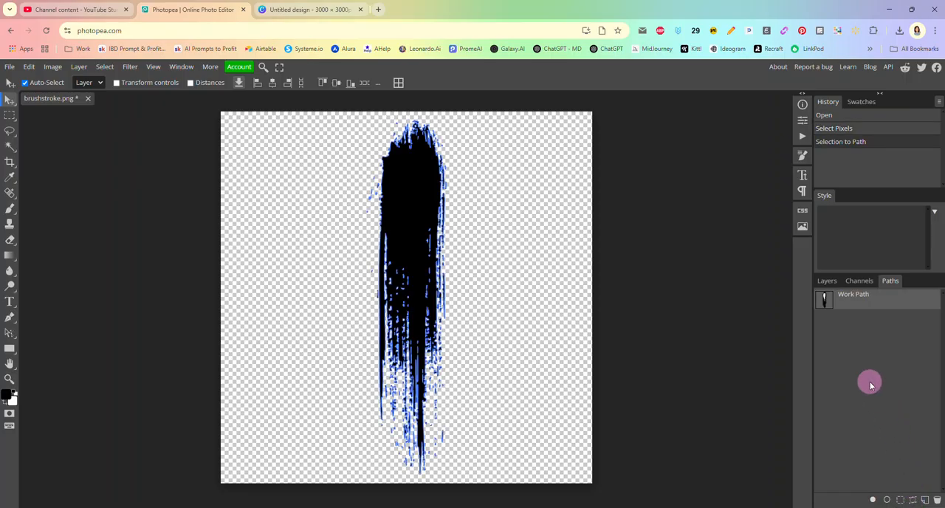
{"action": "mouse_move", "coordinate": [472, 274]}
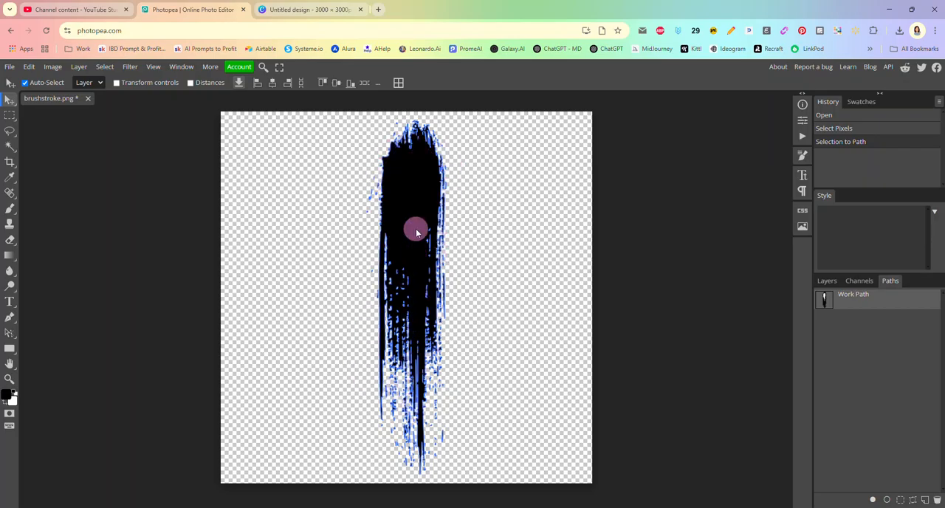
{"action": "mouse_move", "coordinate": [425, 183]}
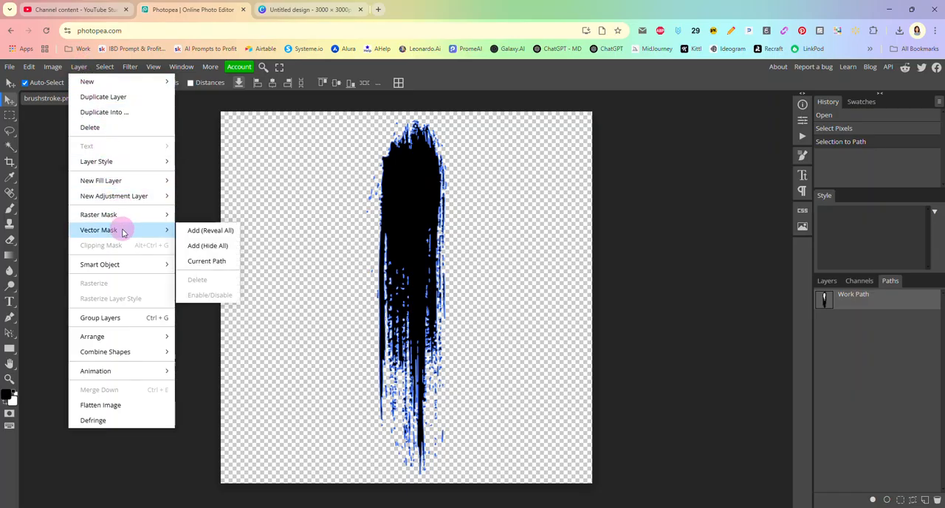
{"action": "mouse_move", "coordinate": [147, 231]}
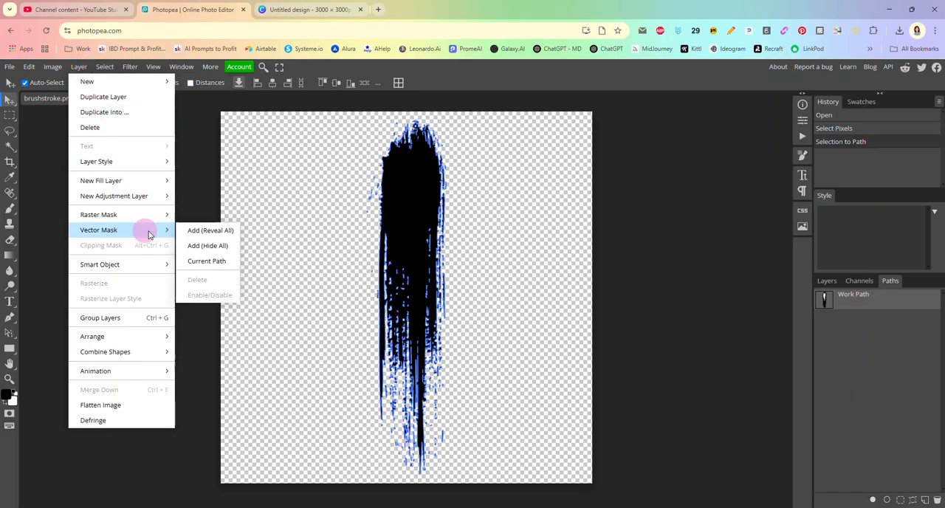
{"action": "mouse_move", "coordinate": [207, 260]}
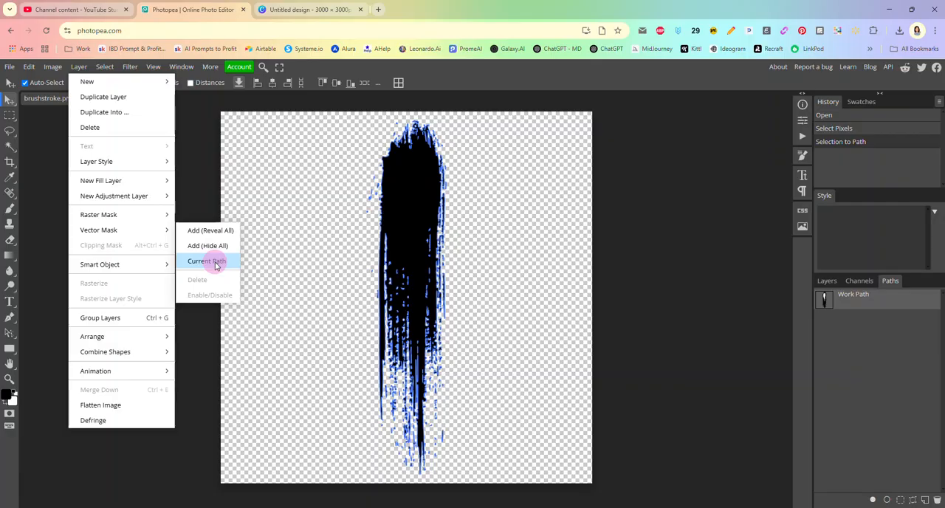
Add a vector mask from the current path to the brushstroke layer.
{"action": "left_click", "coordinate": [207, 260]}
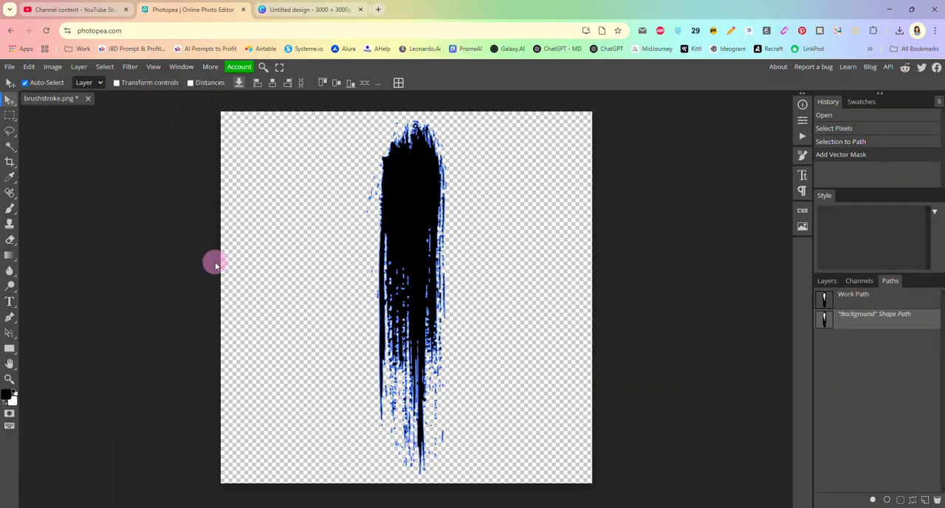
{"action": "mouse_move", "coordinate": [588, 287]}
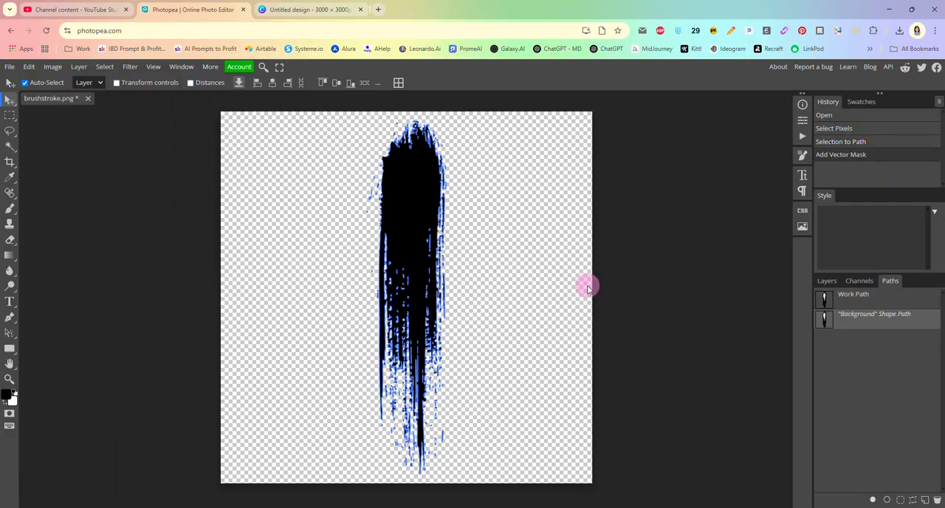
{"action": "mouse_move", "coordinate": [575, 287]}
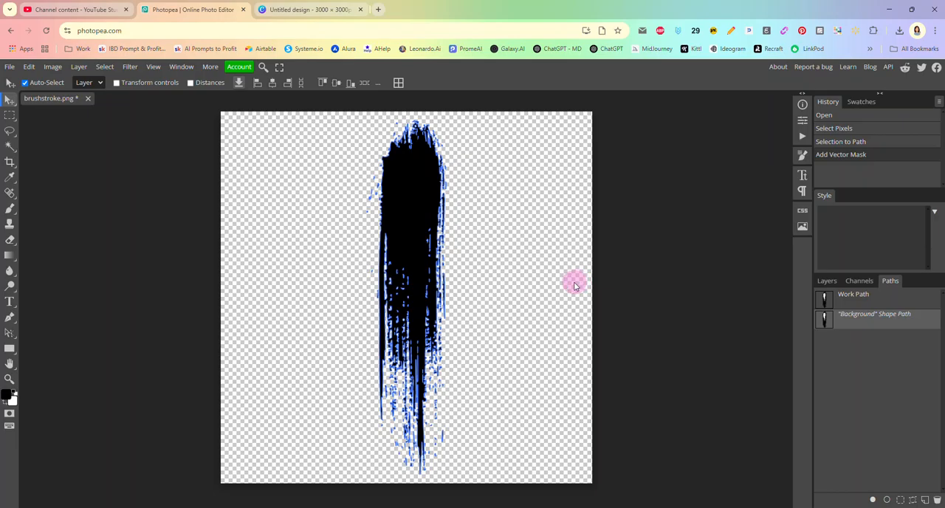
{"action": "mouse_move", "coordinate": [570, 283]}
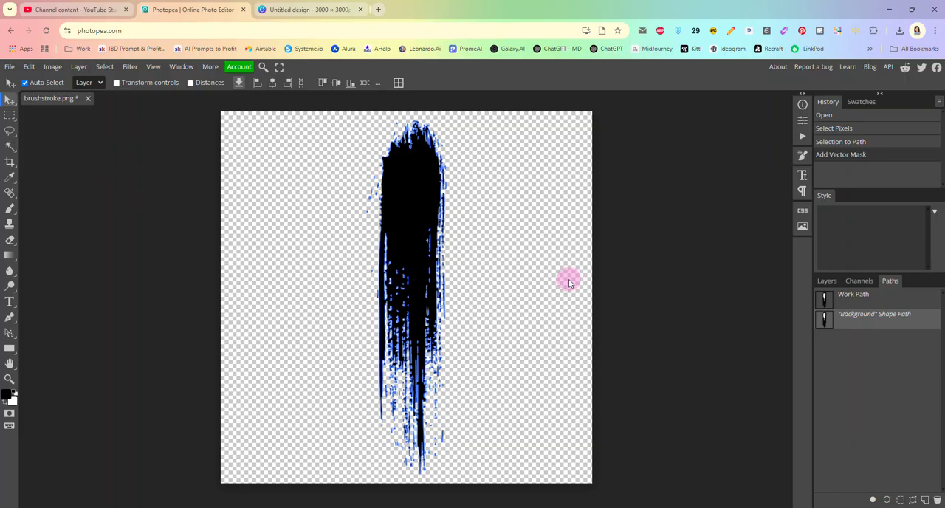
{"action": "mouse_move", "coordinate": [12, 71]}
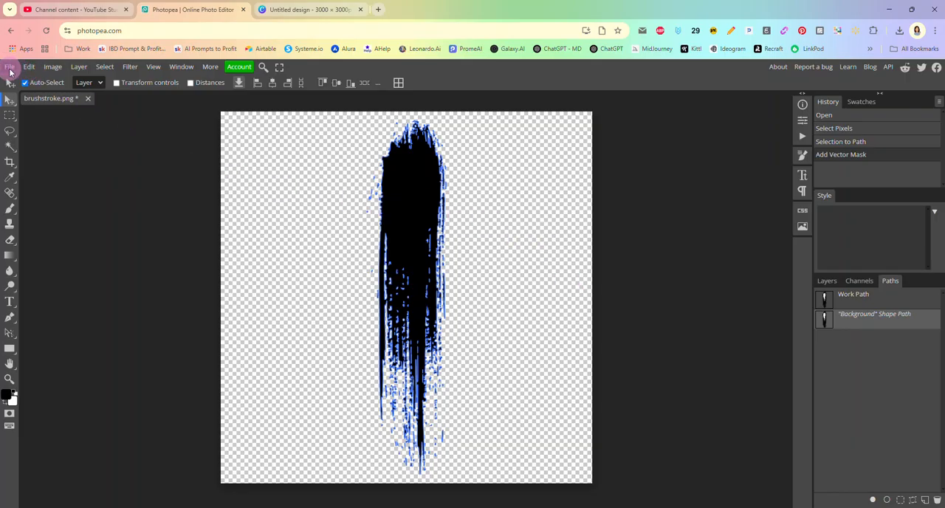
Export the masked brushstroke as a PDF named brushstroke and save it.
{"action": "left_click", "coordinate": [9, 67]}
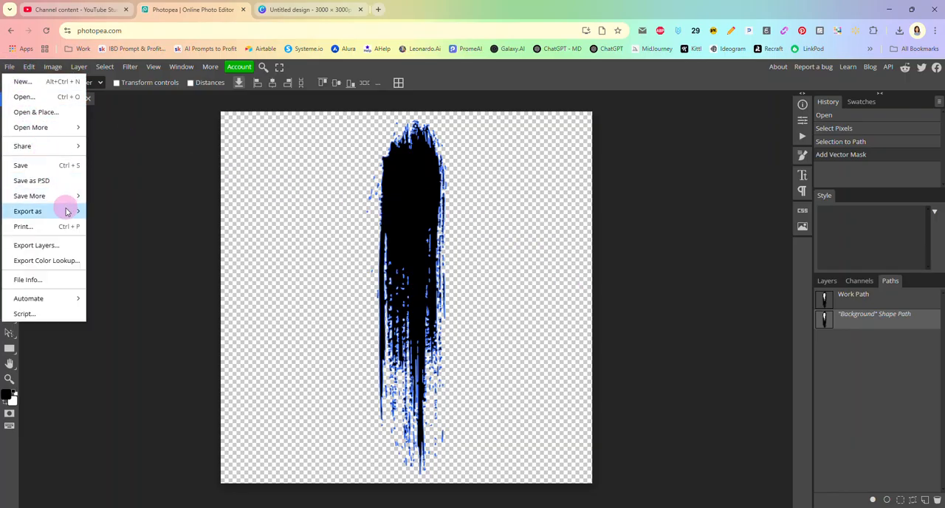
{"action": "left_click", "coordinate": [27, 211]}
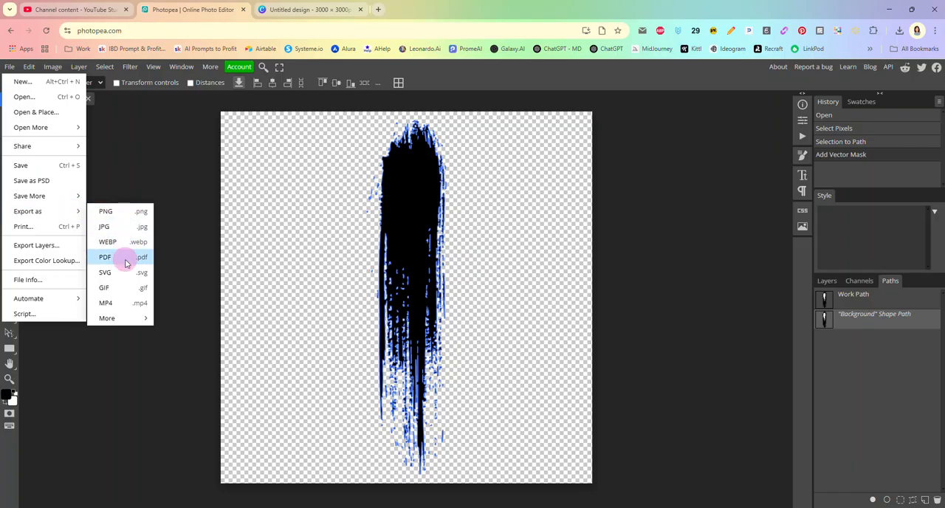
{"action": "left_click", "coordinate": [104, 257]}
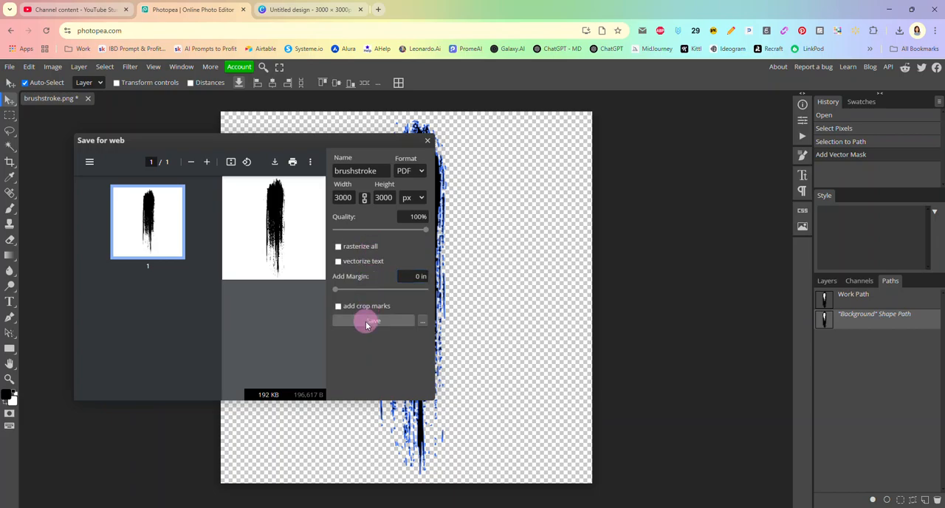
{"action": "left_click", "coordinate": [366, 320]}
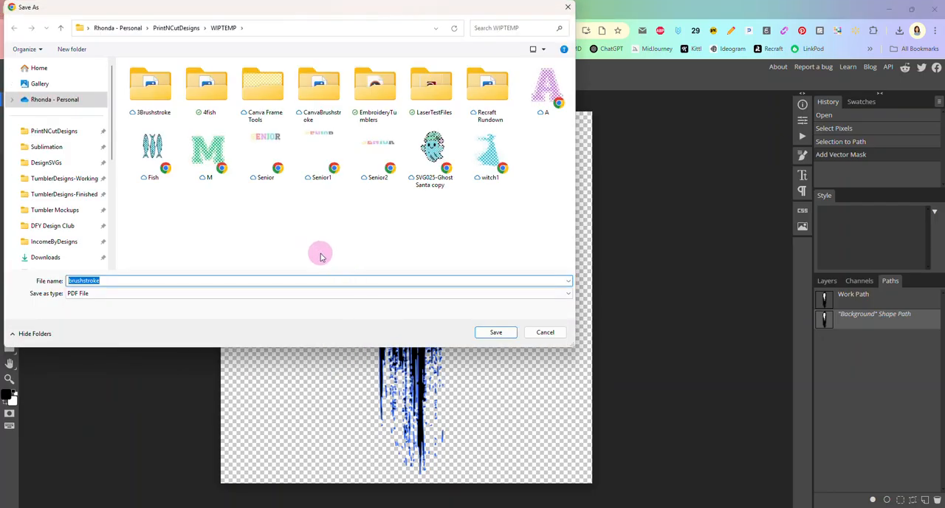
{"action": "mouse_move", "coordinate": [310, 267]}
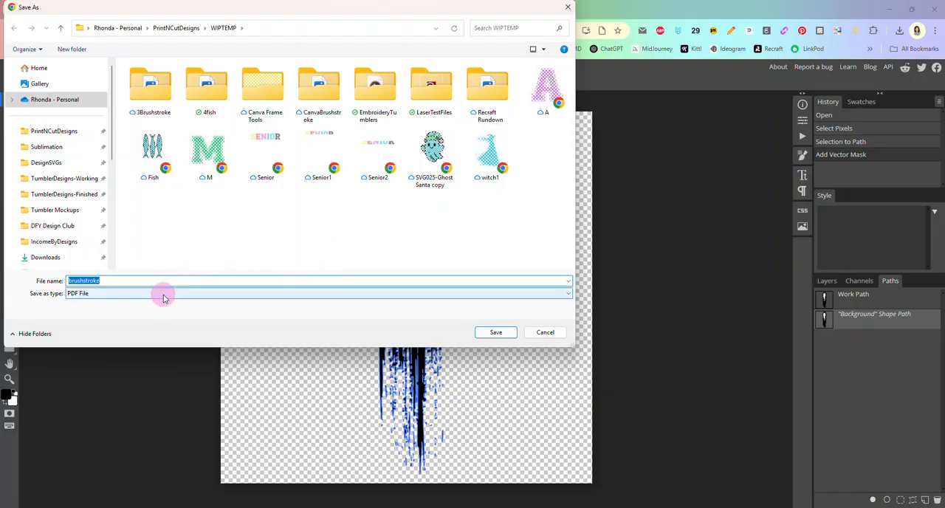
{"action": "left_click", "coordinate": [496, 332]}
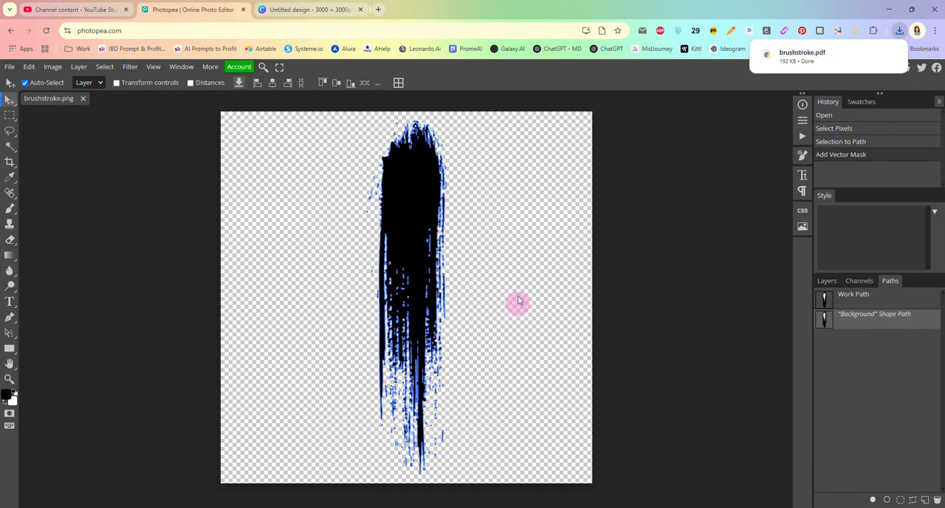
{"action": "mouse_move", "coordinate": [337, 8]}
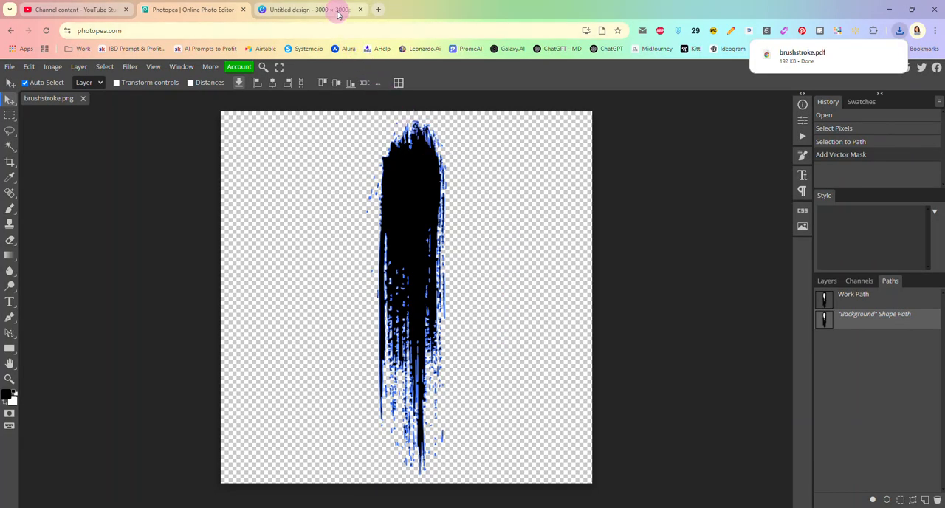
Upload brushstroke.pdf from the browser downloads into Canva's Projects panel.
{"action": "left_click", "coordinate": [302, 9]}
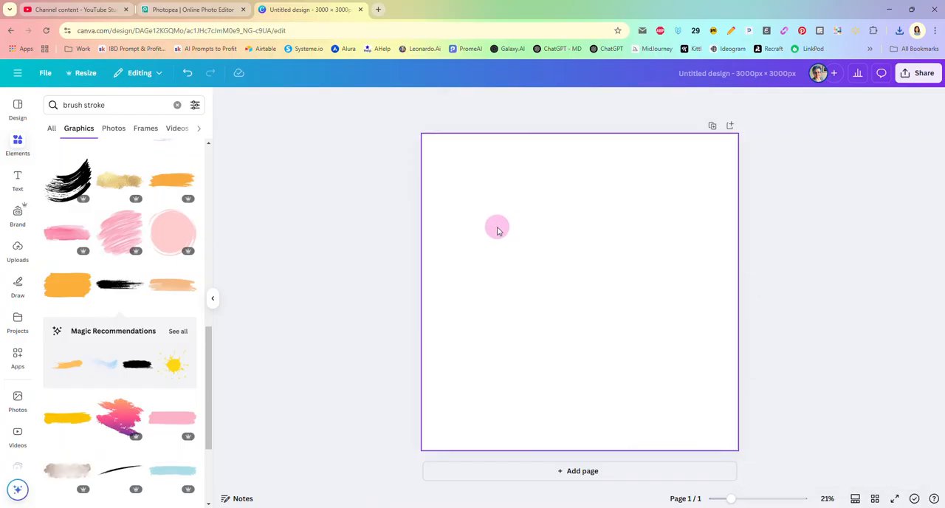
{"action": "mouse_move", "coordinate": [479, 245]}
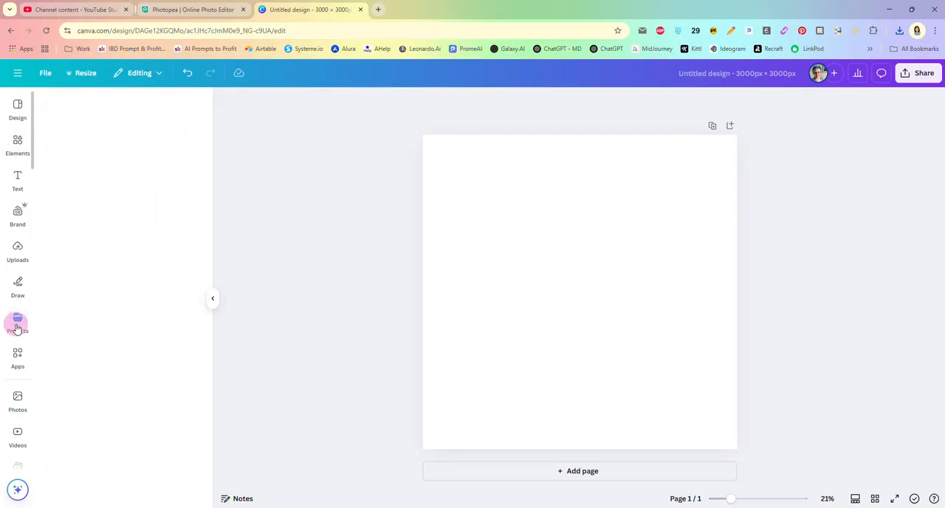
{"action": "left_click", "coordinate": [18, 322]}
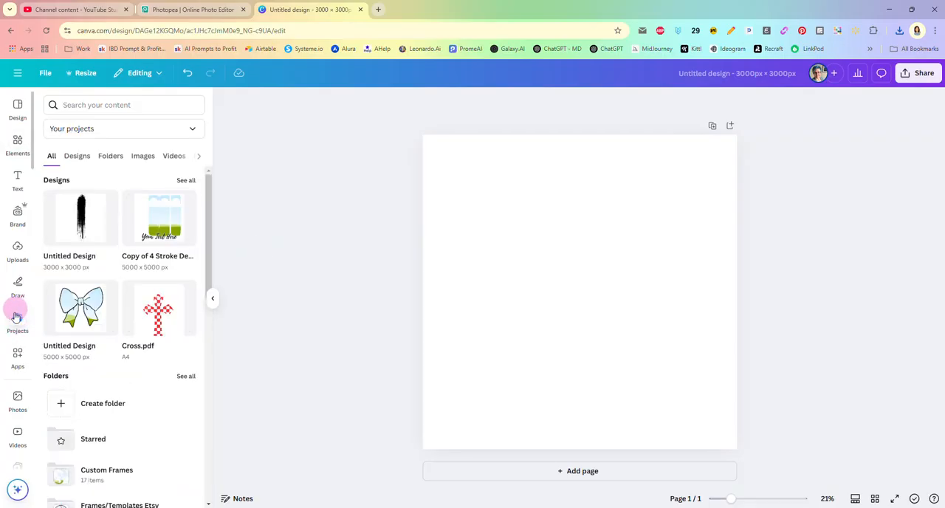
{"action": "mouse_move", "coordinate": [894, 31]}
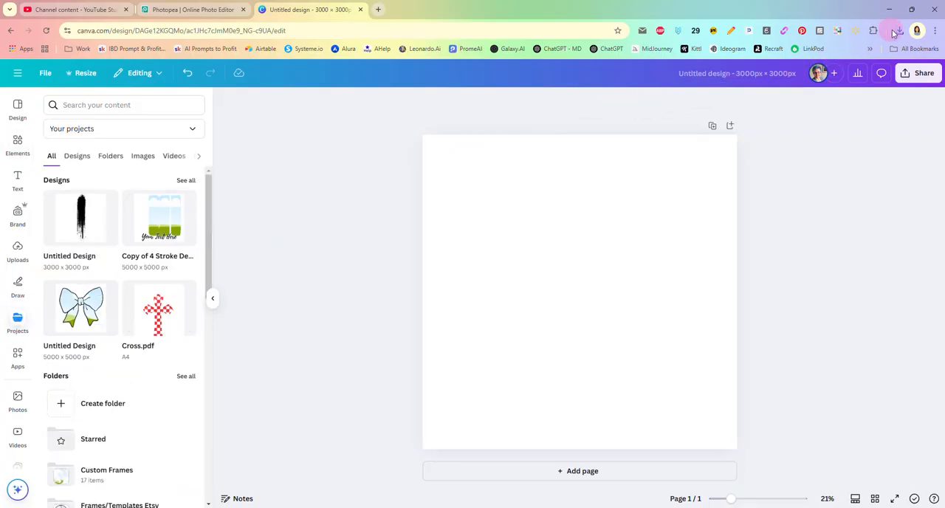
{"action": "mouse_move", "coordinate": [899, 29]}
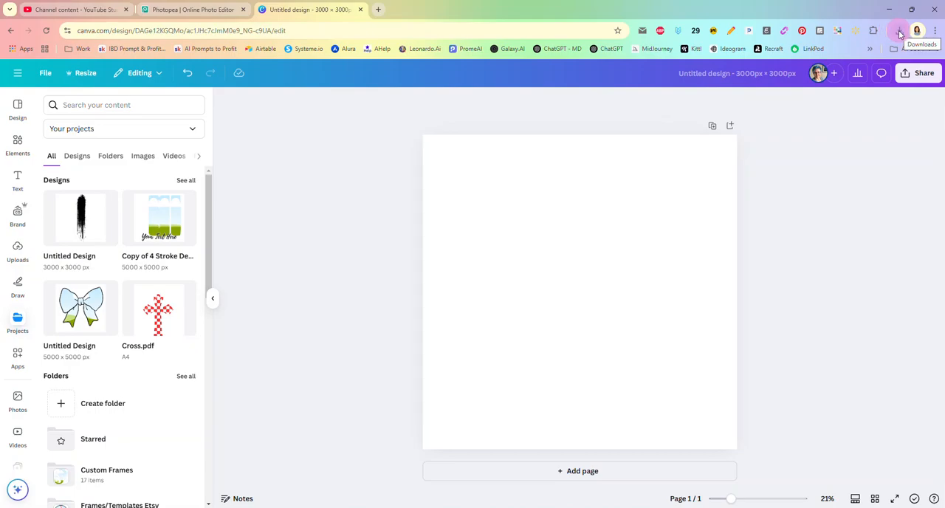
{"action": "left_click", "coordinate": [899, 30]}
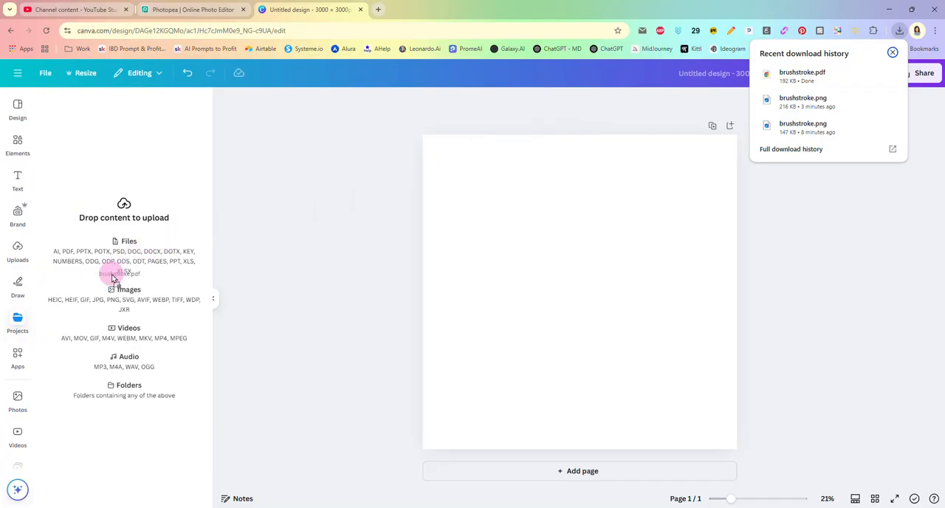
{"action": "left_click", "coordinate": [18, 322]}
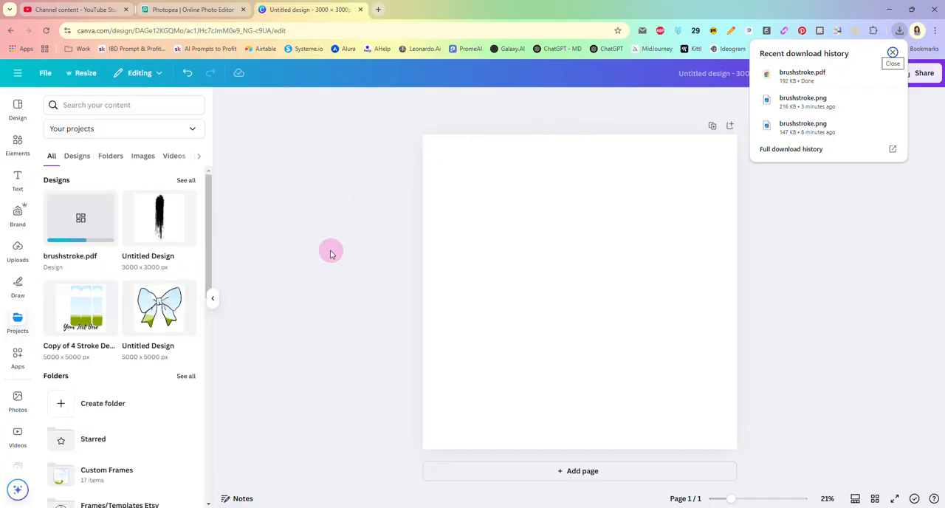
{"action": "mouse_move", "coordinate": [328, 245]}
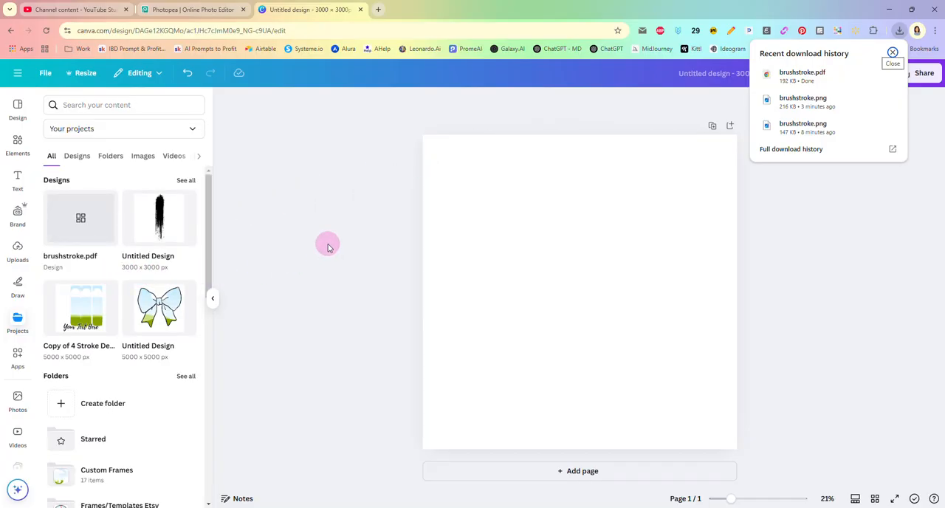
{"action": "mouse_move", "coordinate": [100, 233]}
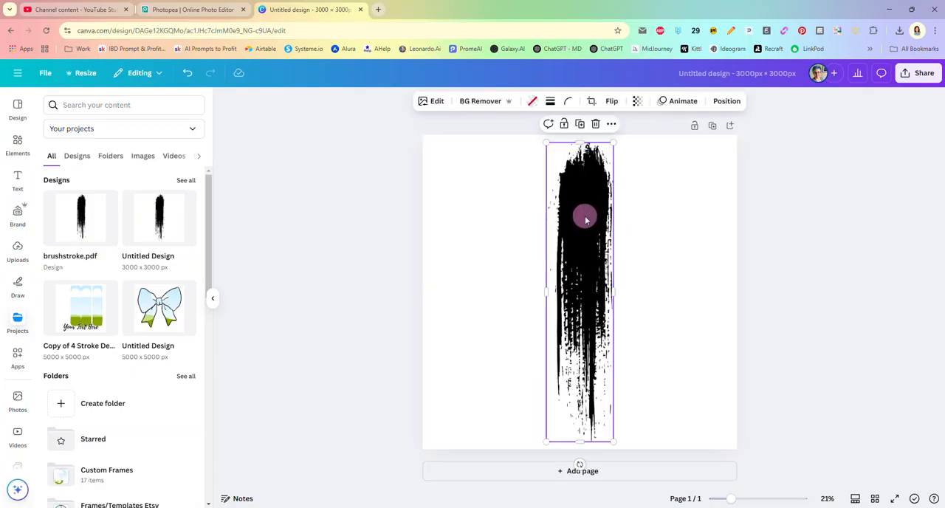
Detach the image from the brushstroke and delete the leftover black image, leaving an empty frame.
{"action": "right_click", "coordinate": [585, 218]}
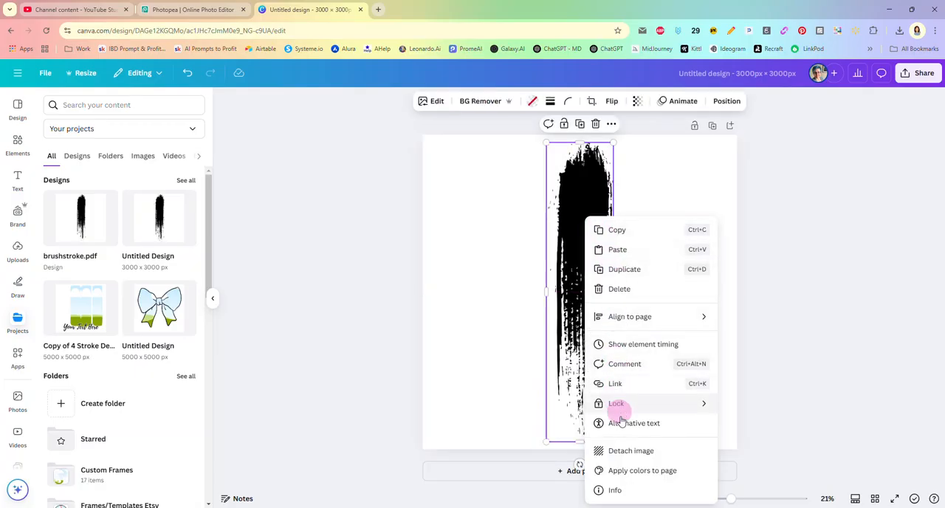
{"action": "mouse_move", "coordinate": [630, 450]}
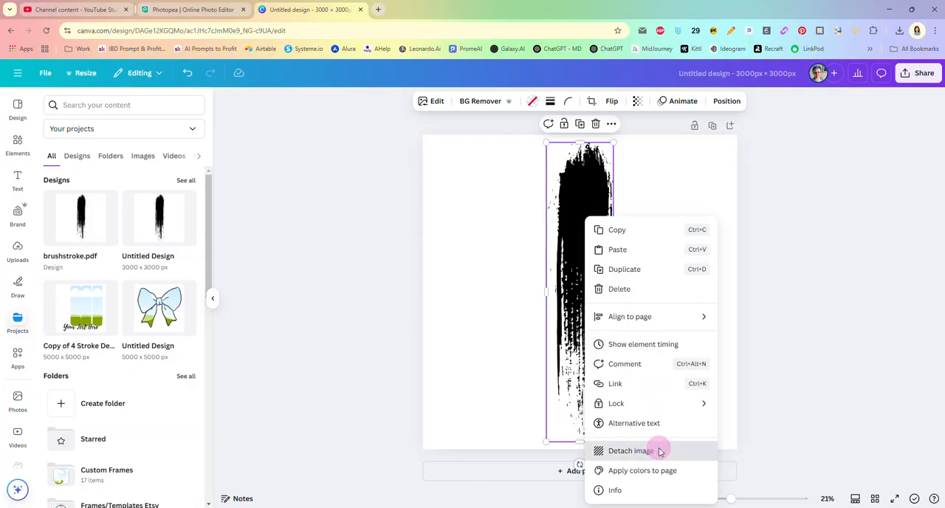
{"action": "left_click", "coordinate": [630, 450]}
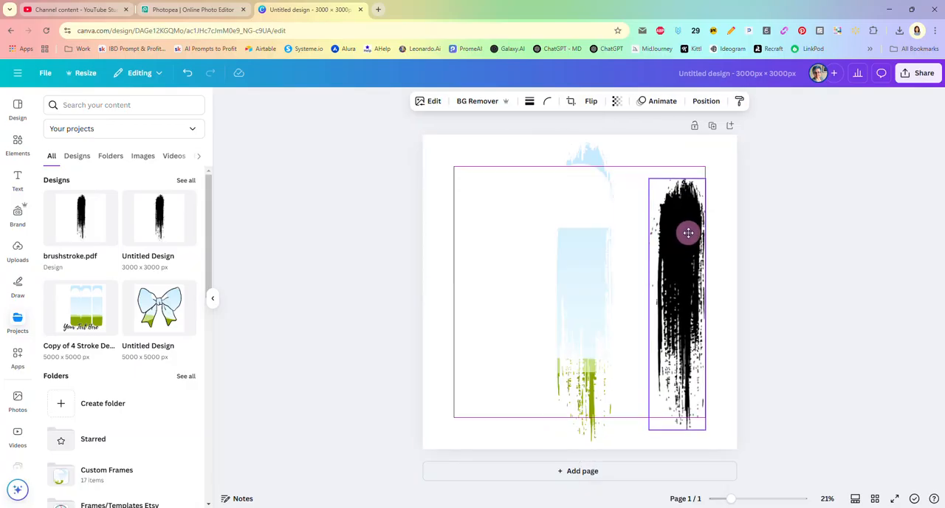
{"action": "key", "text": "Delete"}
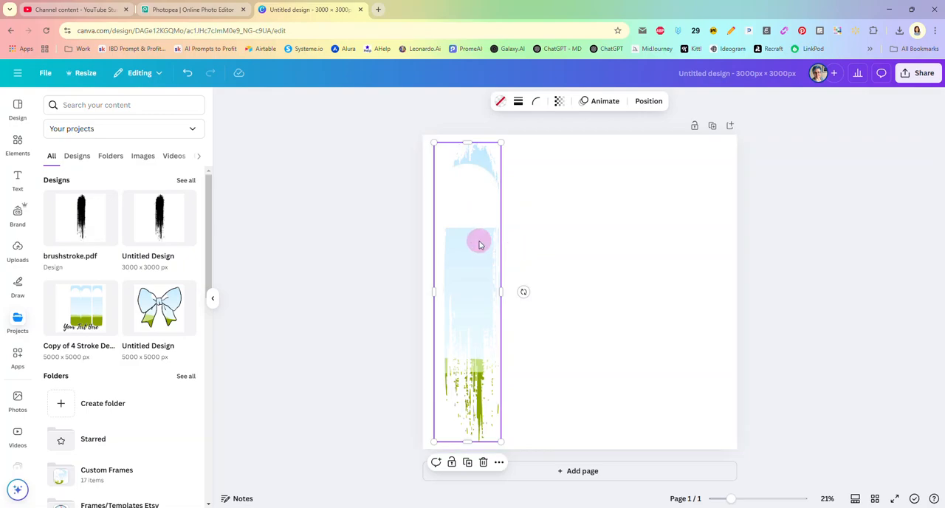
Alt-drag three more frame copies side by side and select all four across the page.
{"action": "left_click_drag", "start_coordinate": [478, 243], "coordinate": [546, 239]}
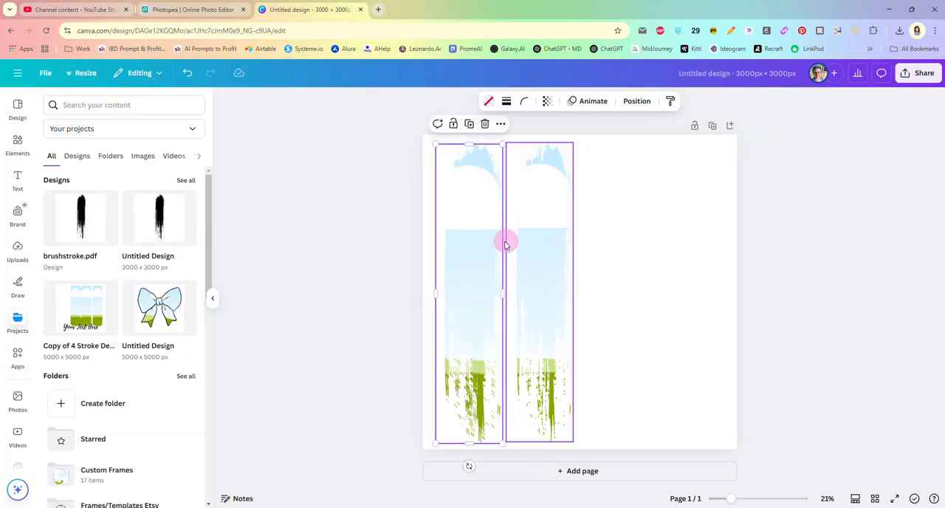
{"action": "left_click_drag", "start_coordinate": [505, 243], "coordinate": [620, 243]}
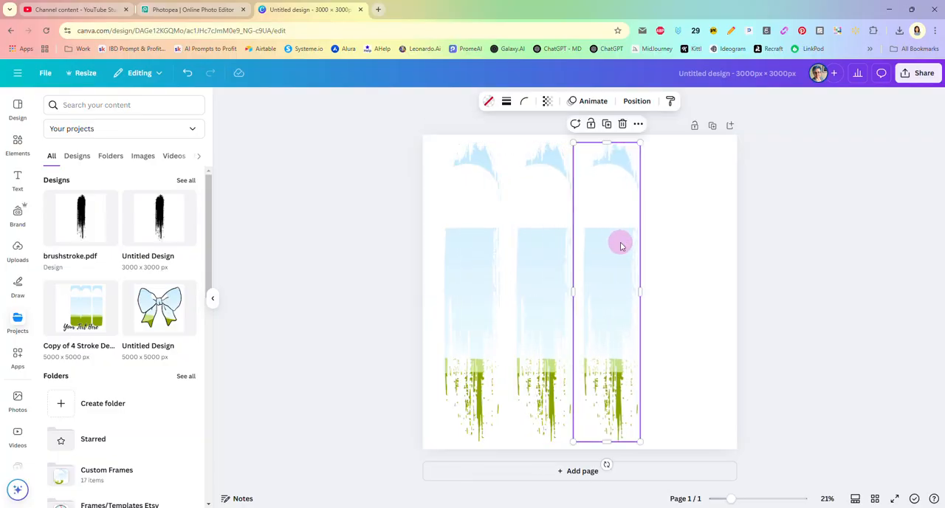
{"action": "left_click_drag", "start_coordinate": [620, 245], "coordinate": [678, 246]}
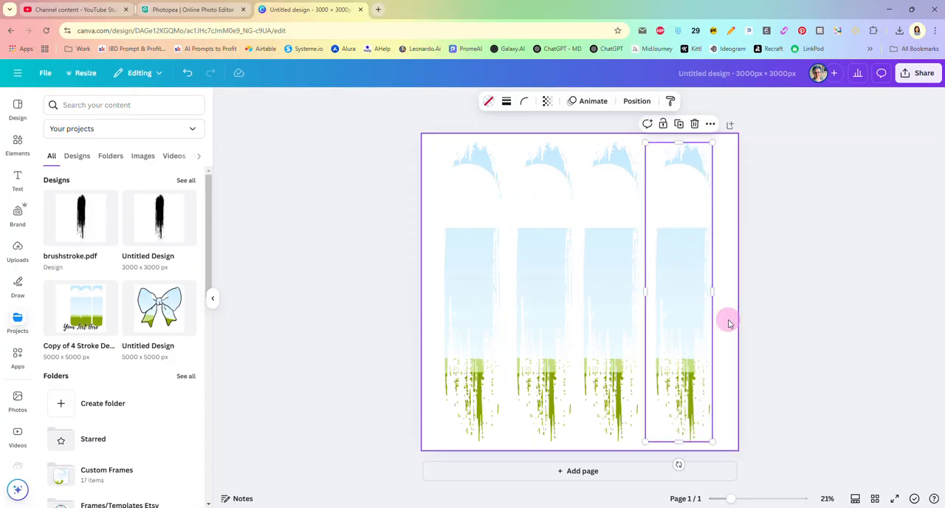
{"action": "left_click", "coordinate": [591, 224]}
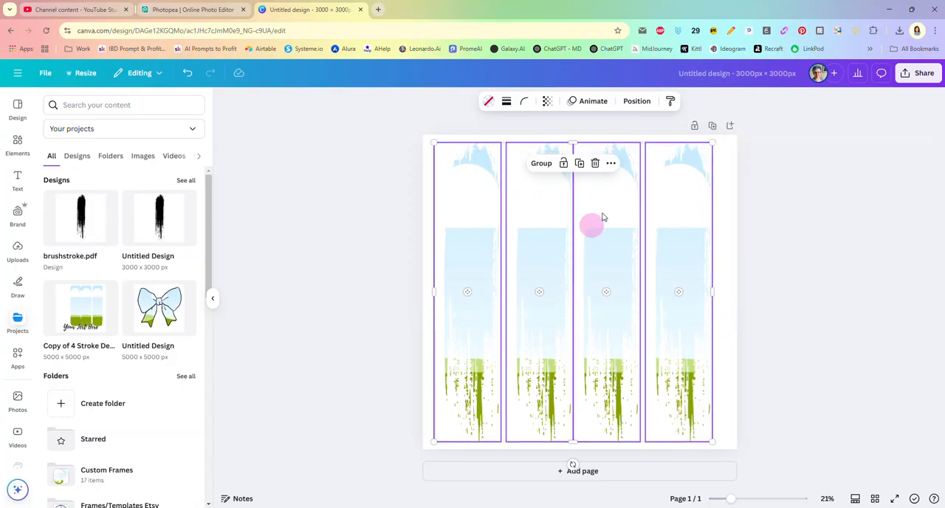
{"action": "left_click", "coordinate": [611, 162]}
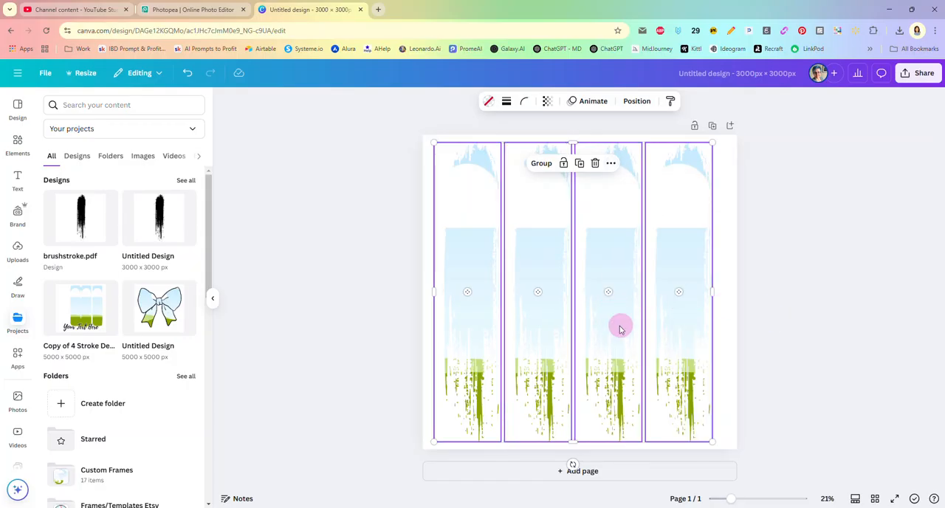
{"action": "left_click", "coordinate": [796, 242]}
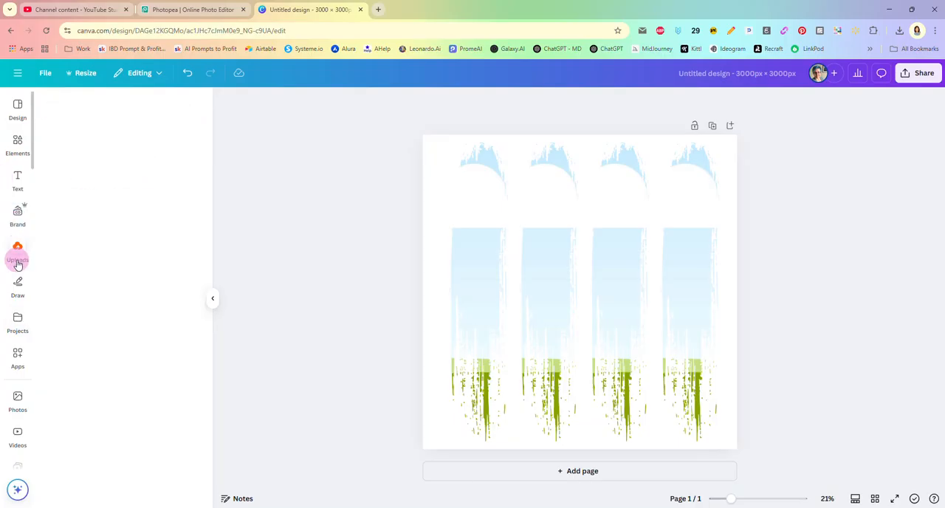
{"action": "left_click", "coordinate": [18, 251]}
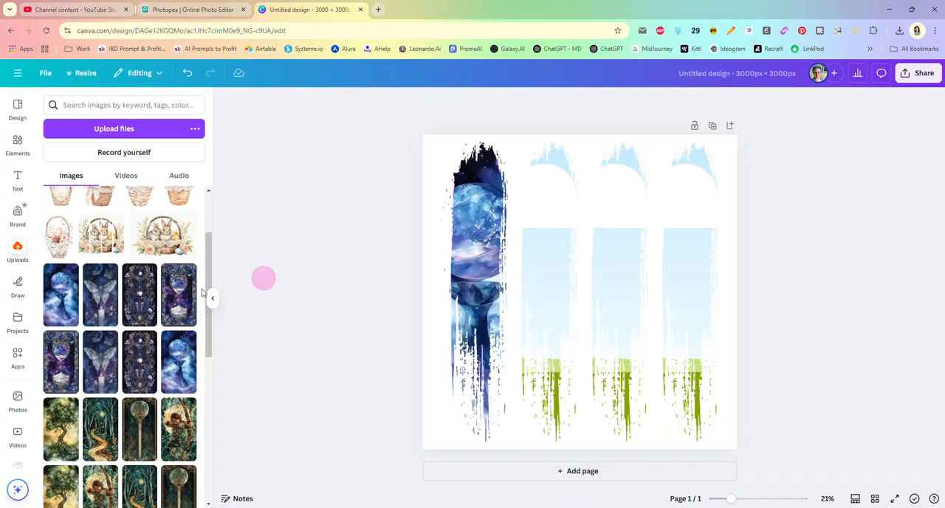
{"action": "left_click_drag", "start_coordinate": [101, 294], "coordinate": [547, 287]}
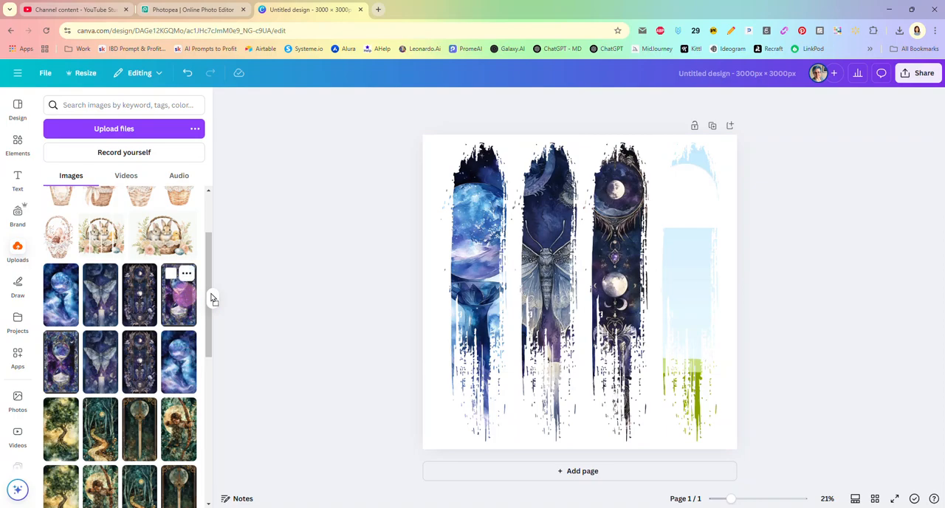
{"action": "left_click", "coordinate": [178, 295]}
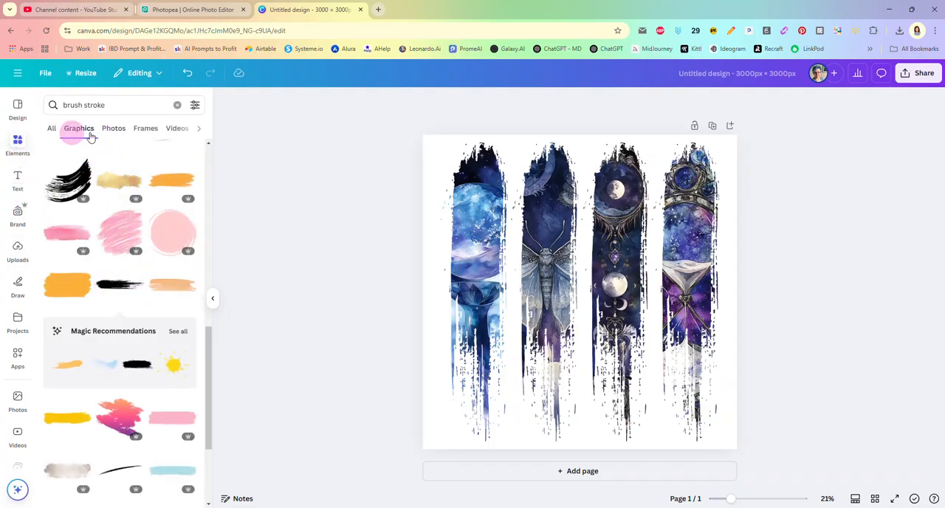
{"action": "left_click", "coordinate": [113, 127]}
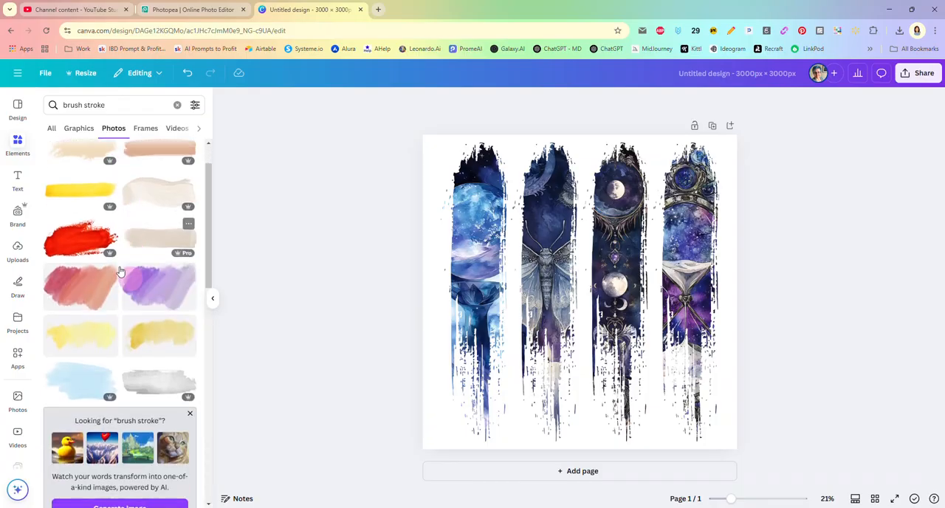
{"action": "scroll", "scroll_direction": "down", "scroll_amount": 3}
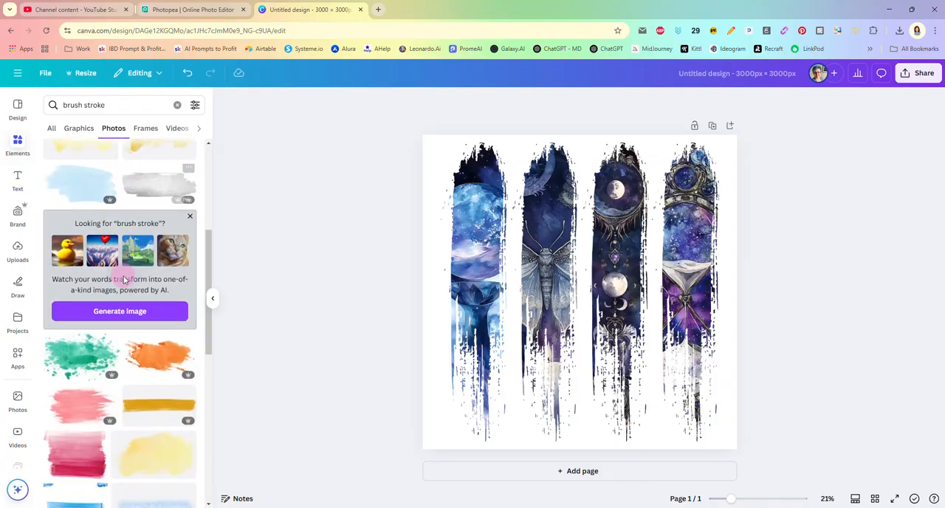
{"action": "scroll", "scroll_direction": "down", "scroll_amount": 3}
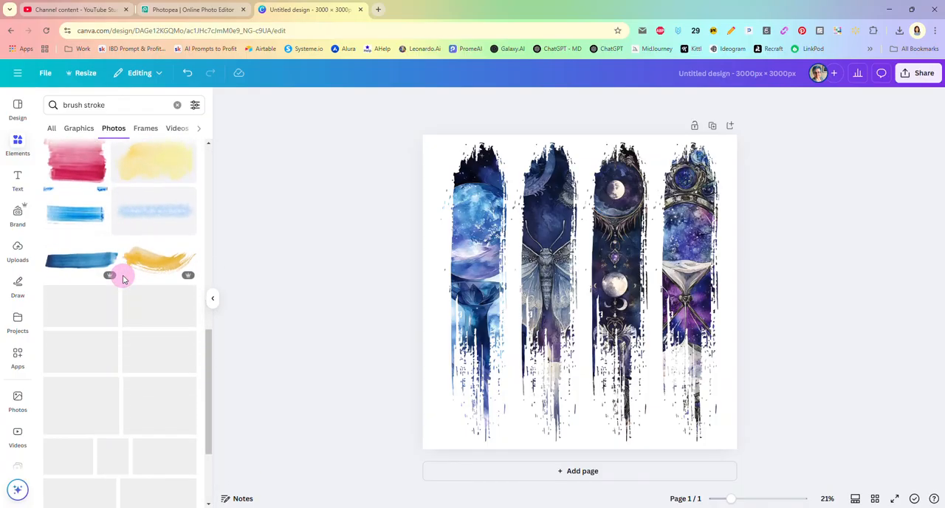
{"action": "scroll", "scroll_direction": "down", "scroll_amount": 3}
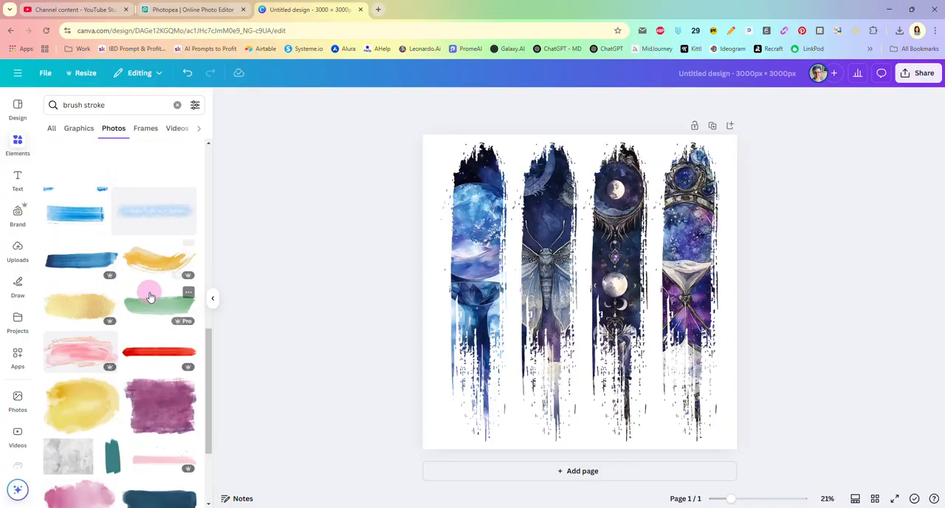
{"action": "scroll", "scroll_direction": "down", "scroll_amount": 3}
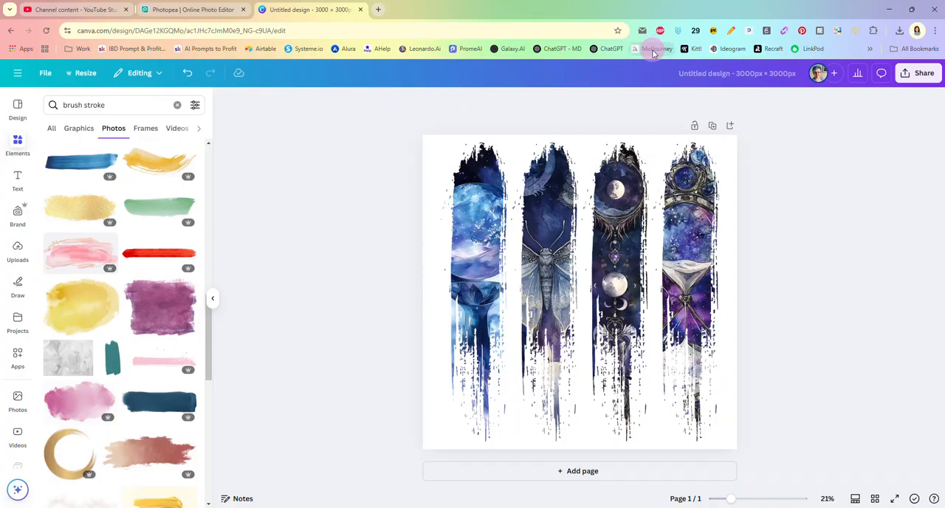
Generate images from the prompt "brush stroke silhouette, clipart, white background" in Midjourney.
{"action": "left_click", "coordinate": [652, 49]}
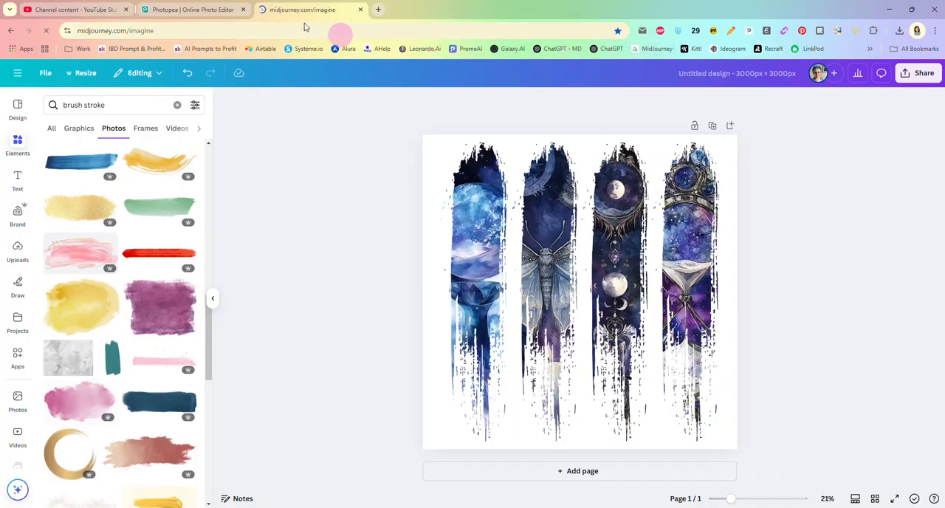
{"action": "left_click", "coordinate": [310, 9]}
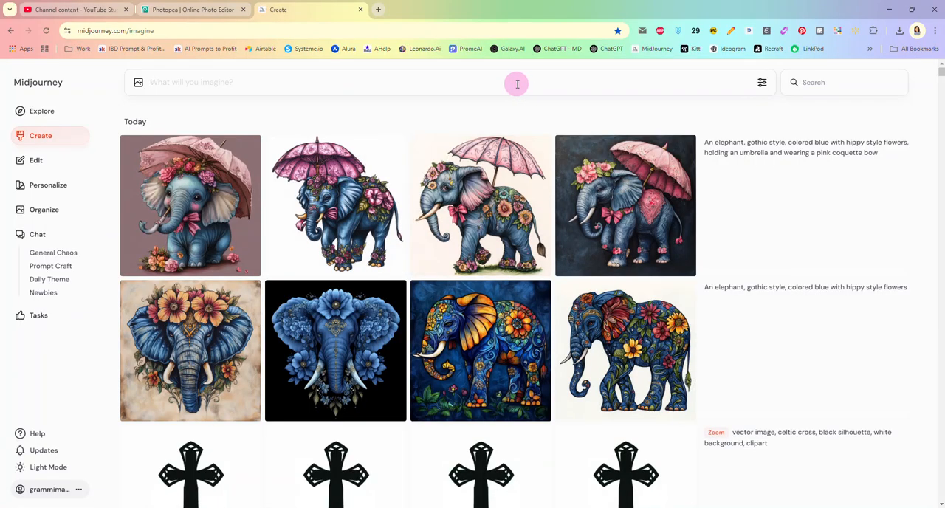
{"action": "type", "text": "brush stroke si"}
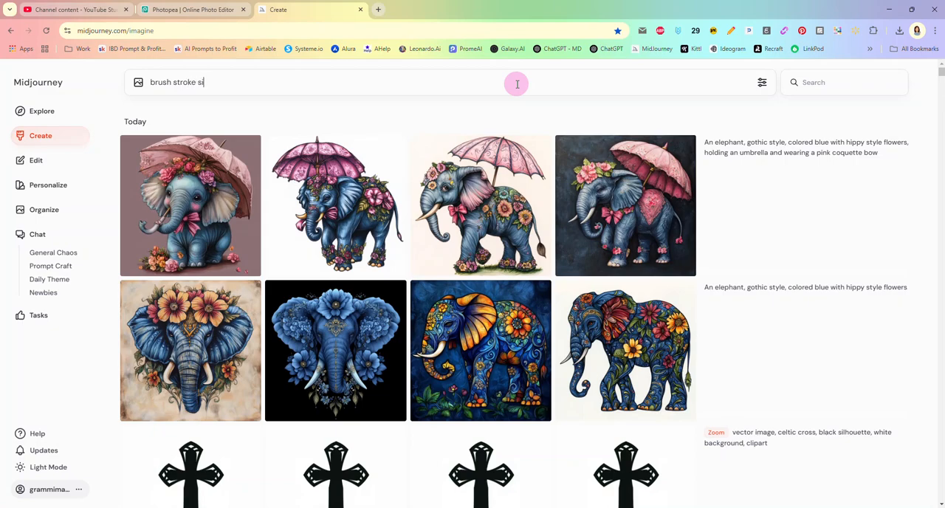
{"action": "type", "text": "lhouette,"}
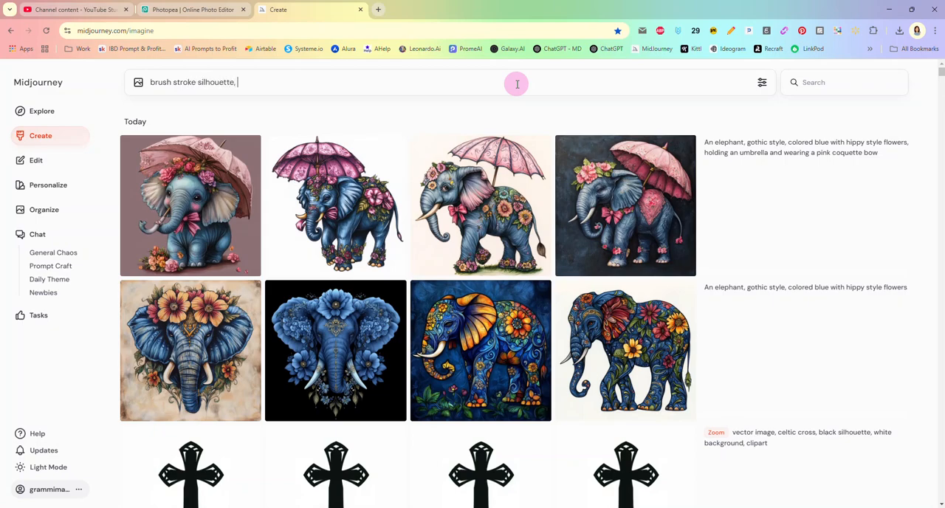
{"action": "type", "text": "clipart, wh"}
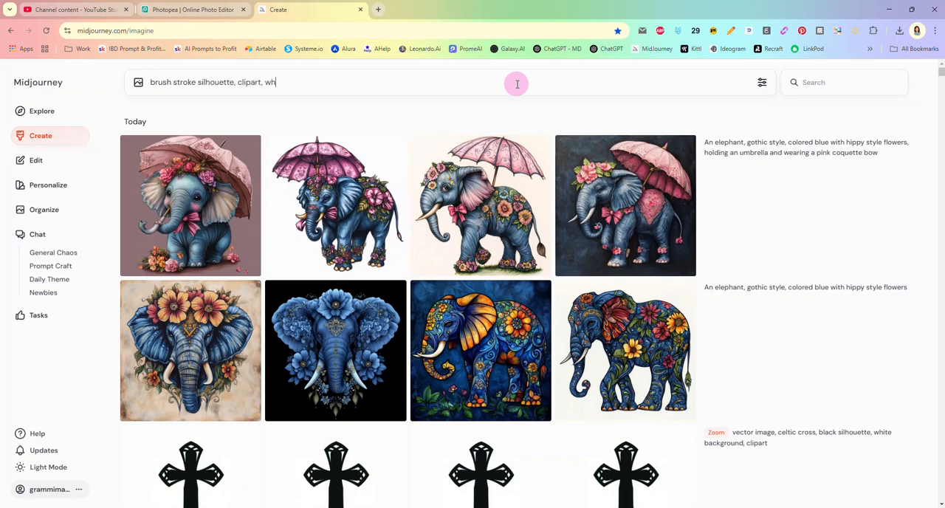
{"action": "type", "text": "ite backgrou"}
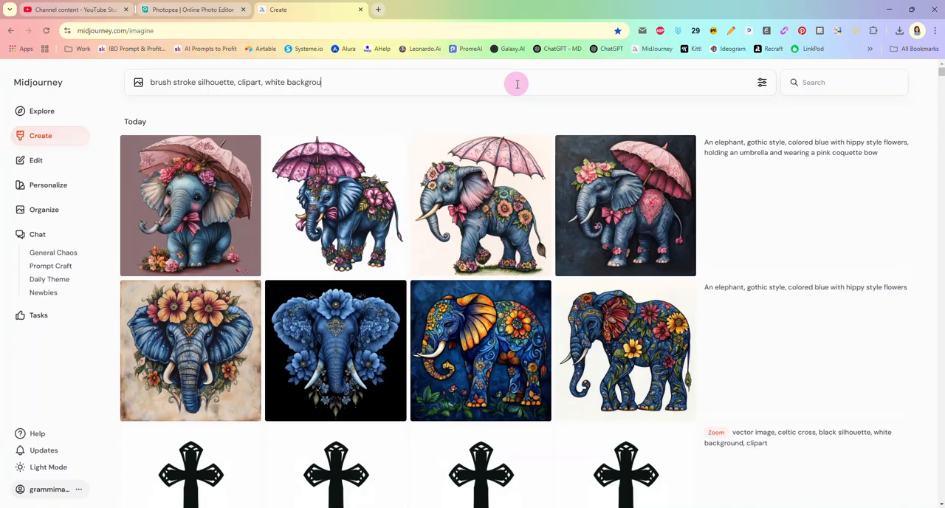
{"action": "key", "text": "Return"}
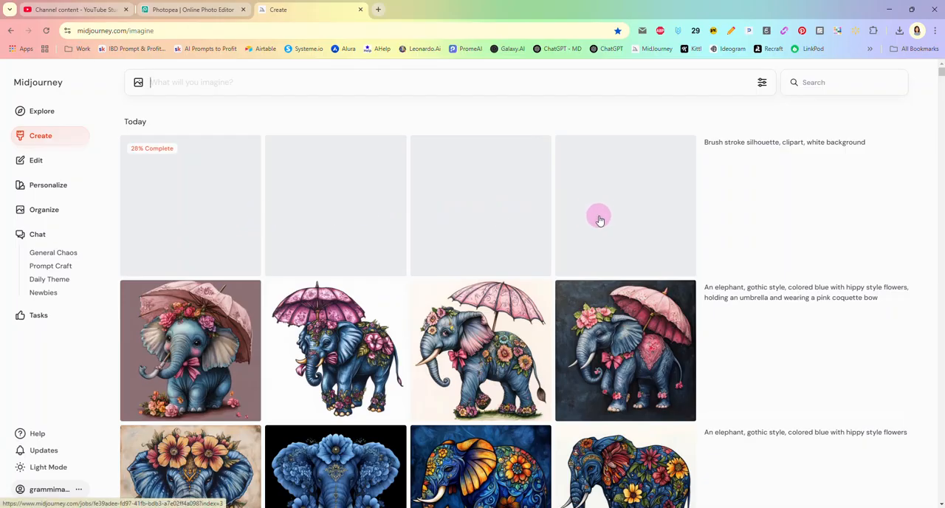
{"action": "mouse_move", "coordinate": [593, 190]}
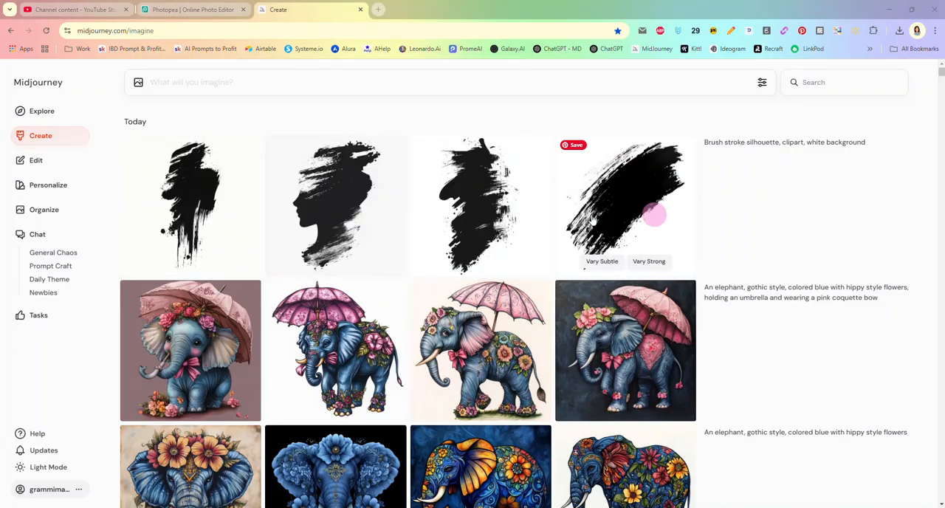
{"action": "mouse_move", "coordinate": [361, 205]}
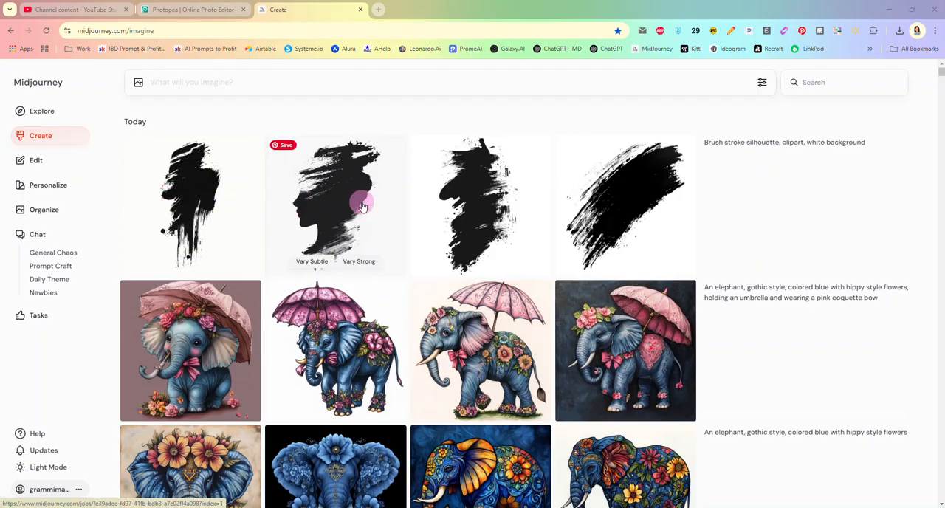
View the head-shaped silhouette result full size, copy it, and return to the grid.
{"action": "left_click", "coordinate": [336, 203]}
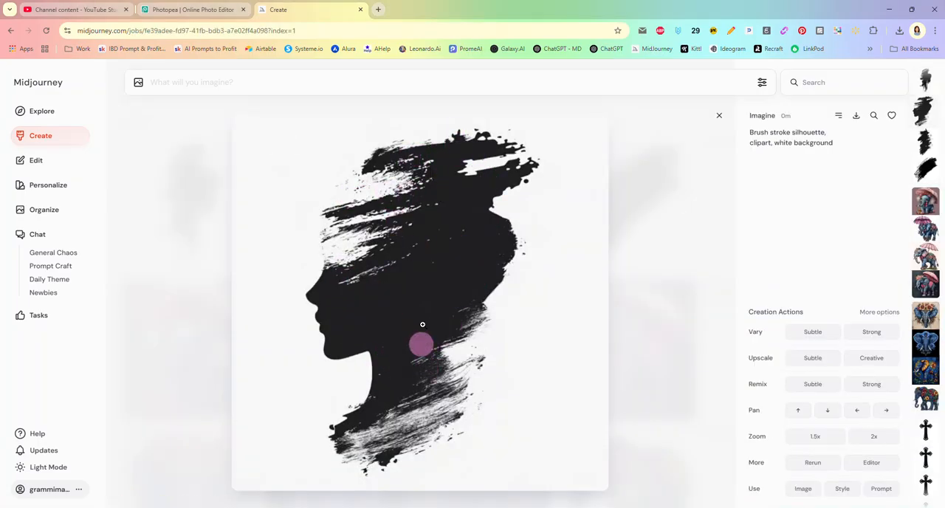
{"action": "mouse_move", "coordinate": [441, 245]}
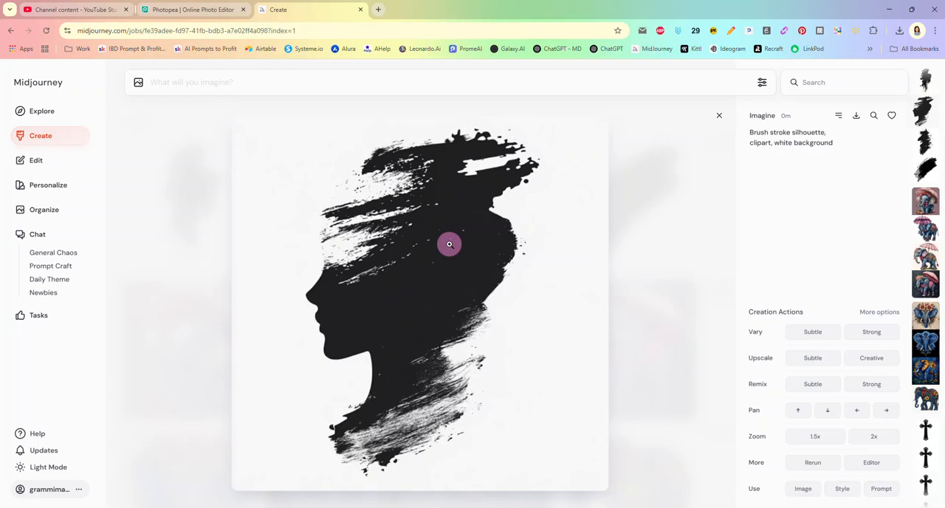
{"action": "right_click", "coordinate": [448, 244]}
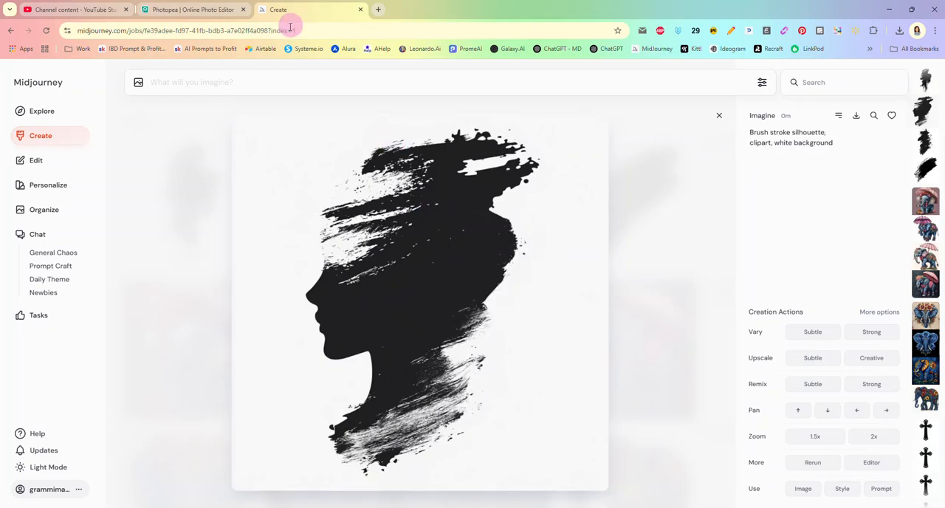
{"action": "left_click", "coordinate": [12, 30]}
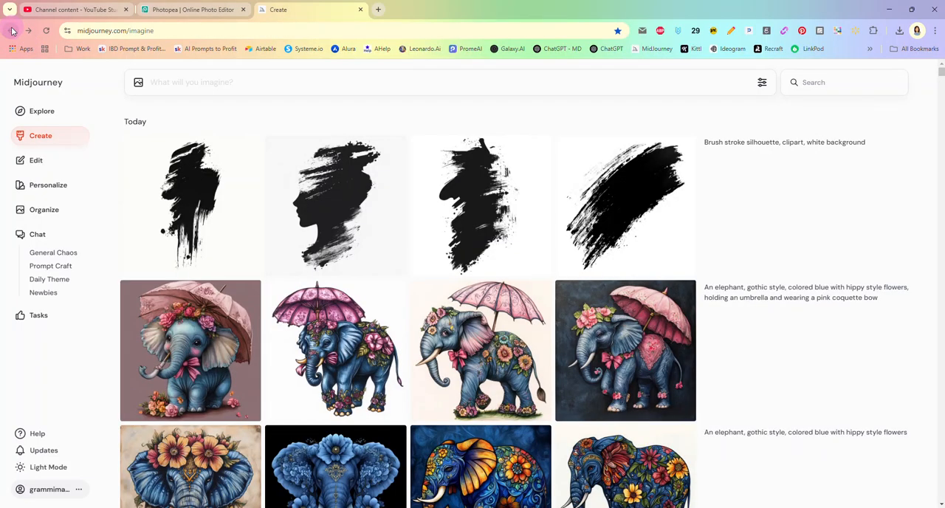
Paste the head silhouette onto page 2 in Canva and remove its white background.
{"action": "left_click", "coordinate": [310, 9]}
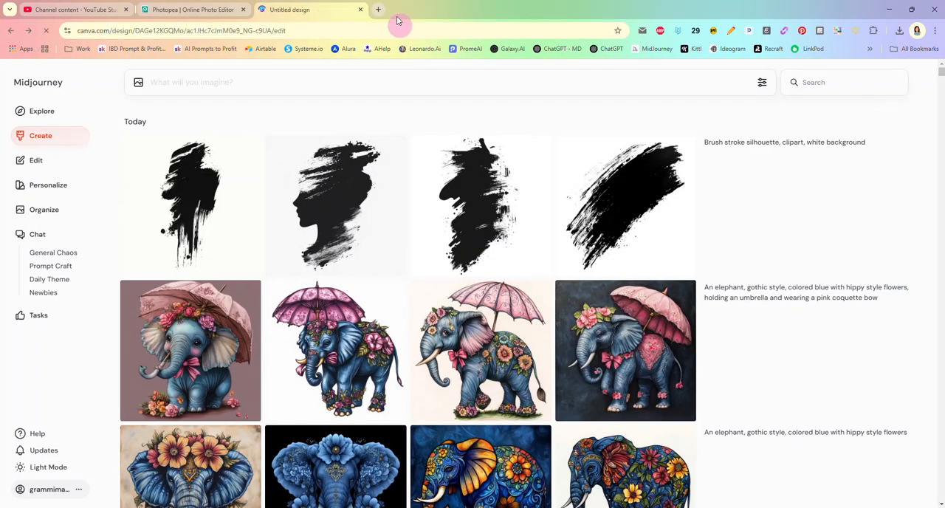
{"action": "left_click", "coordinate": [310, 9]}
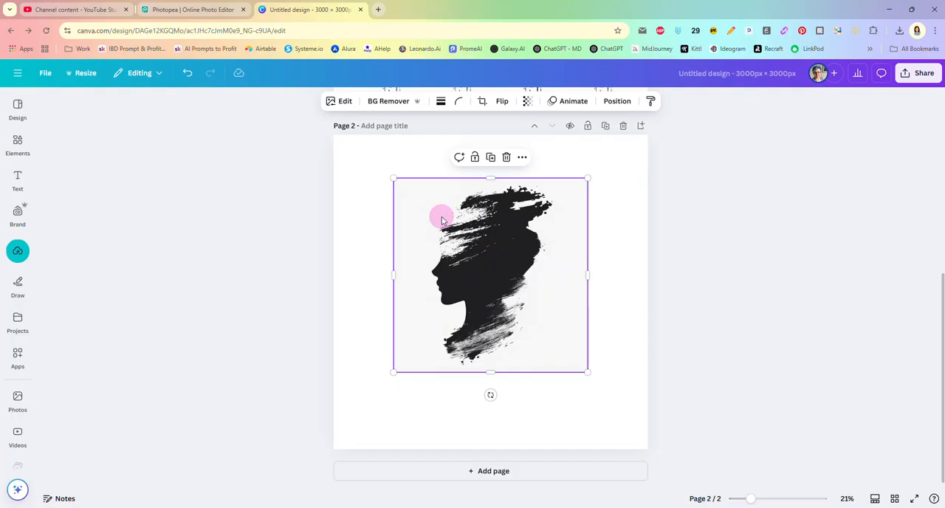
{"action": "left_click", "coordinate": [388, 100]}
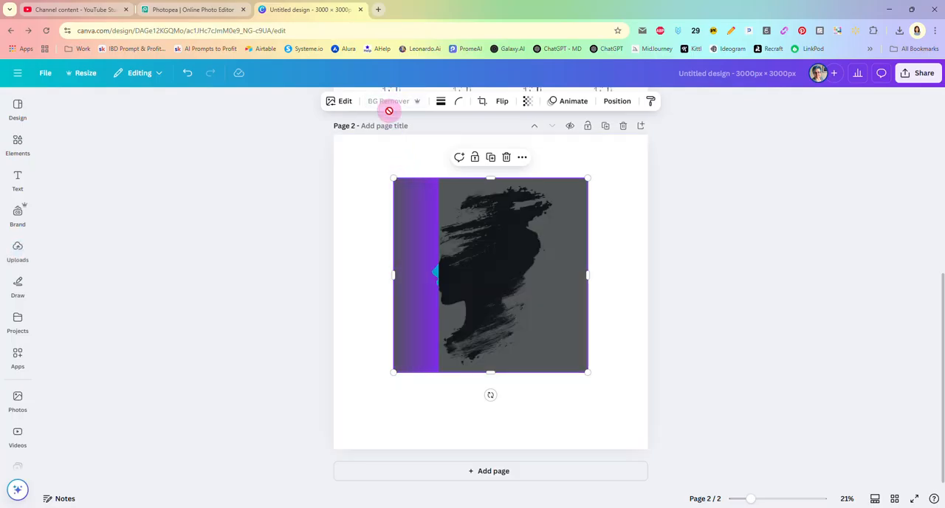
{"action": "left_click", "coordinate": [390, 100]}
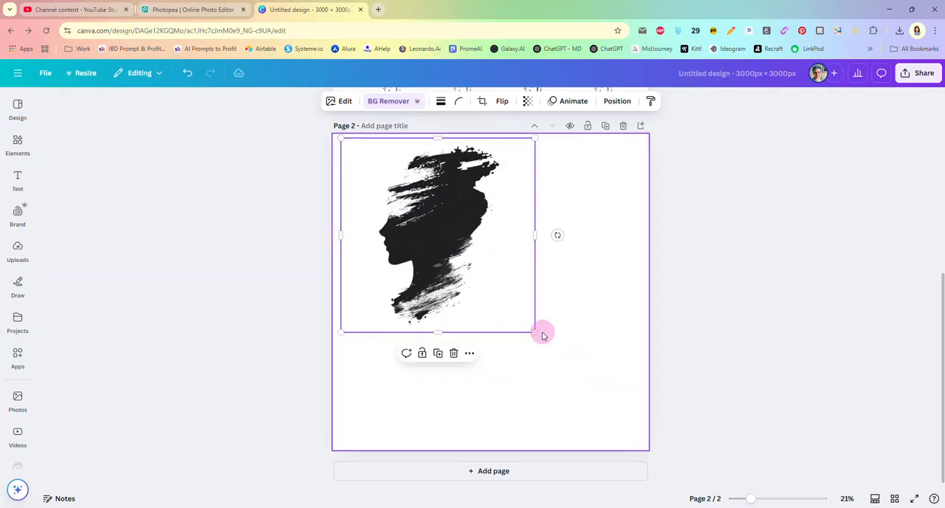
Enlarge the silhouette to fill the page and centre it.
{"action": "left_click_drag", "start_coordinate": [543, 332], "coordinate": [667, 458]}
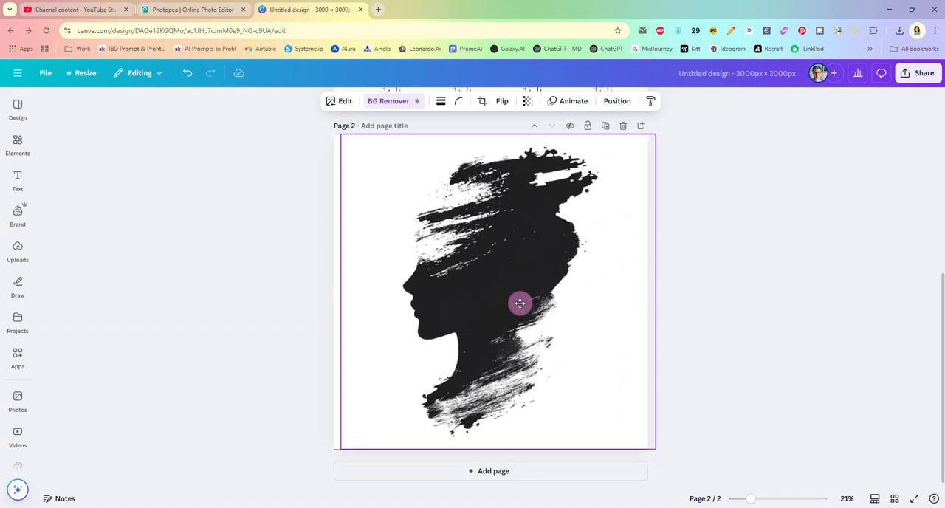
{"action": "left_click_drag", "start_coordinate": [519, 303], "coordinate": [514, 308]}
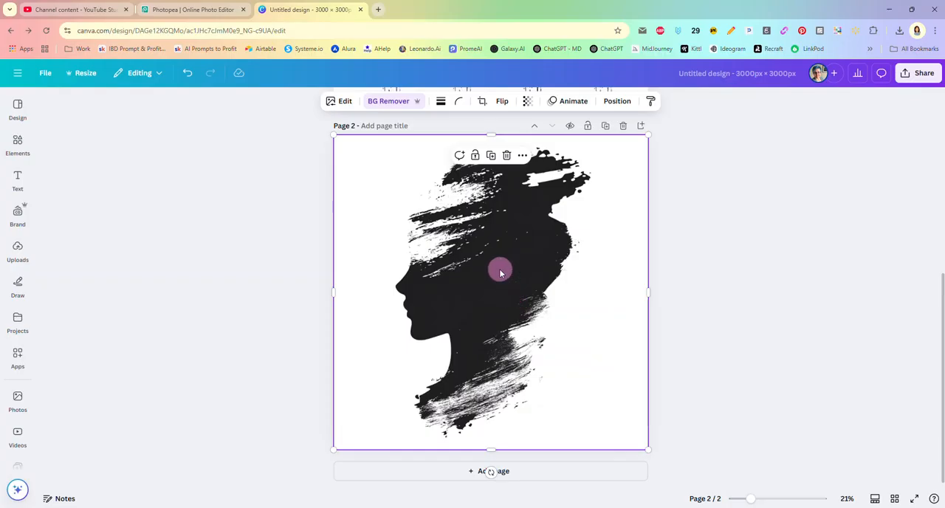
{"action": "mouse_move", "coordinate": [505, 274]}
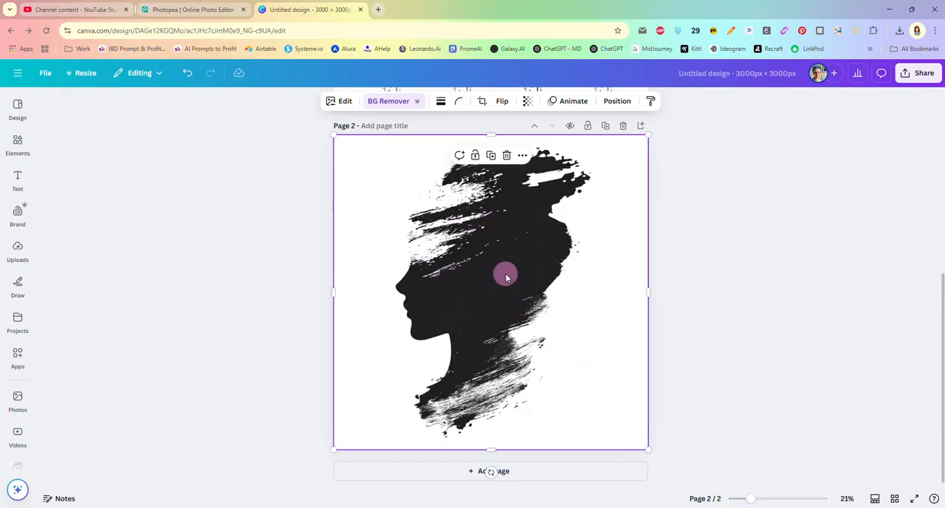
{"action": "mouse_move", "coordinate": [514, 270]}
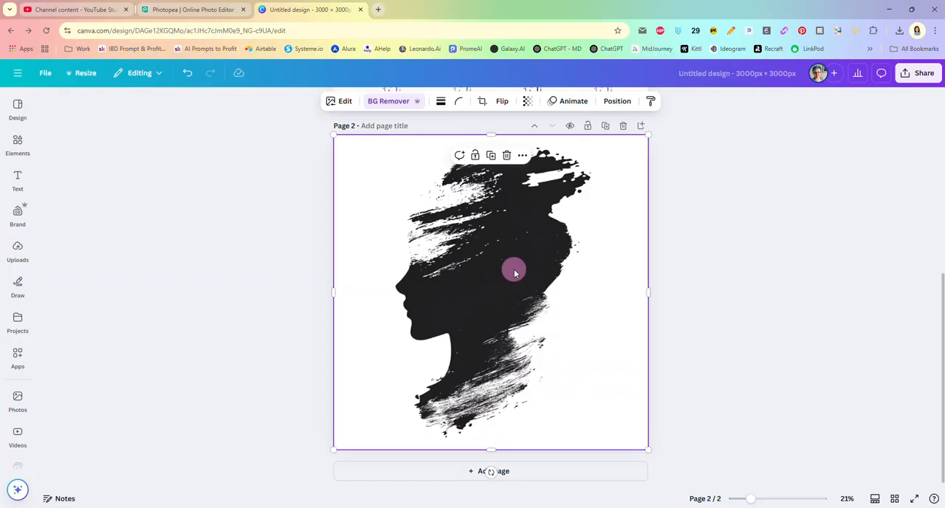
{"action": "mouse_move", "coordinate": [924, 73]}
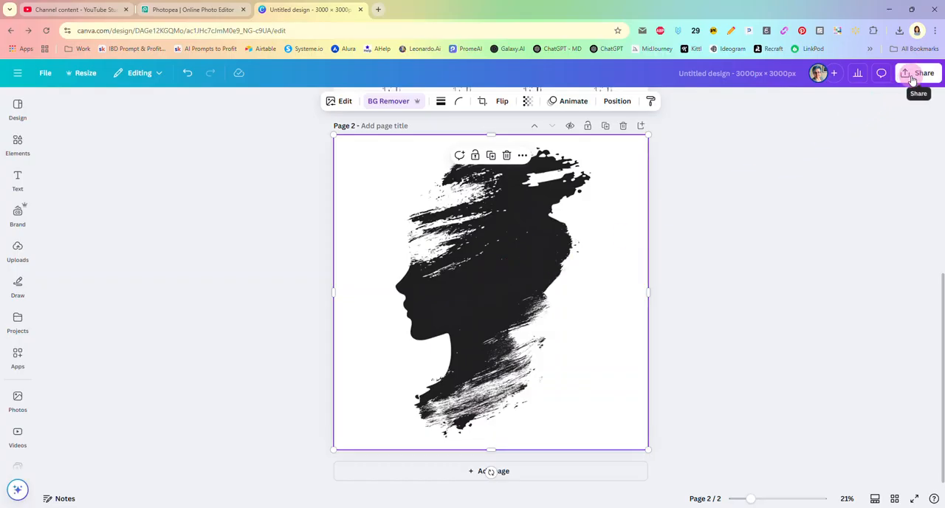
Download page 2 only as a transparent-background PNG and save it to the designs folder.
{"action": "left_click", "coordinate": [899, 74]}
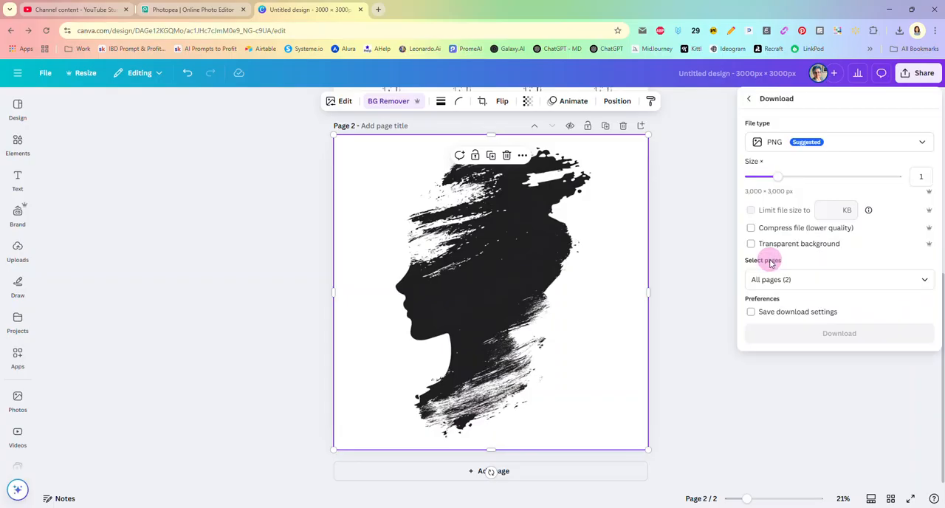
{"action": "left_click", "coordinate": [839, 279]}
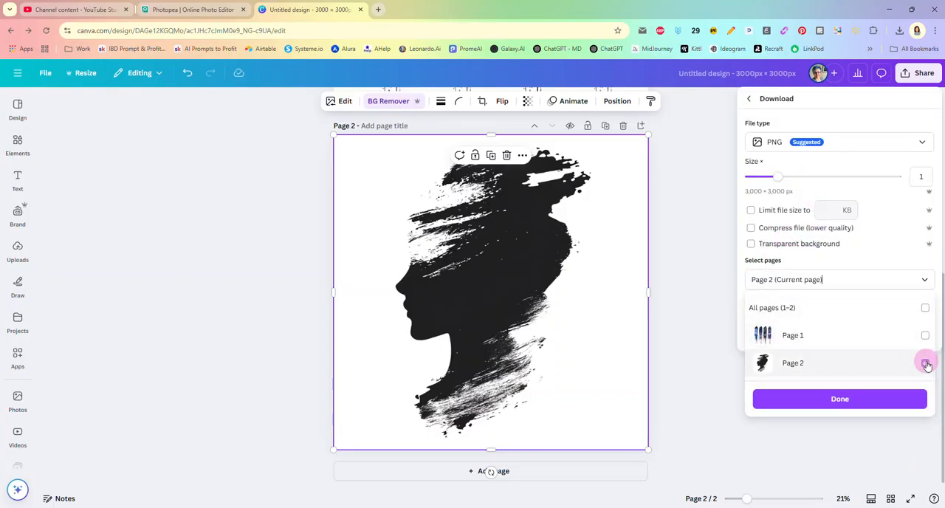
{"action": "left_click", "coordinate": [924, 364]}
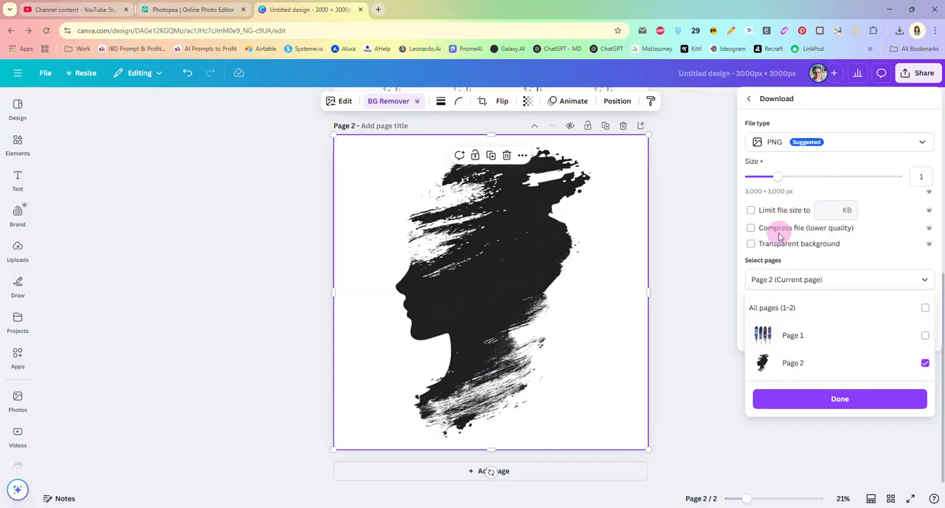
{"action": "left_click", "coordinate": [750, 243]}
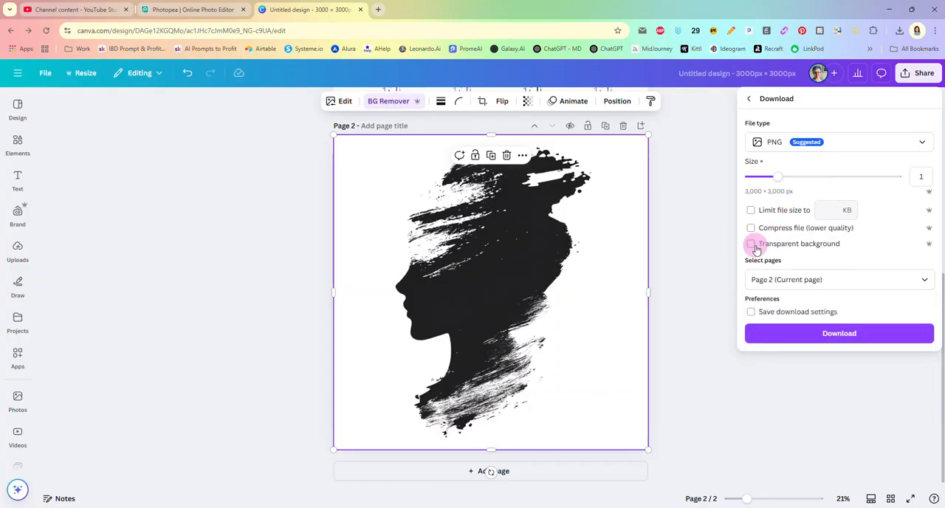
{"action": "left_click", "coordinate": [838, 333]}
{"action": "type", "text": "wo"}
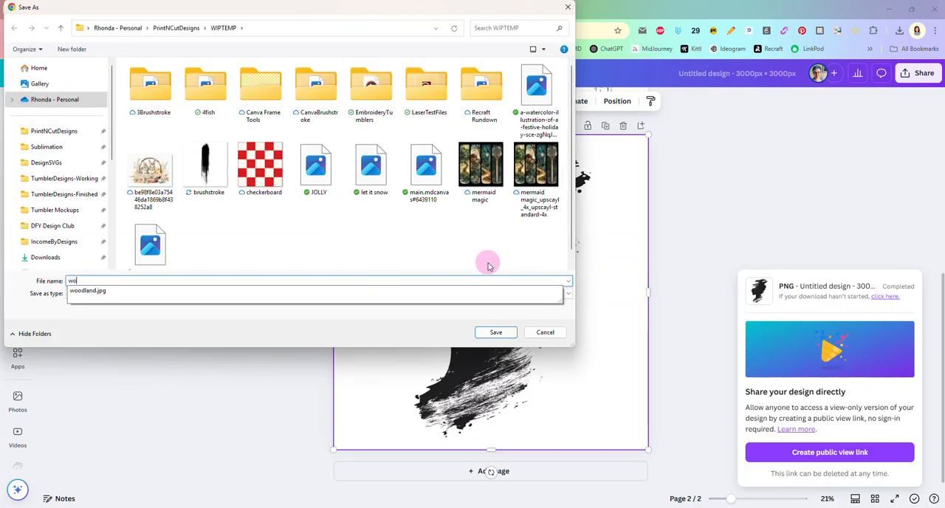
{"action": "left_click", "coordinate": [496, 332]}
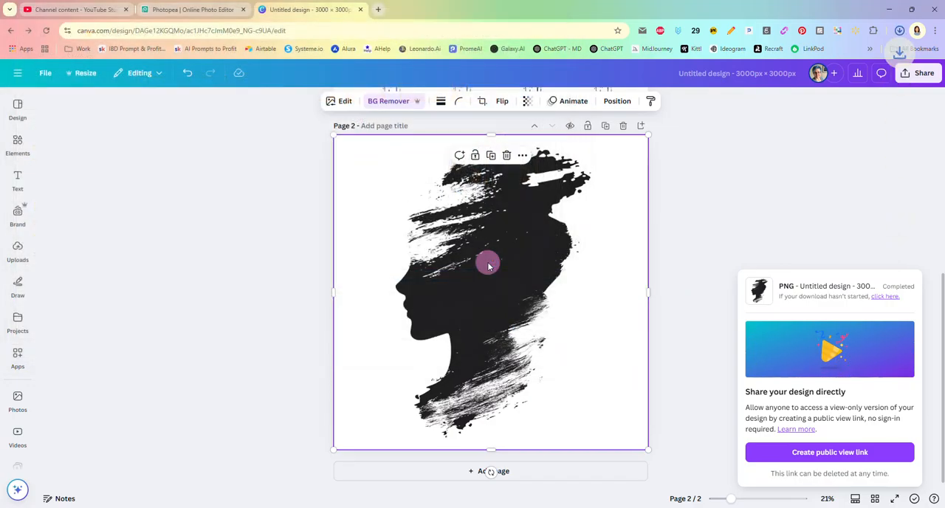
Open woman.png in Photopea and view its layers.
{"action": "left_click", "coordinate": [192, 9]}
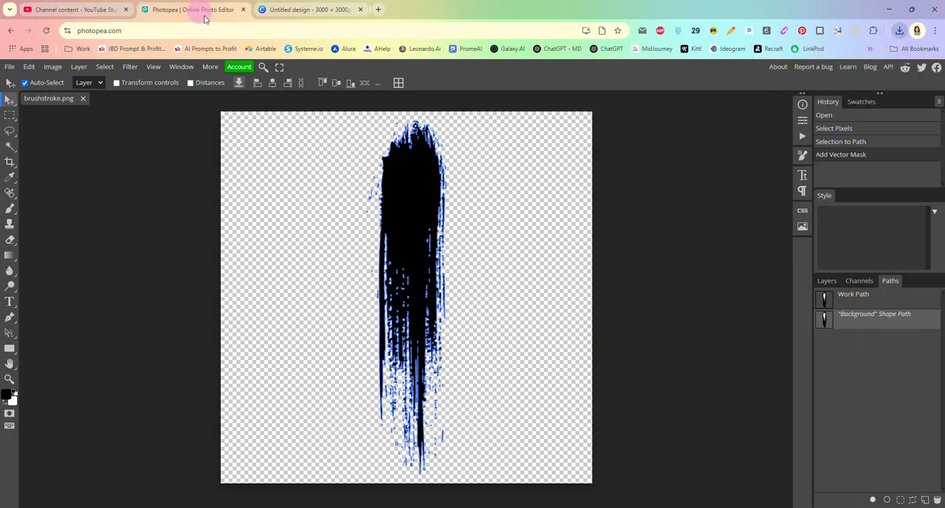
{"action": "left_click", "coordinate": [899, 29]}
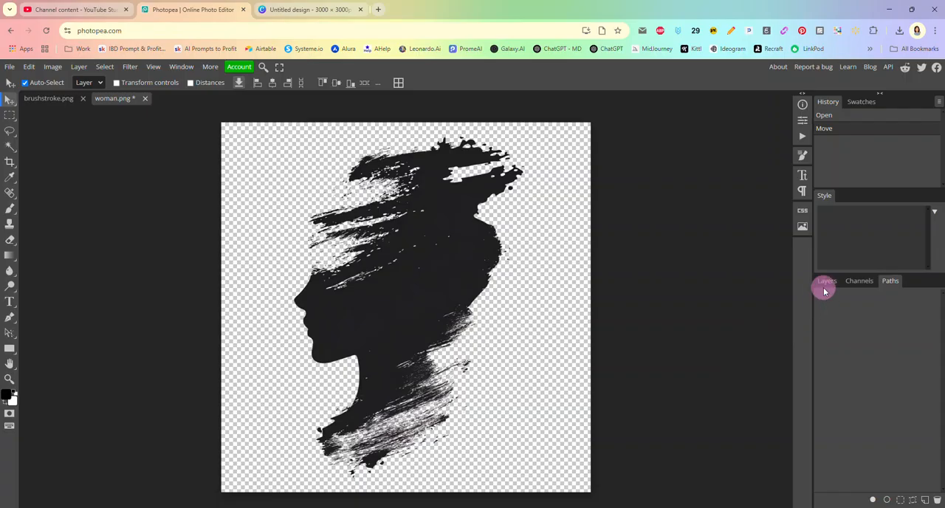
{"action": "left_click", "coordinate": [827, 281]}
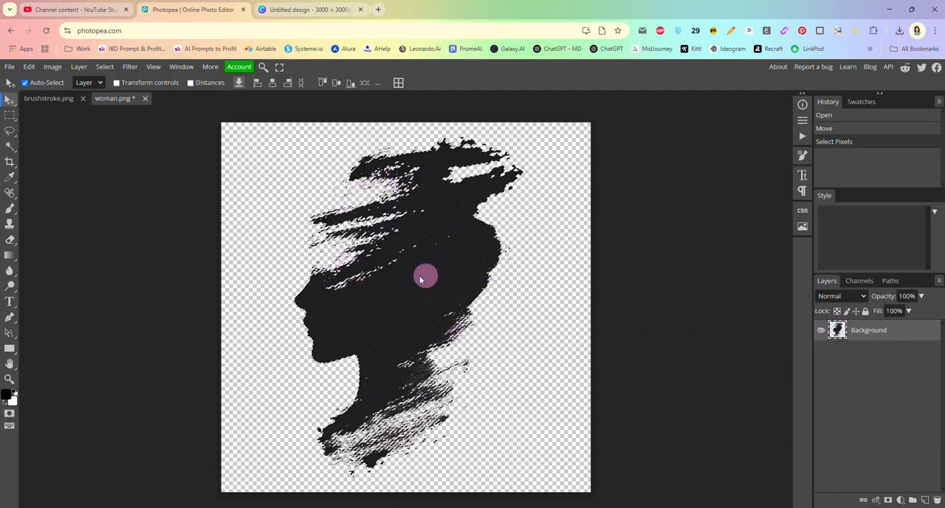
{"action": "mouse_move", "coordinate": [702, 303]}
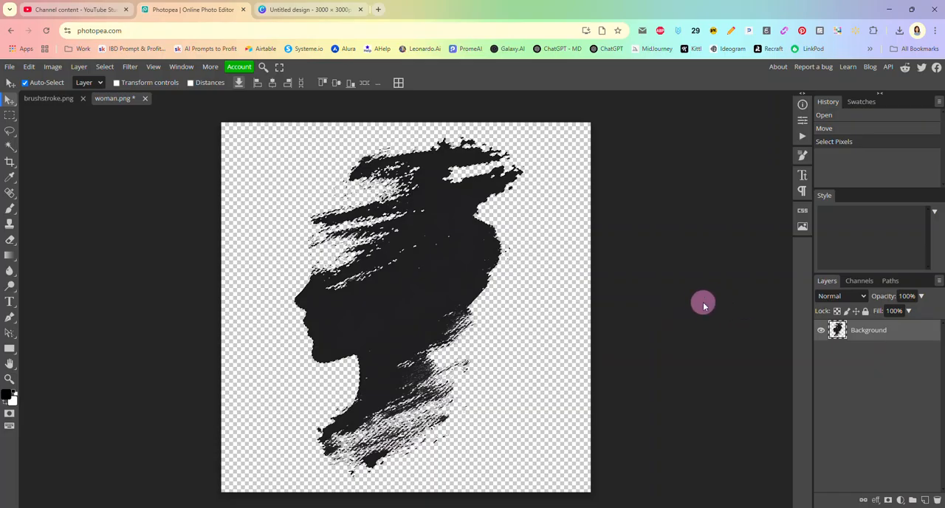
Convert the silhouette's pixels to a work path and apply it as a vector mask.
{"action": "left_click", "coordinate": [889, 281]}
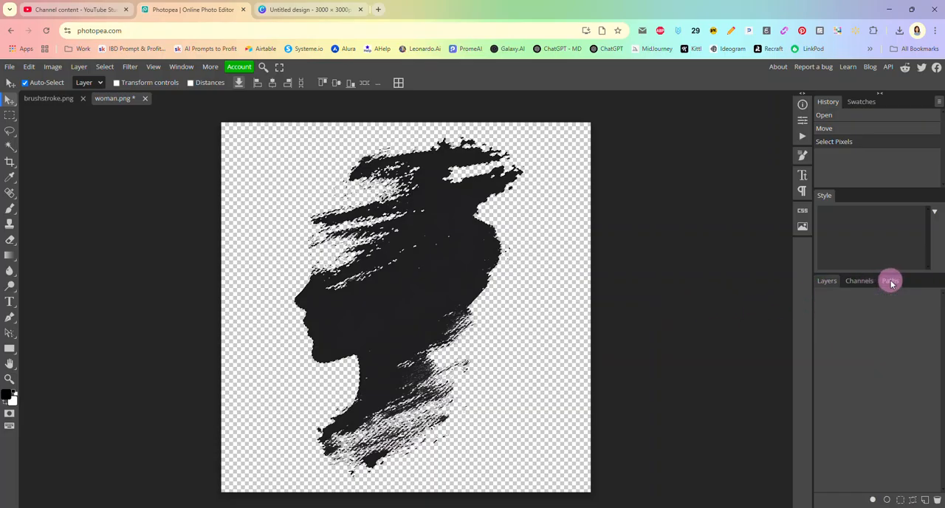
{"action": "left_click", "coordinate": [890, 281]}
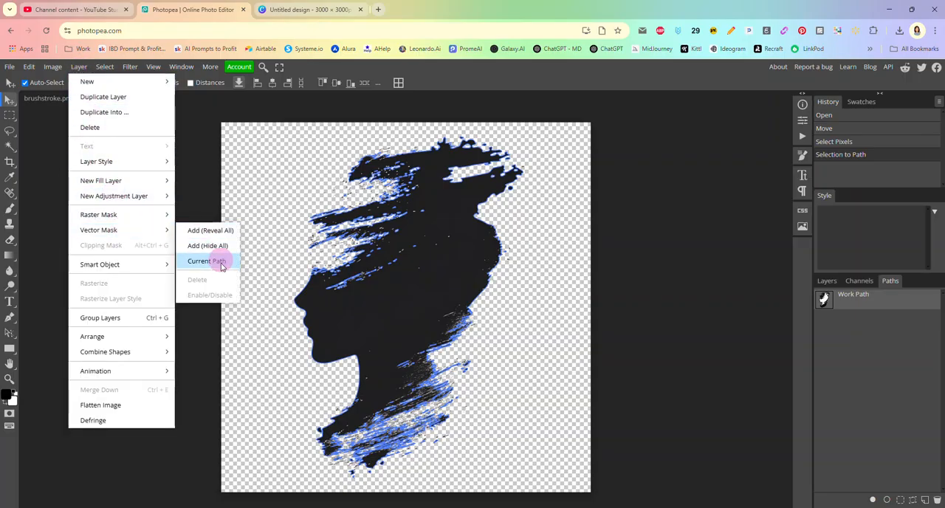
{"action": "left_click", "coordinate": [207, 259]}
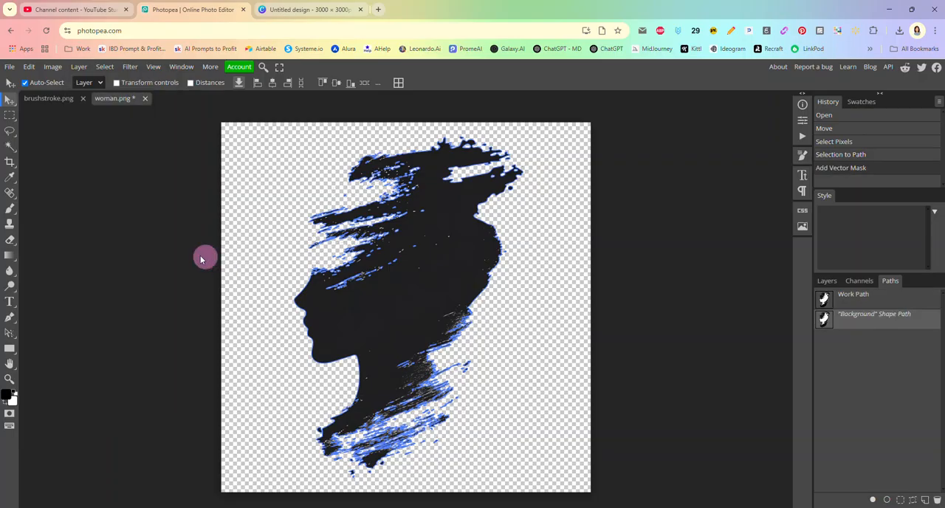
Export the masked silhouette as a PDF named woman and save it.
{"action": "left_click", "coordinate": [9, 67]}
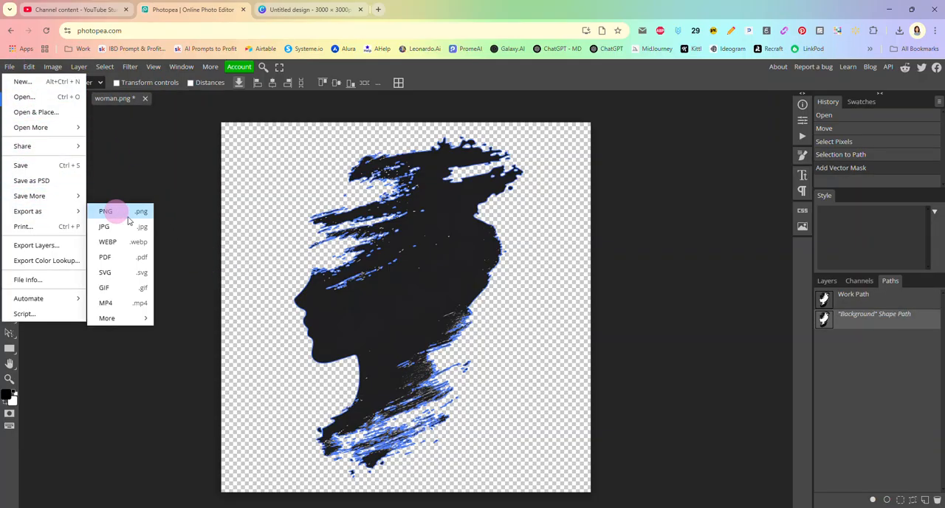
{"action": "mouse_move", "coordinate": [105, 257]}
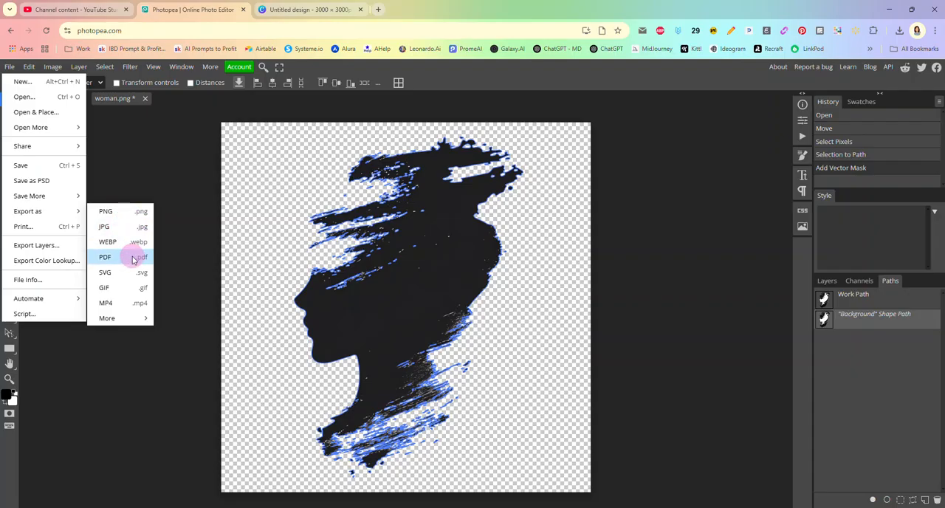
{"action": "left_click", "coordinate": [105, 257]}
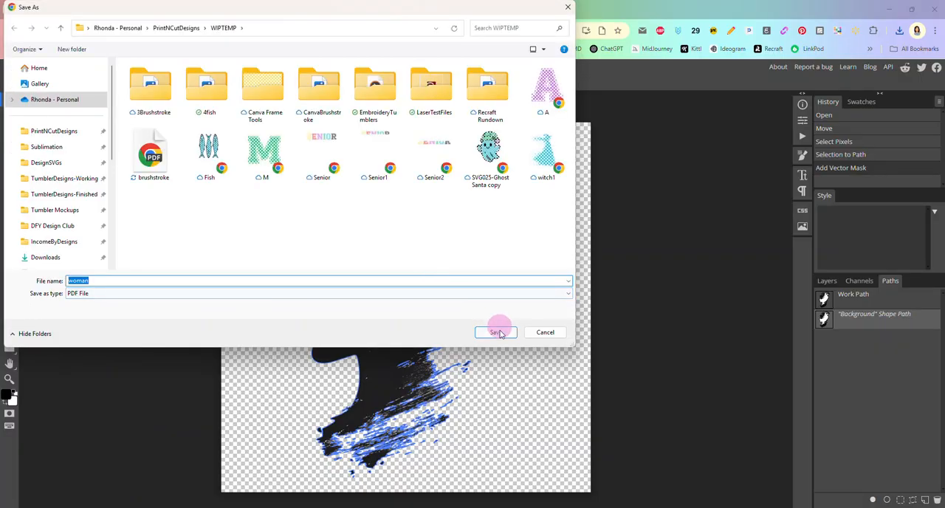
{"action": "left_click", "coordinate": [496, 332]}
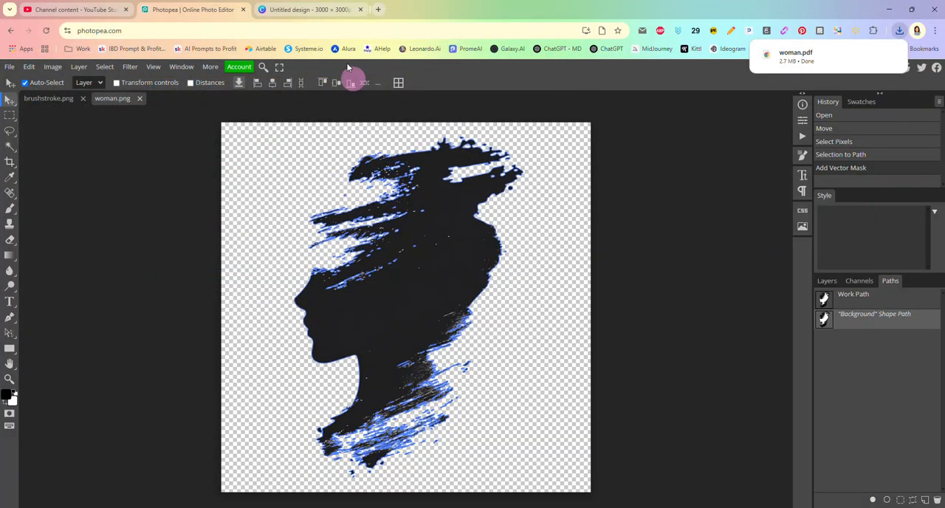
Place the imported woman.pdf shape on page 2 and fill it with a blush pink texture.
{"action": "left_click", "coordinate": [310, 9]}
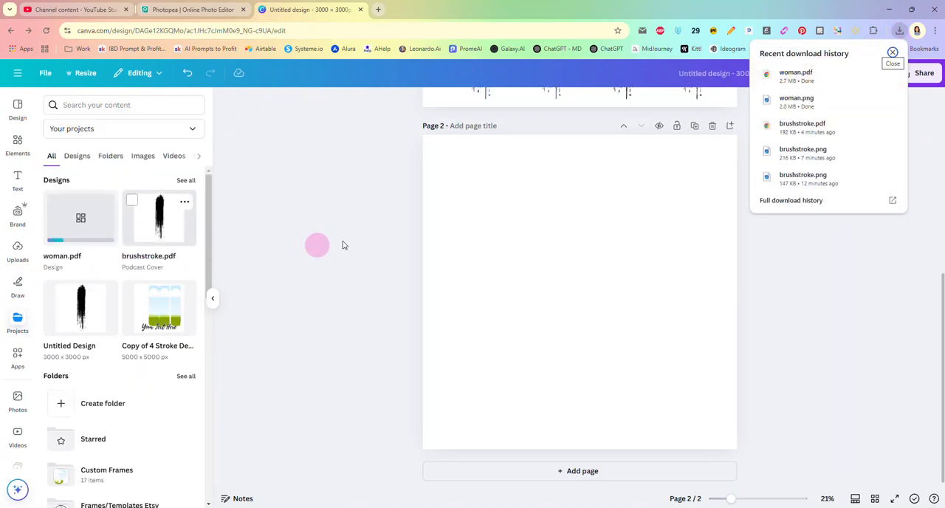
{"action": "mouse_move", "coordinate": [308, 233]}
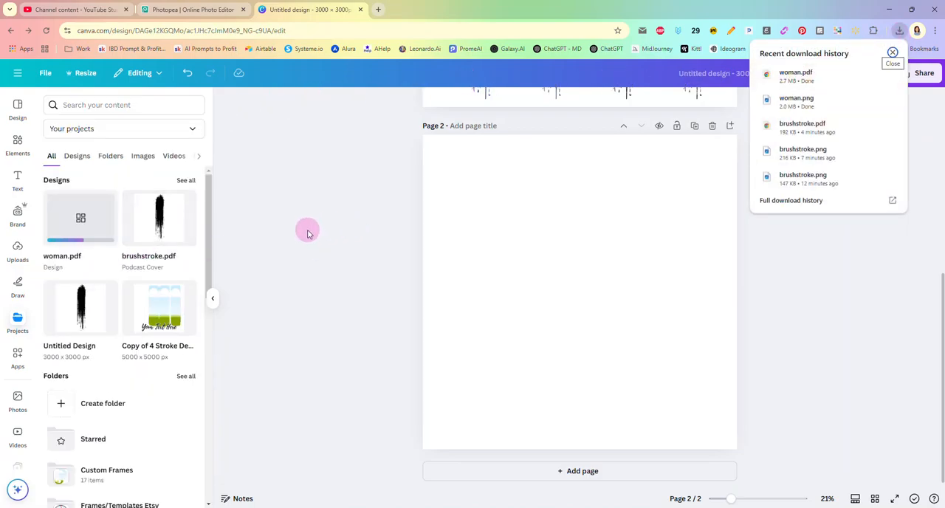
{"action": "mouse_move", "coordinate": [303, 230]}
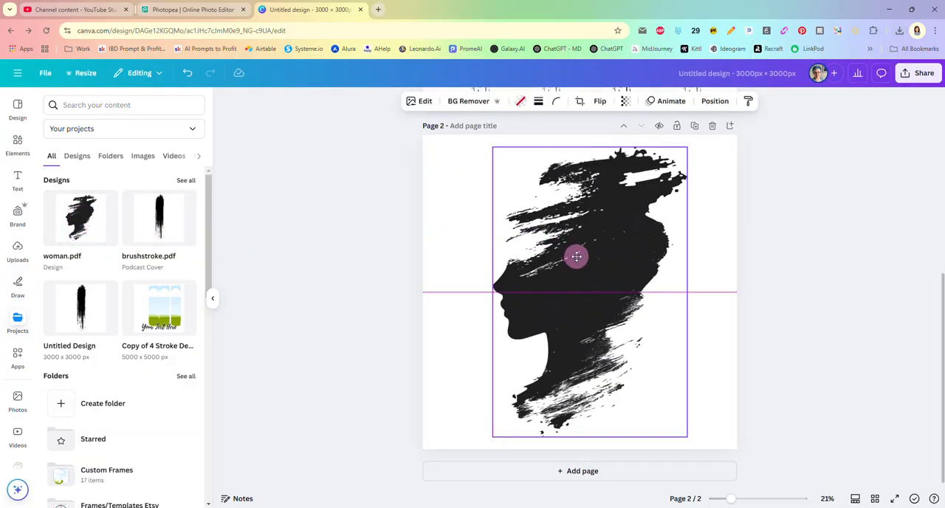
{"action": "right_click", "coordinate": [575, 257]}
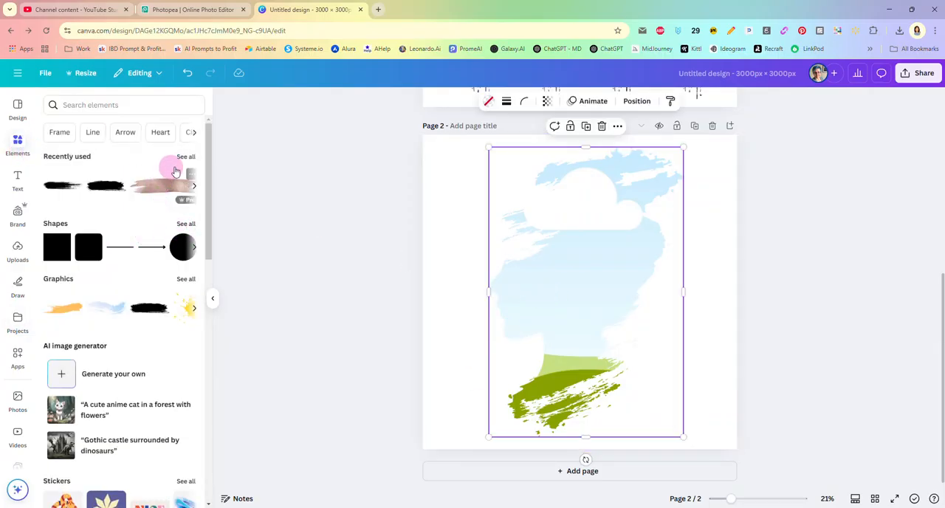
{"action": "left_click", "coordinate": [186, 156]}
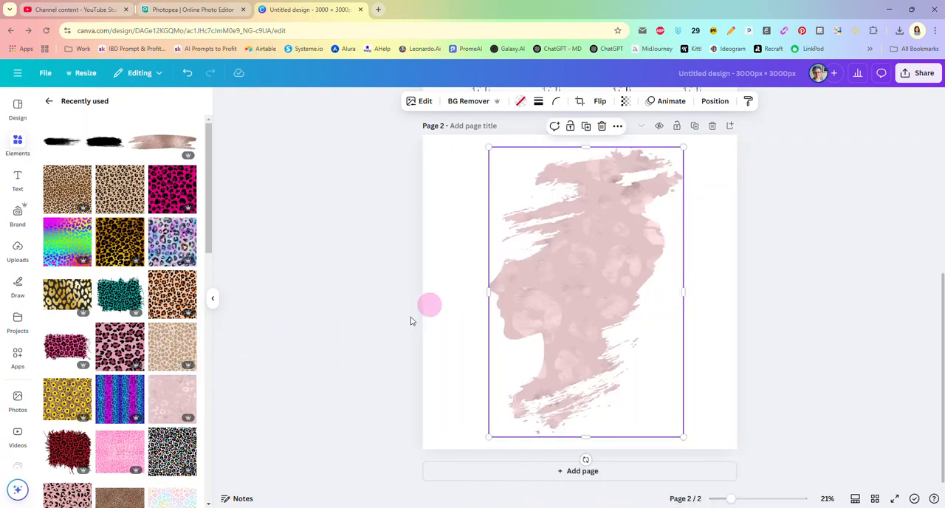
{"action": "mouse_move", "coordinate": [458, 310]}
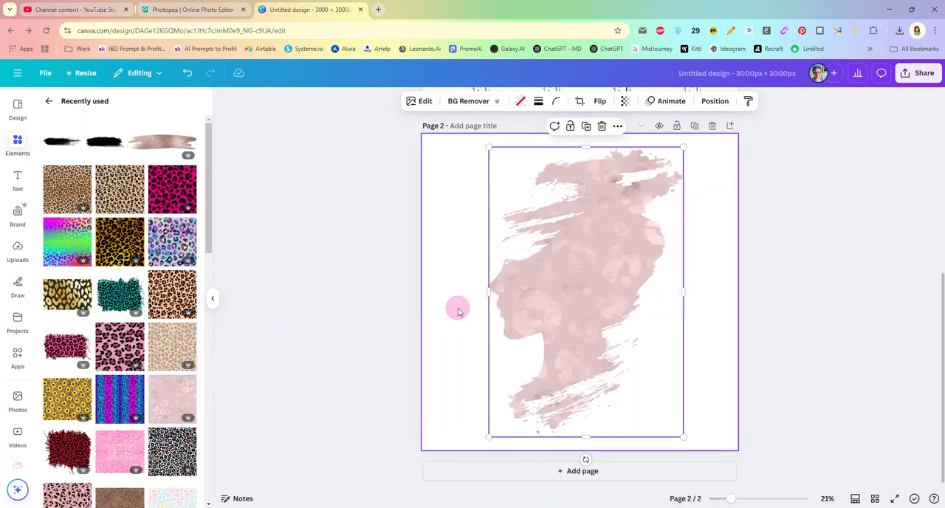
{"action": "scroll", "scroll_direction": "up", "scroll_amount": 3}
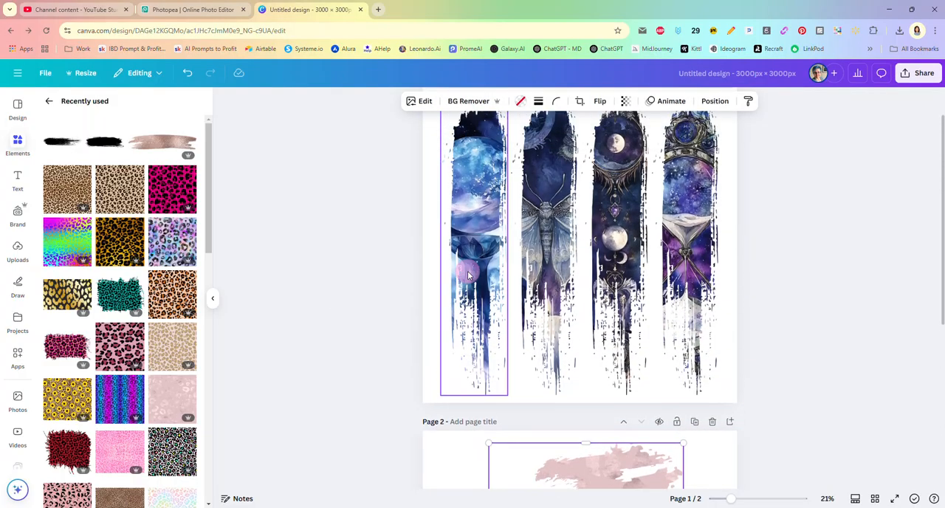
{"action": "scroll", "scroll_direction": "down", "scroll_amount": 3}
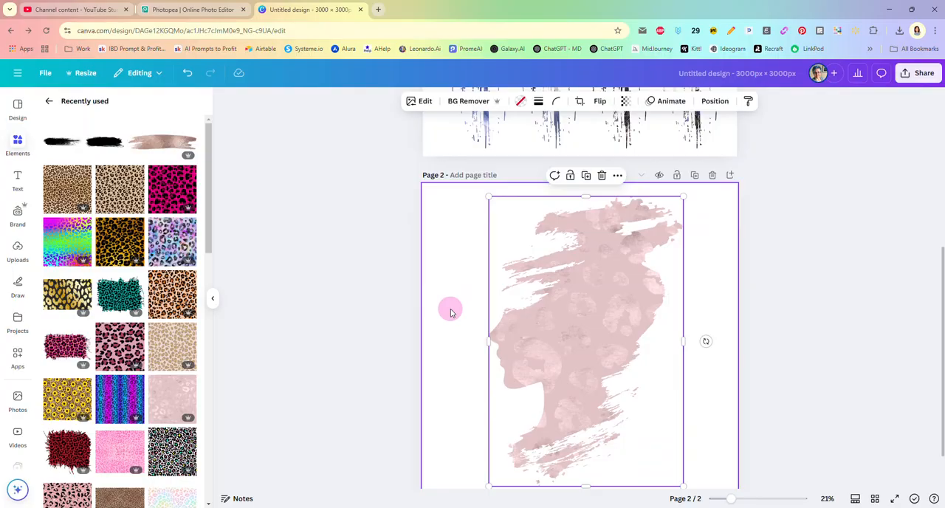
{"action": "scroll", "scroll_direction": "up", "scroll_amount": 3}
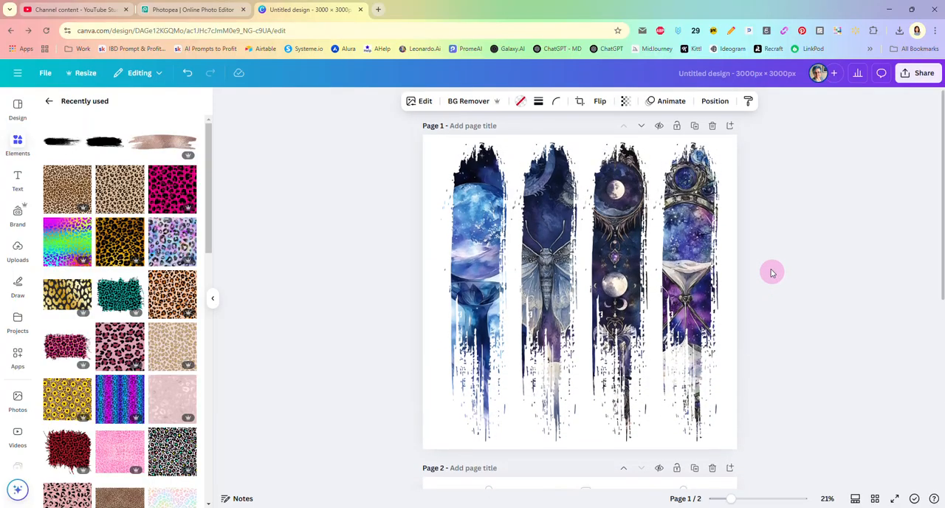
{"action": "left_click", "coordinate": [475, 229]}
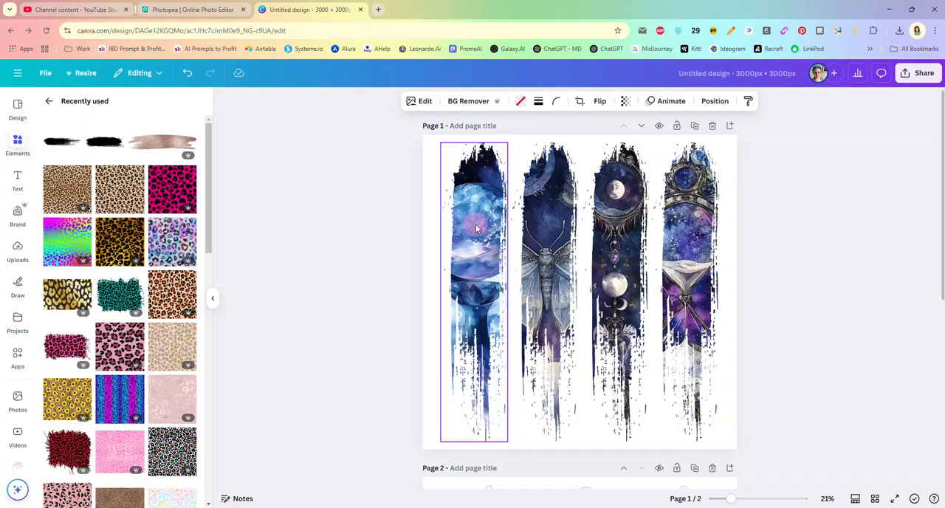
{"action": "left_click", "coordinate": [298, 254]}
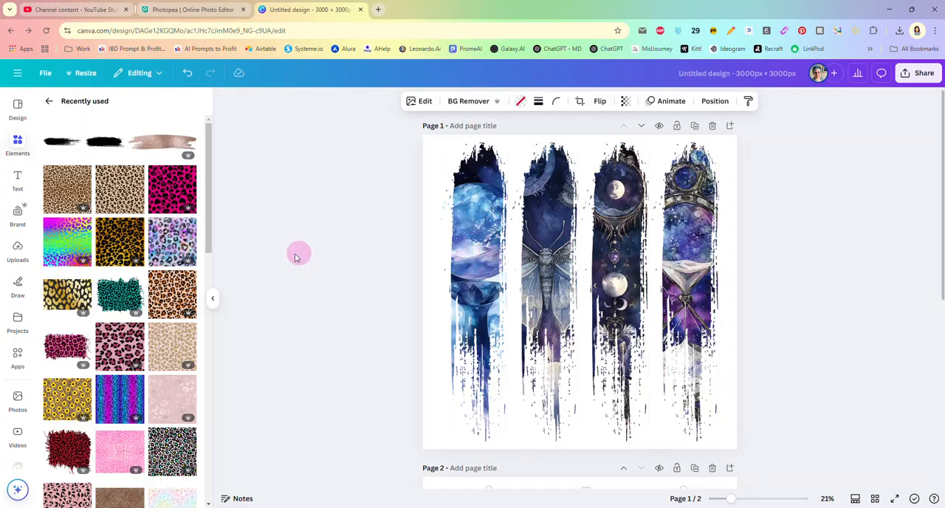
{"action": "mouse_move", "coordinate": [316, 264]}
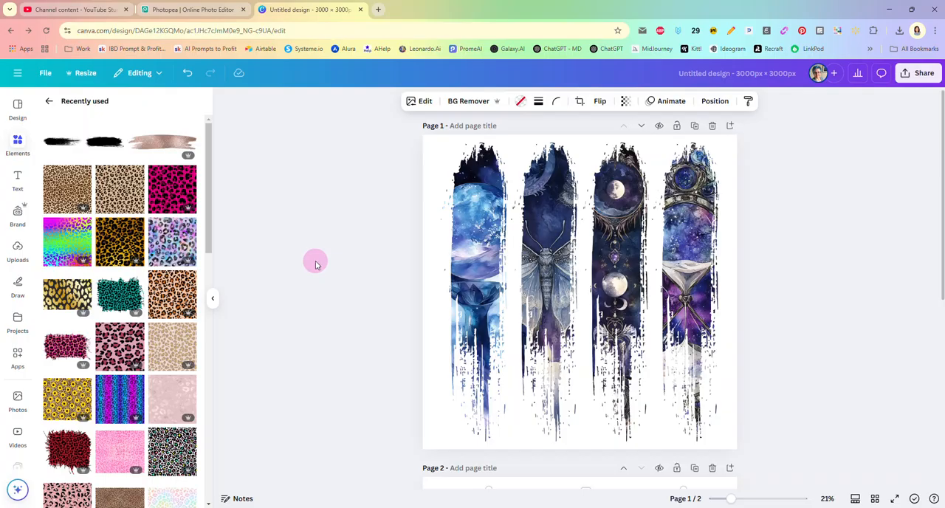
{"action": "mouse_move", "coordinate": [362, 238]}
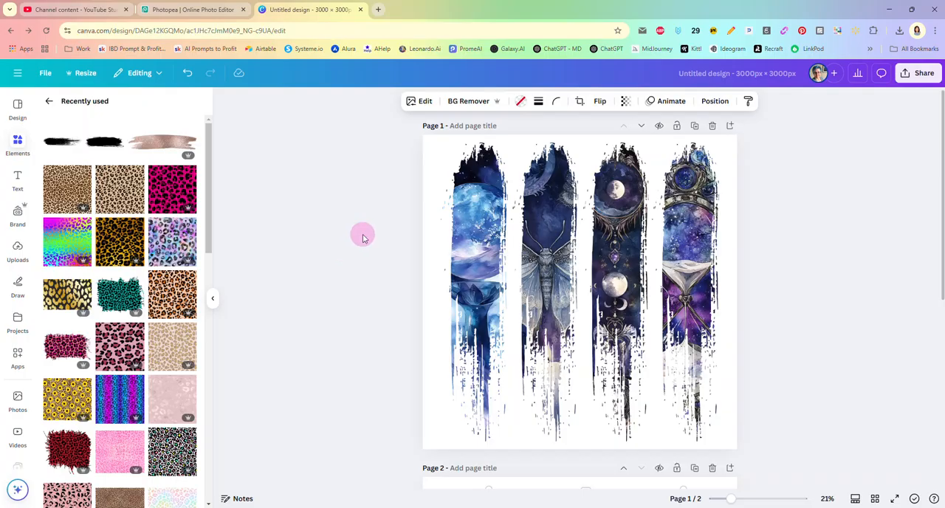